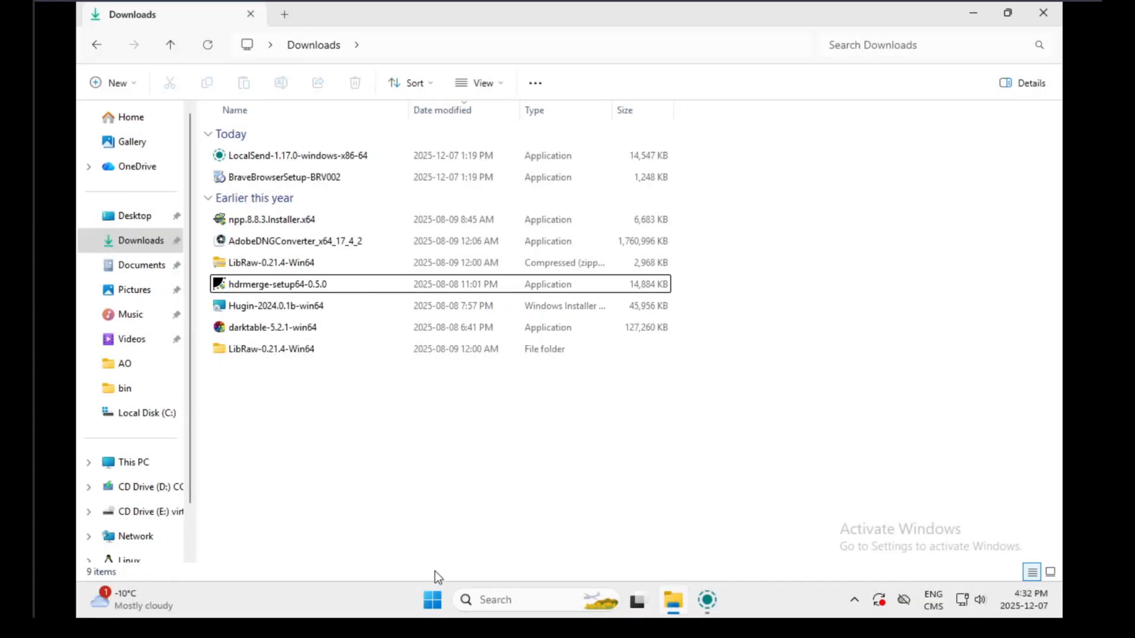
Step: Go to python.org/downloads/ and start downloading the Python 3.13.11 Windows installer (64-bit)
click(432, 599)
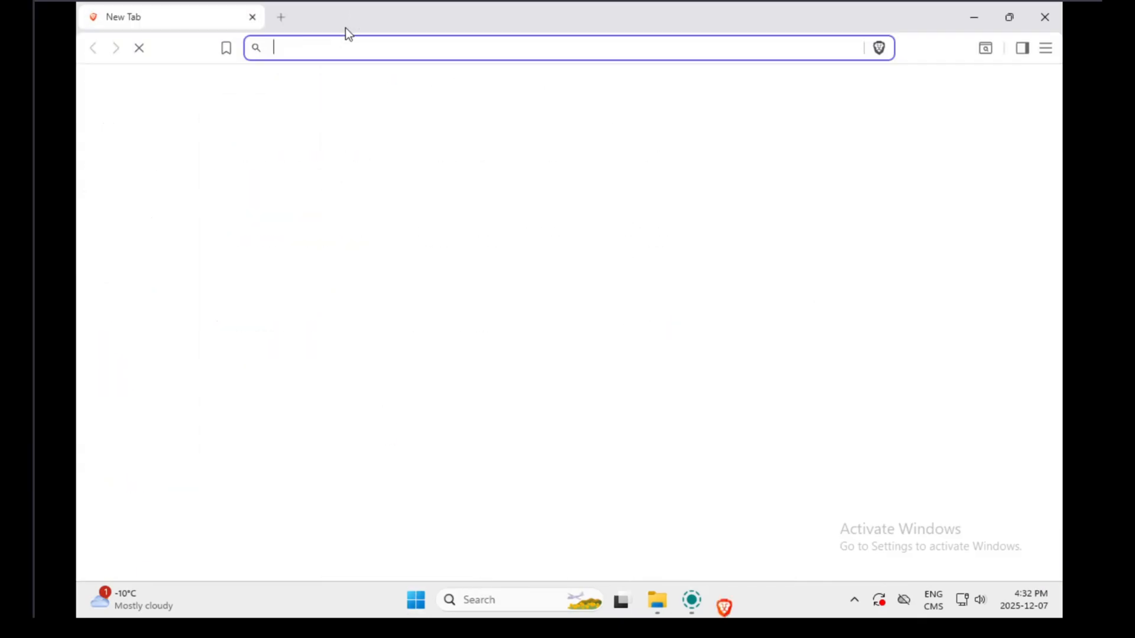
text(python.org/downloads/windows/)
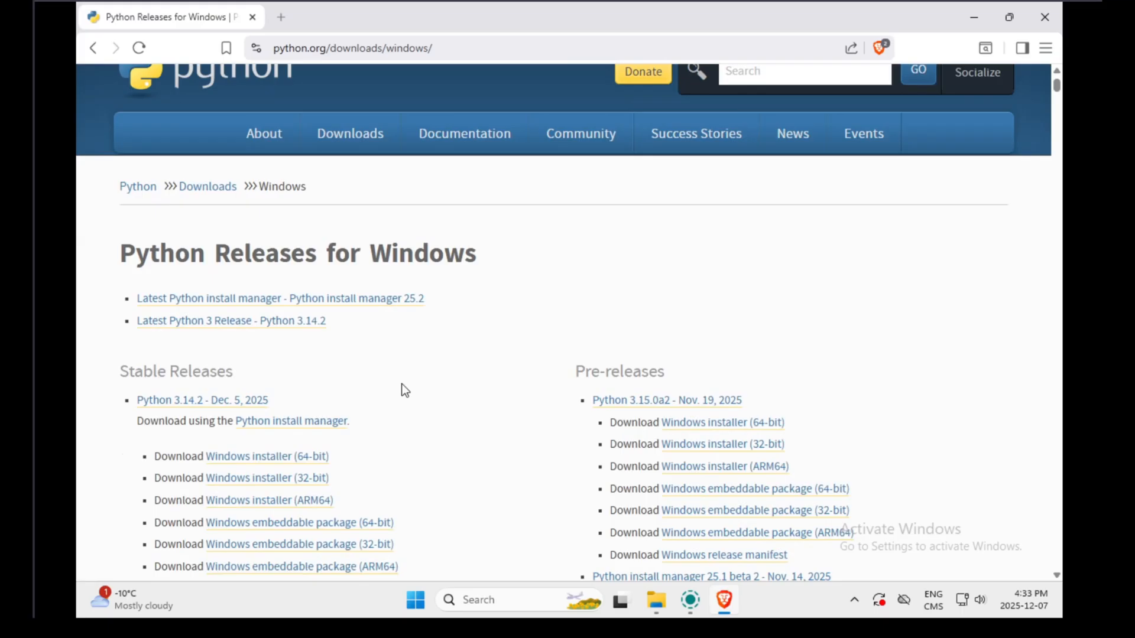
scroll(down, 3)
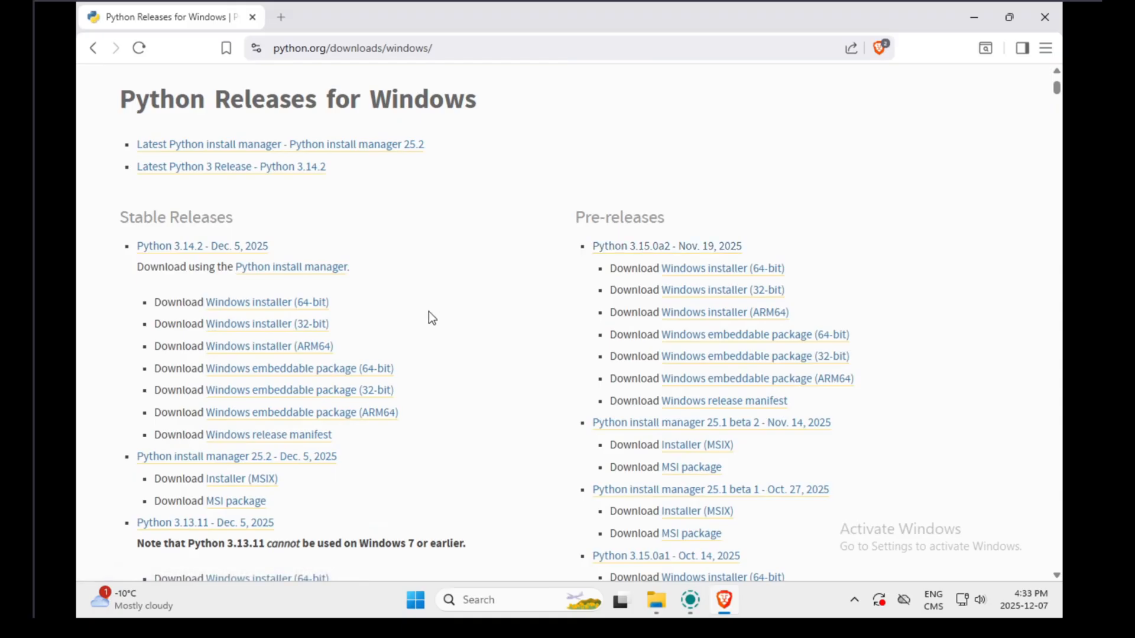
scroll(down, 3)
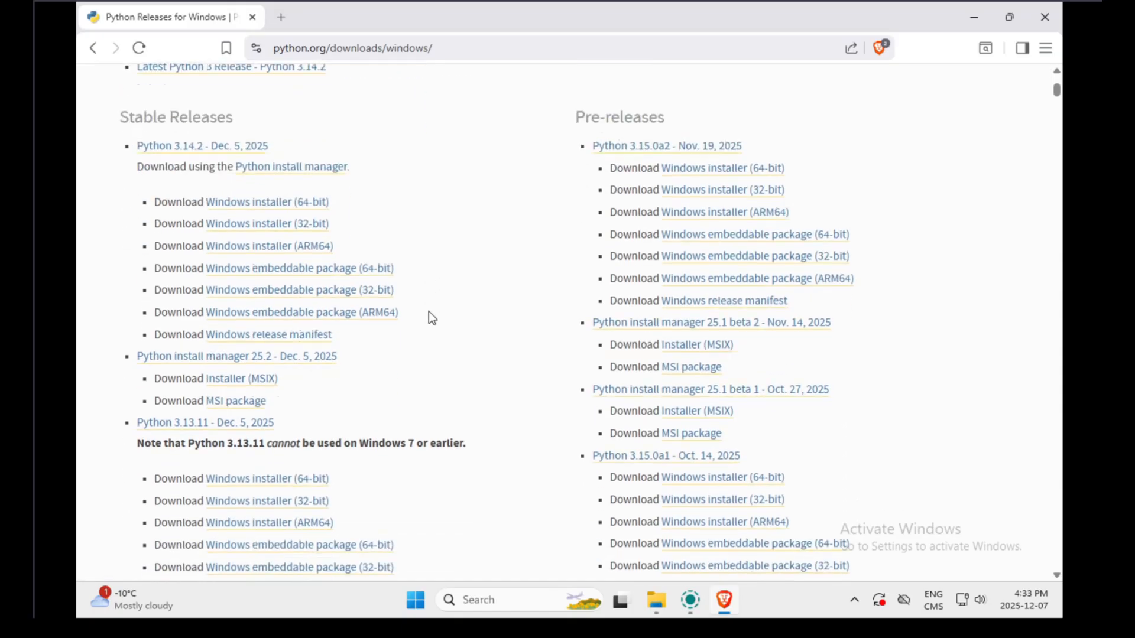
scroll(down, 3)
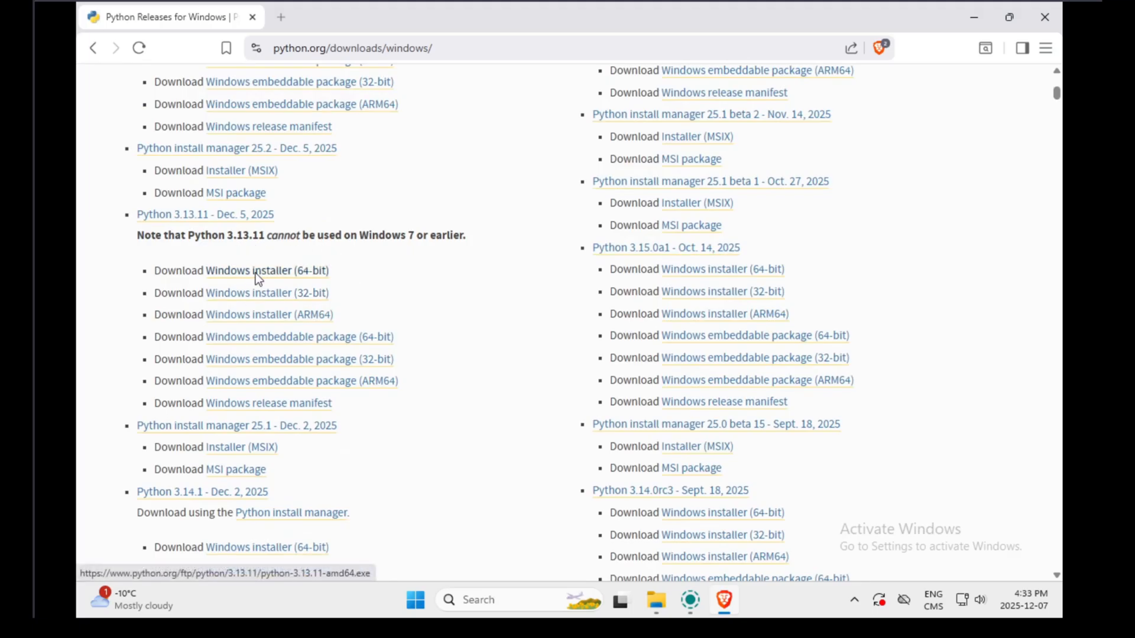
click(266, 269)
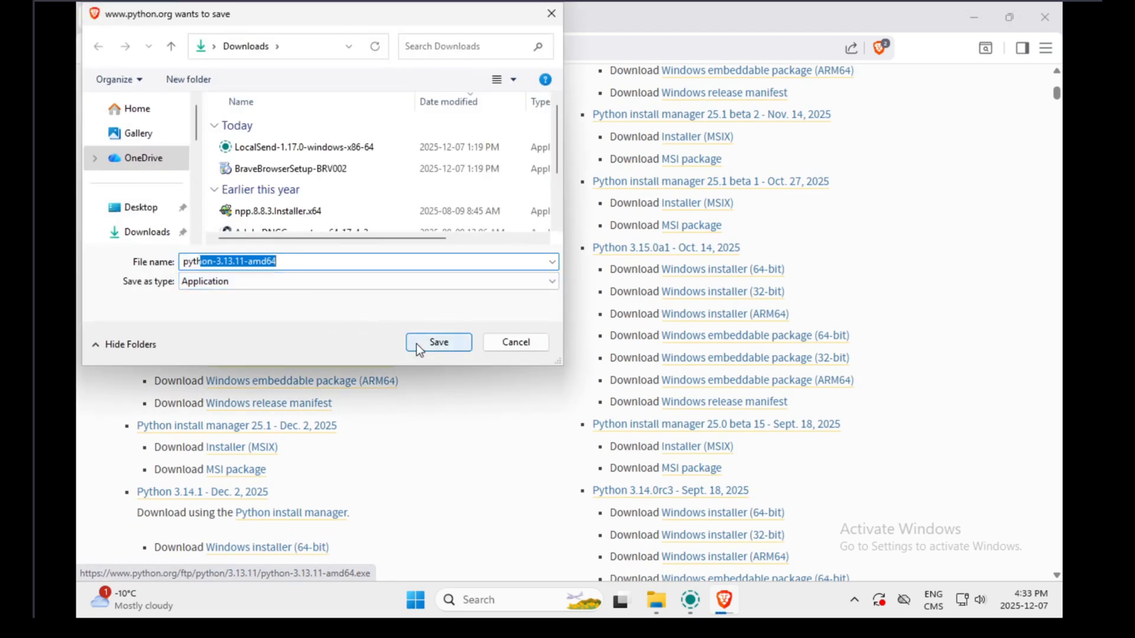
Step: Save the Python installer, then download and save the Visual C++ Redistributable from the README link
click(438, 342)
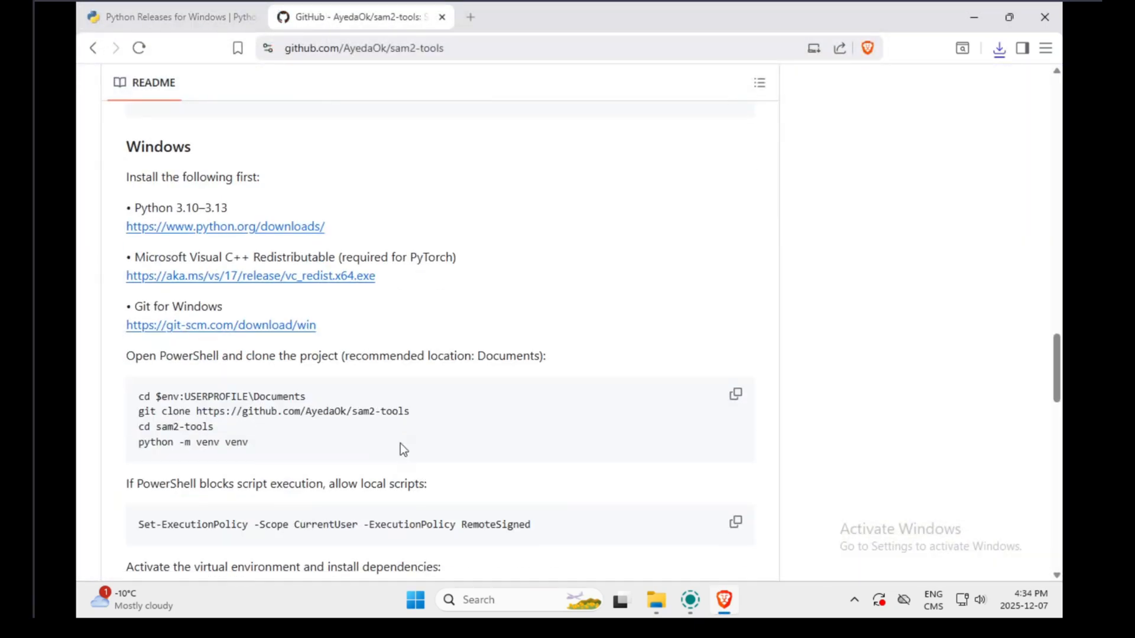
mouse_move(289, 286)
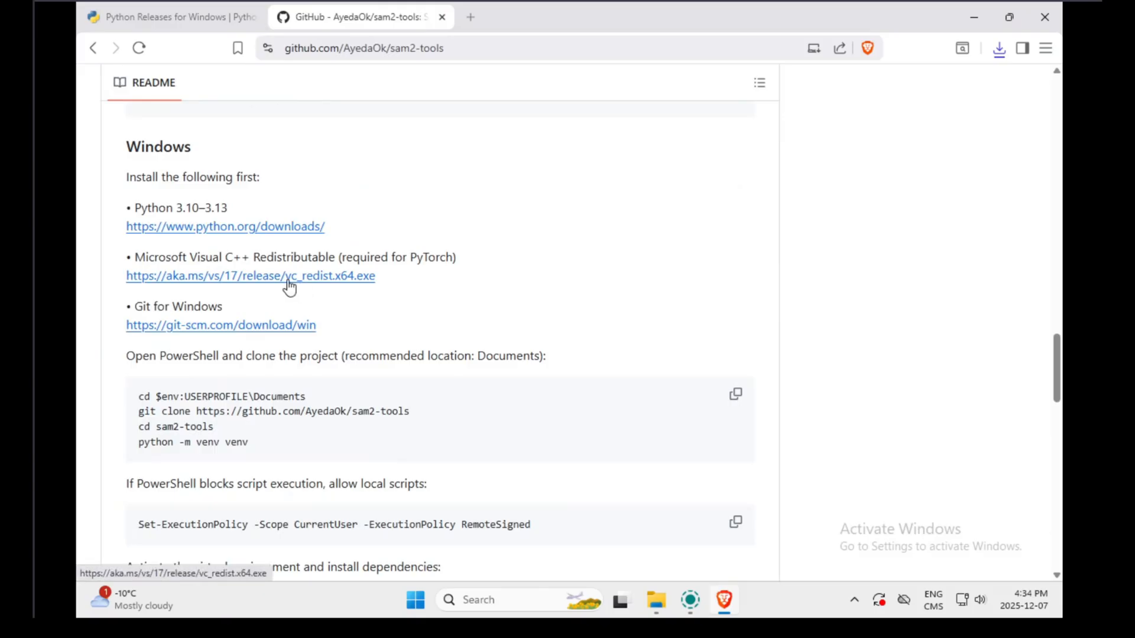
click(251, 276)
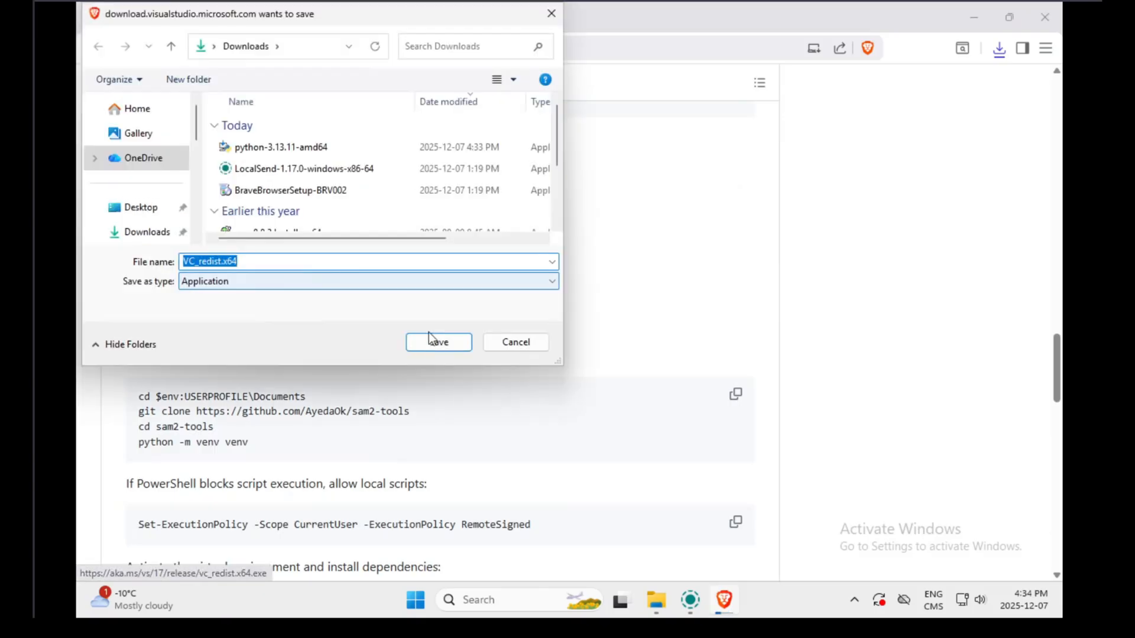
click(438, 341)
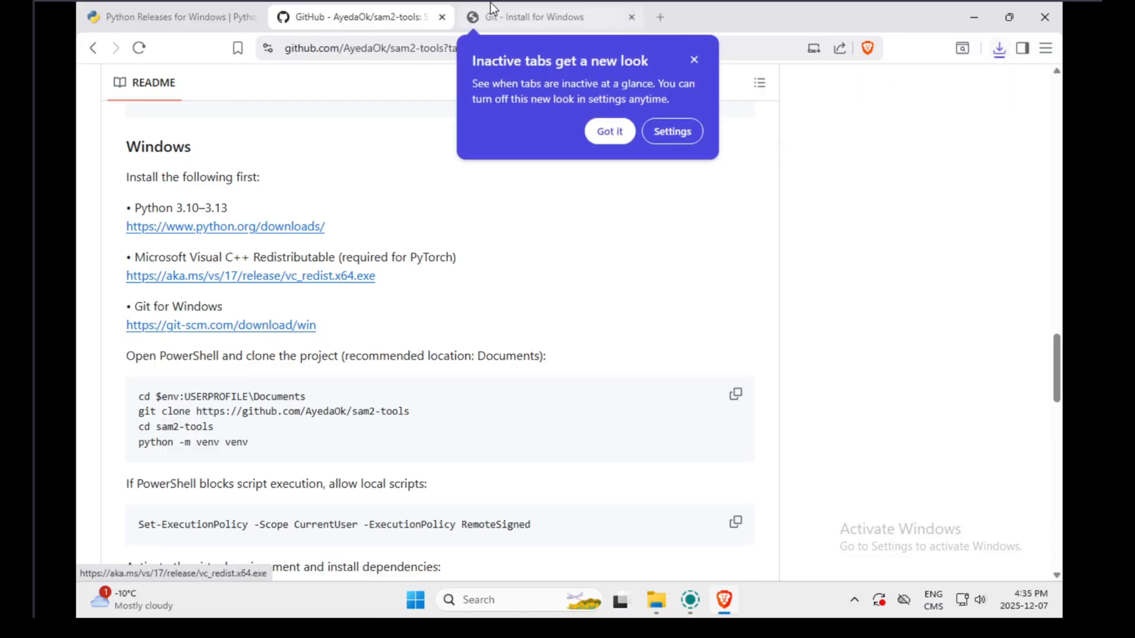
Step: Download the 64-bit Git for Windows setup from the Git download page
click(539, 17)
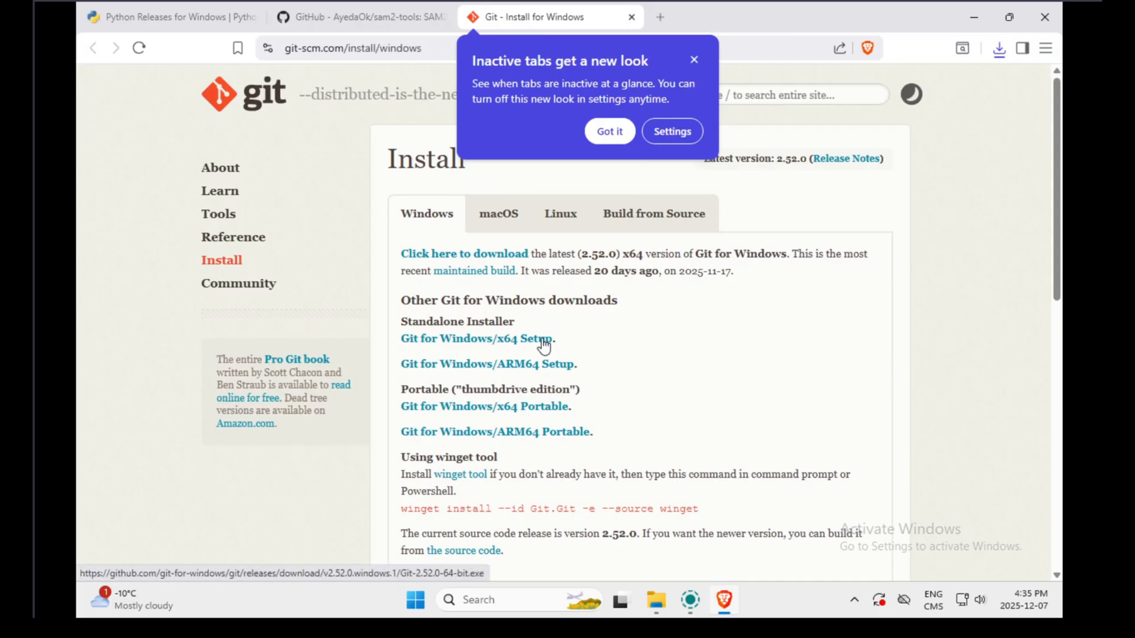
click(476, 338)
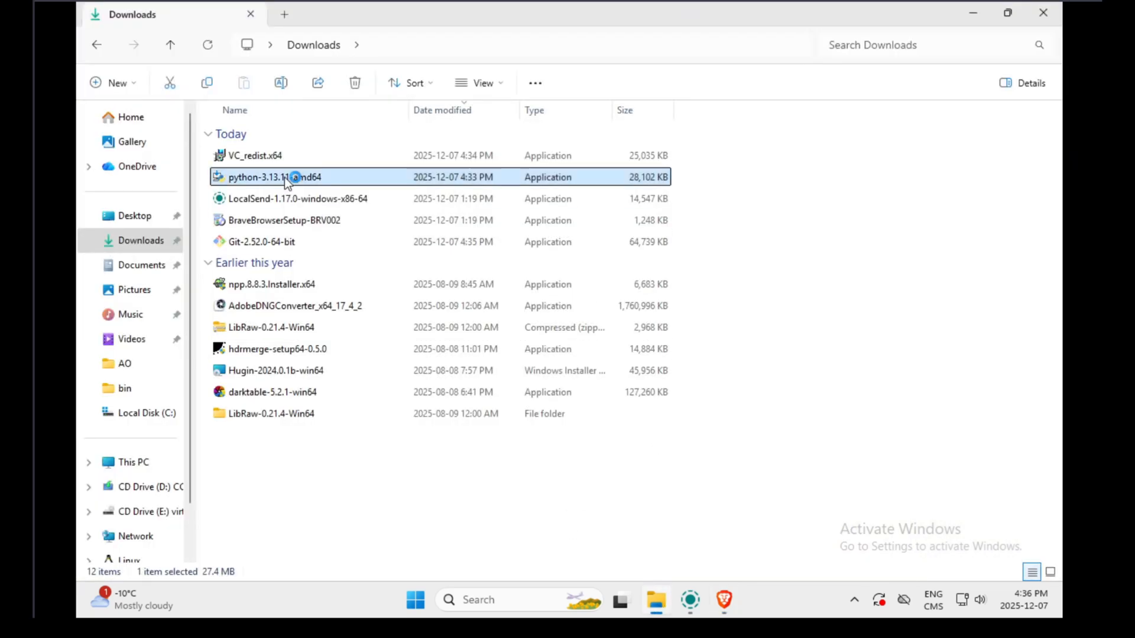
Step: Install Python 3.13.11 from the downloaded installer and disable the Windows path length limit
double_click(275, 176)
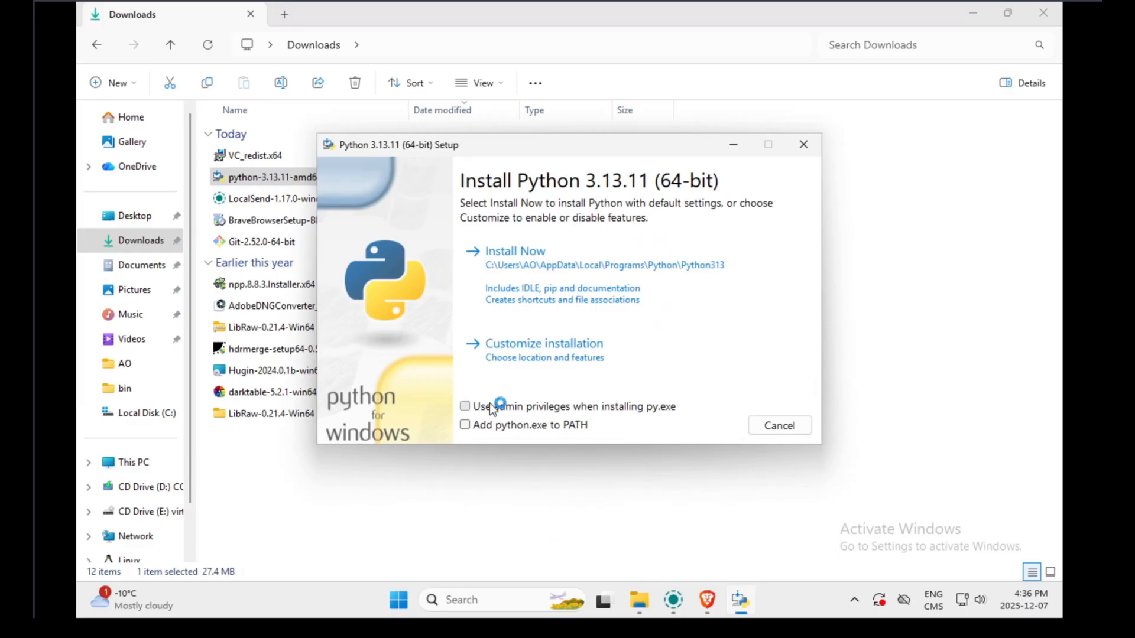
click(515, 251)
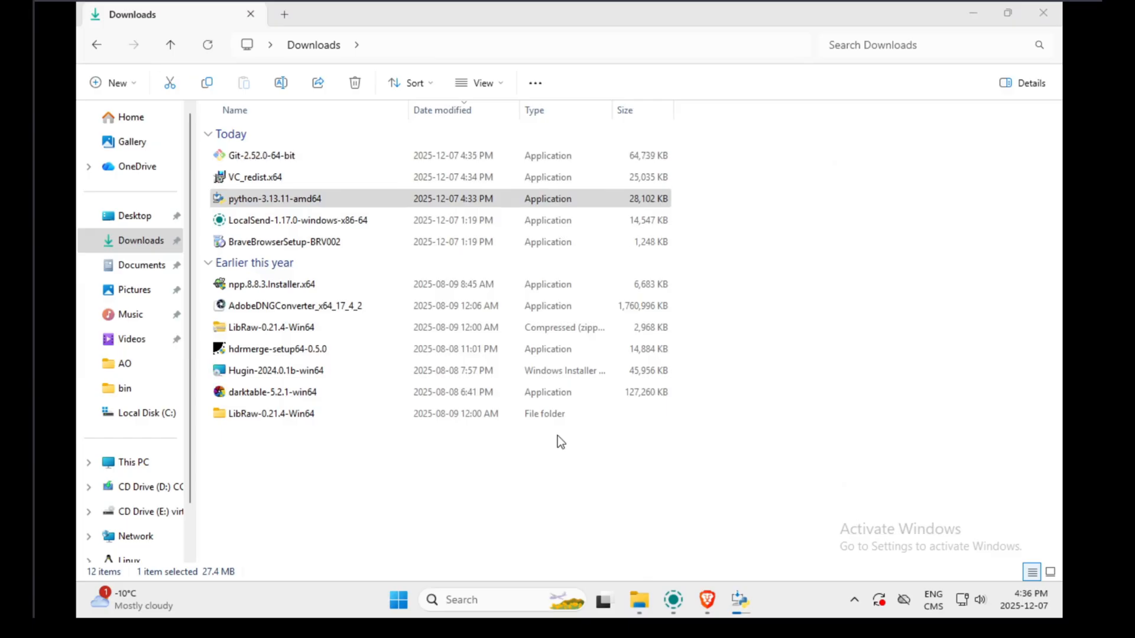
double_click(275, 199)
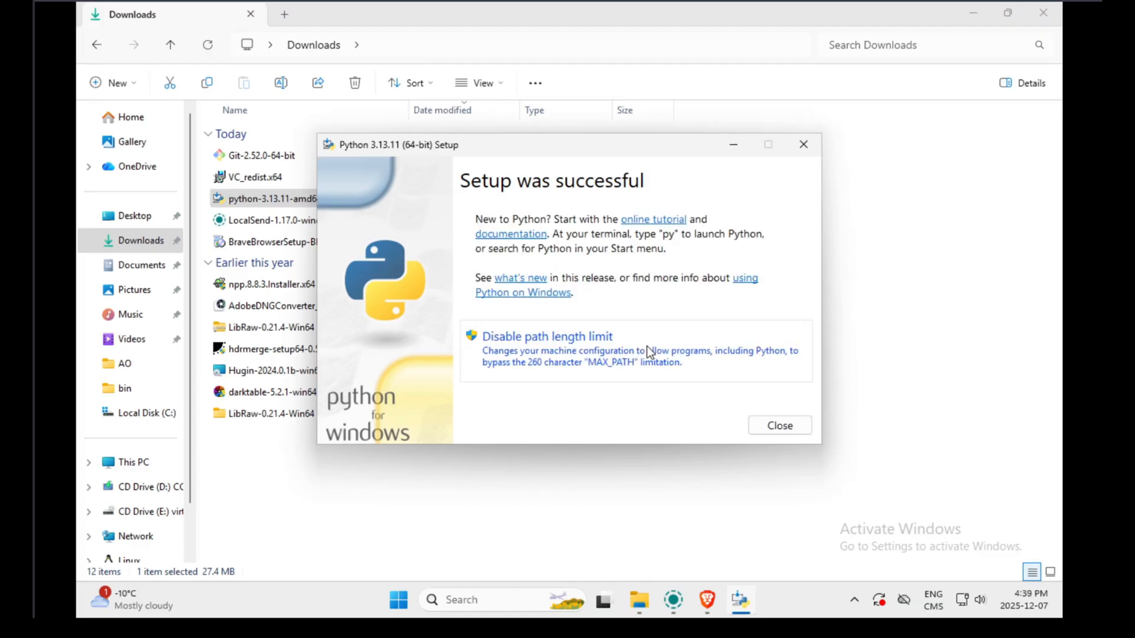
click(779, 424)
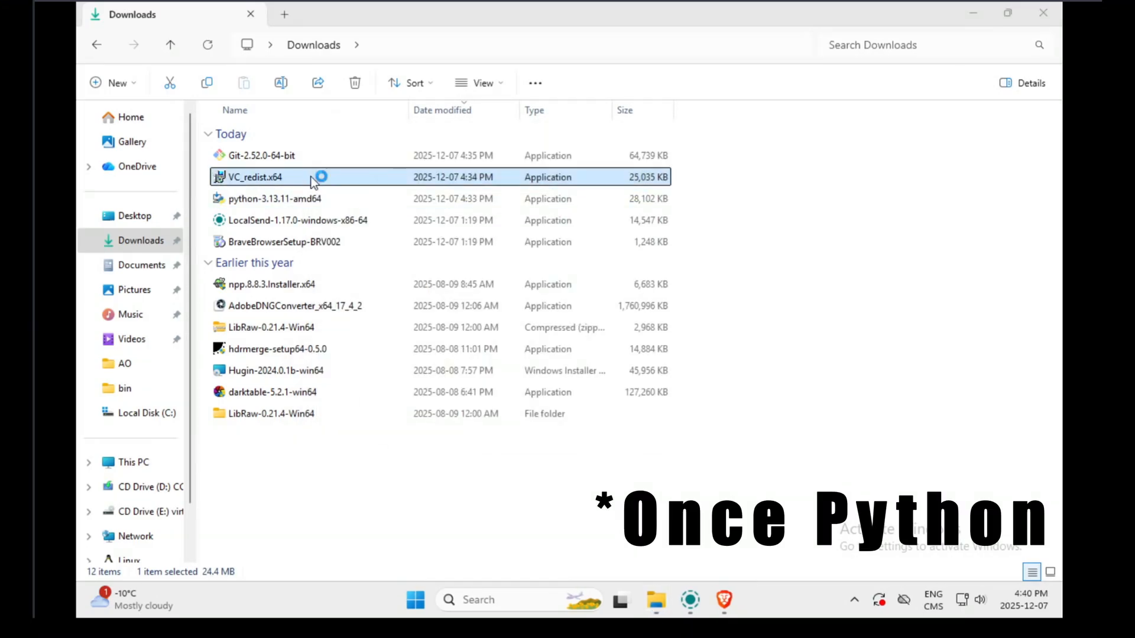
Step: Run the VC_redist.x64 installer and launch the Git 2.52.0 64-bit setup
double_click(254, 176)
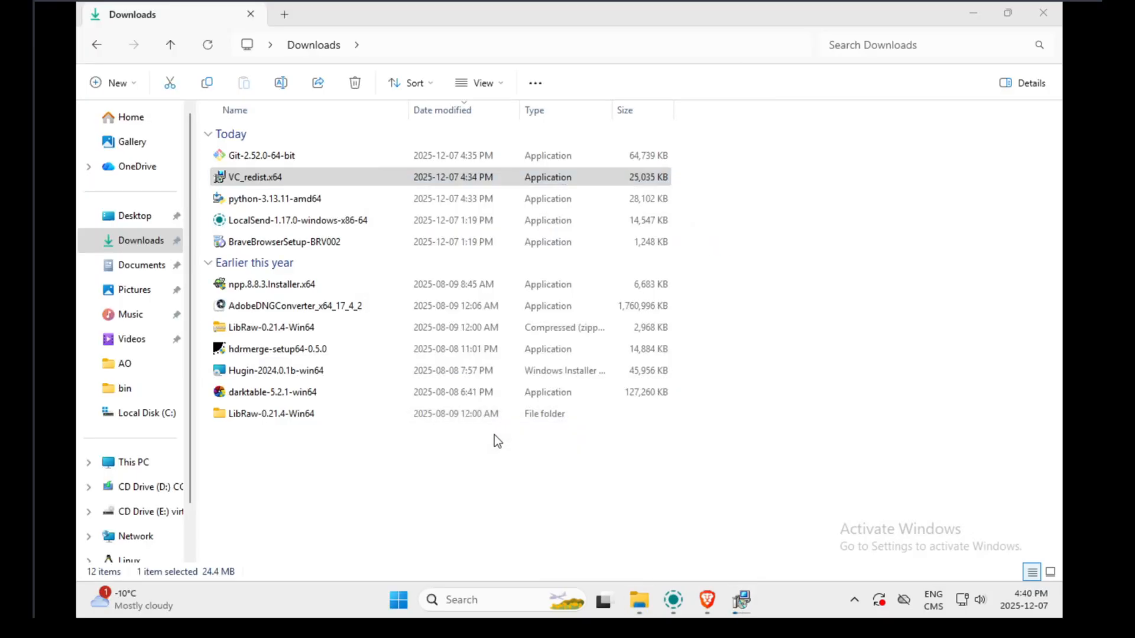
mouse_move(244, 154)
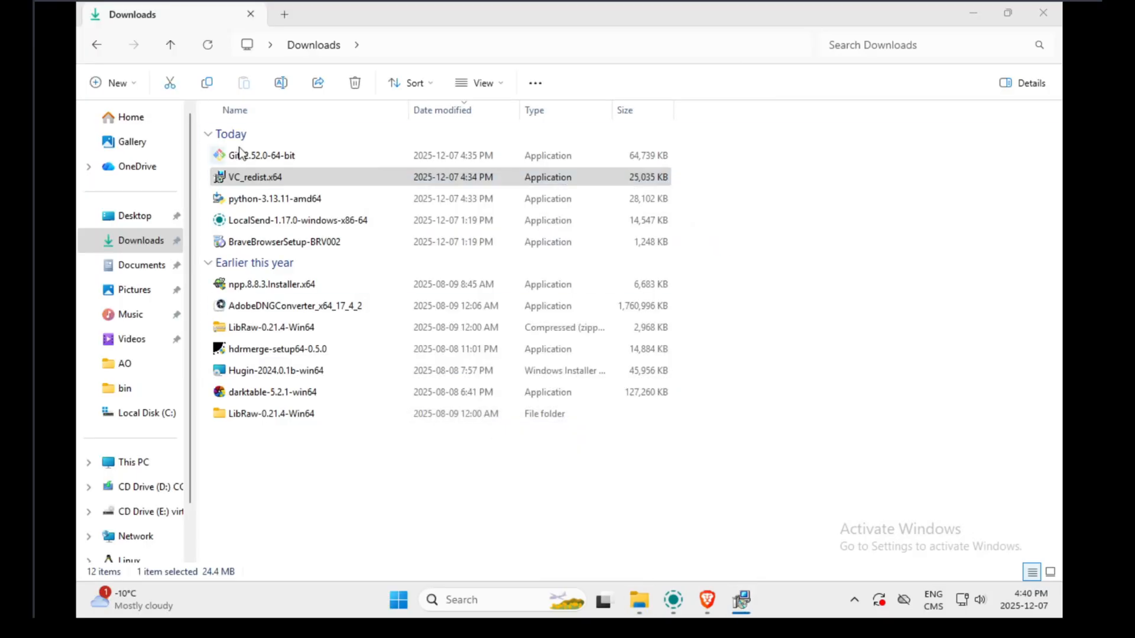
click(261, 155)
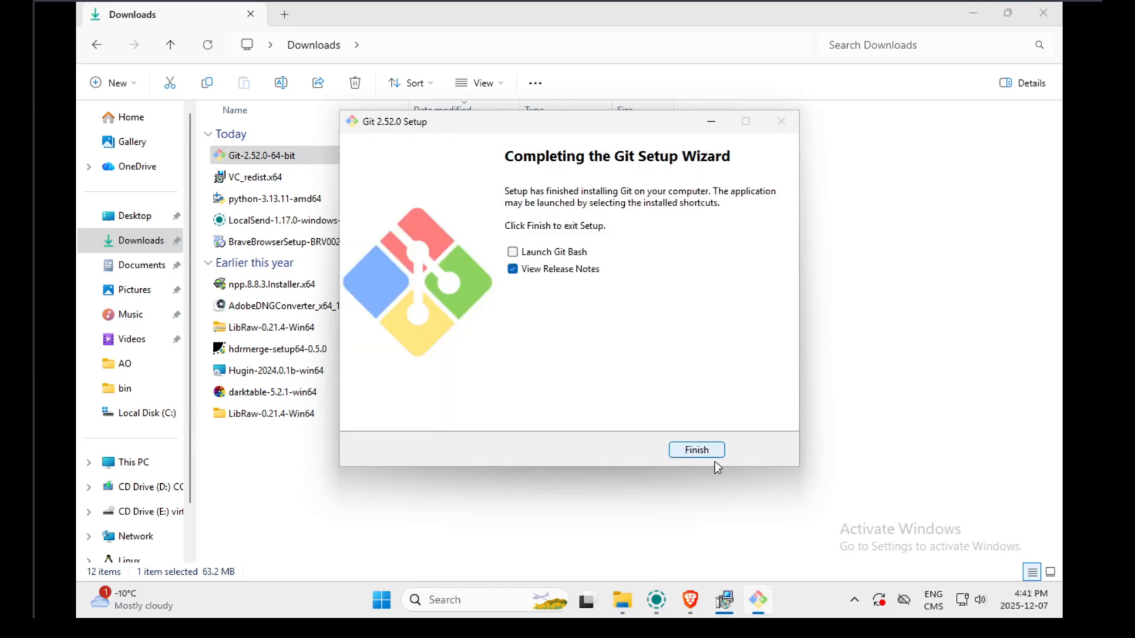
Step: Finish Git setup, then paste the README block cloning sam2-tools into Documents and creating its venv
click(696, 449)
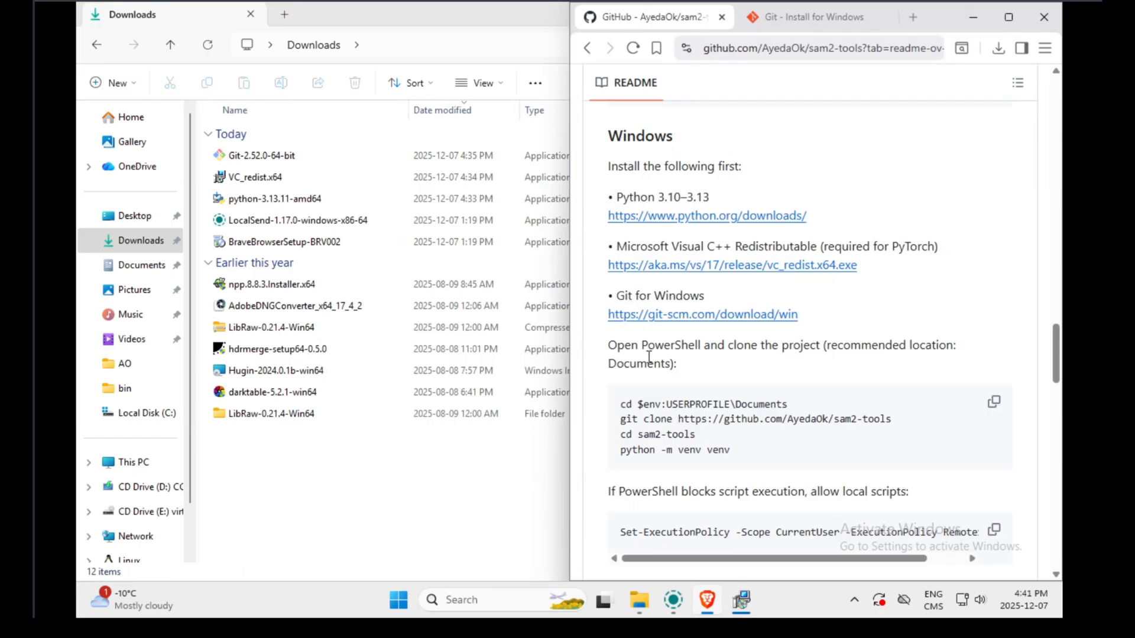
mouse_move(608, 352)
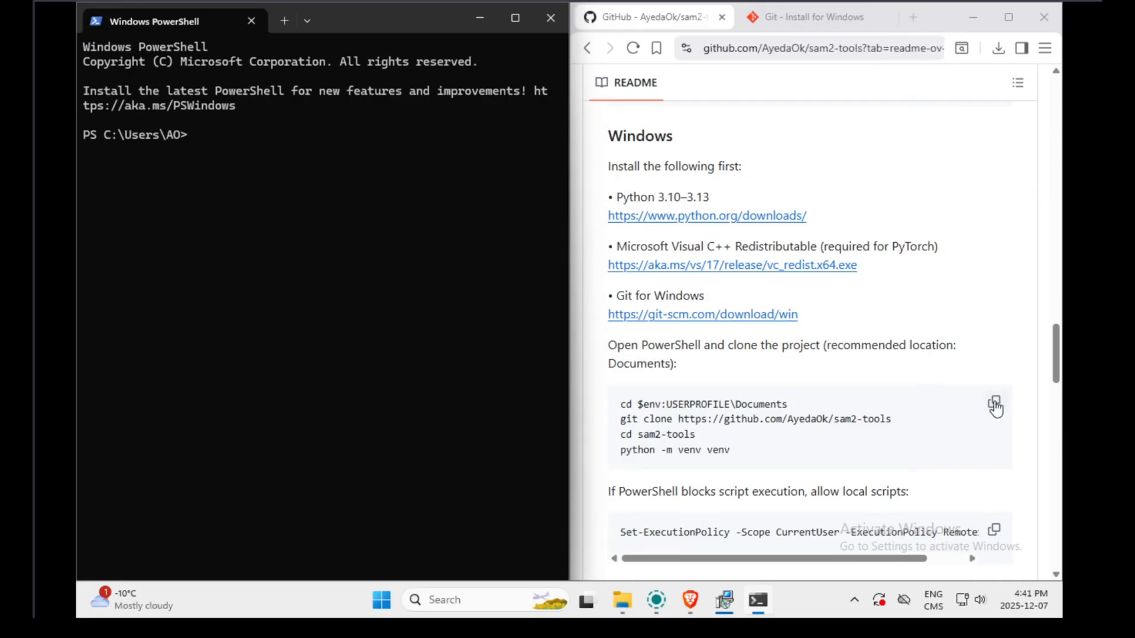
click(994, 403)
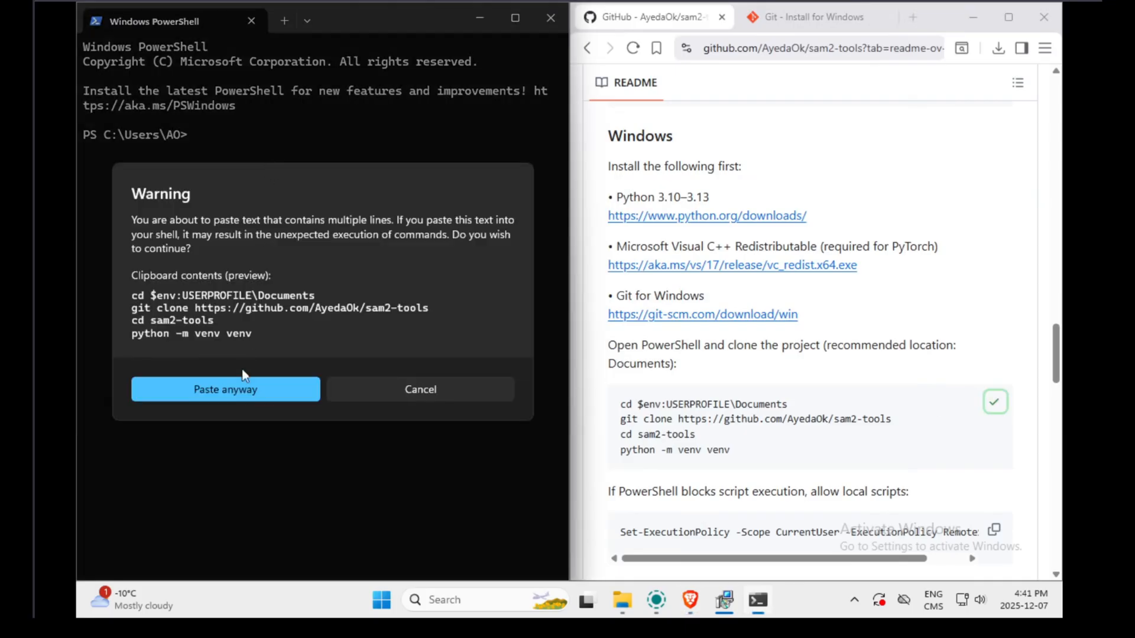
click(225, 389)
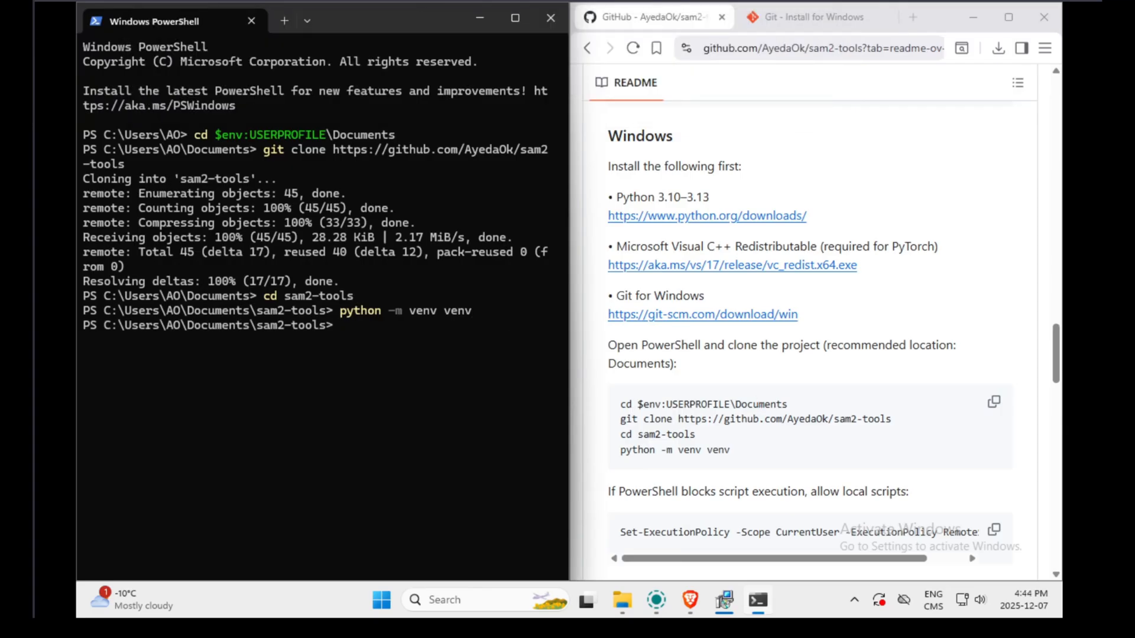
scroll(down, 3)
text(Set-ExecutionPolicy -Scope CurrentUser -ExecutionPolicy RemoteSigned)
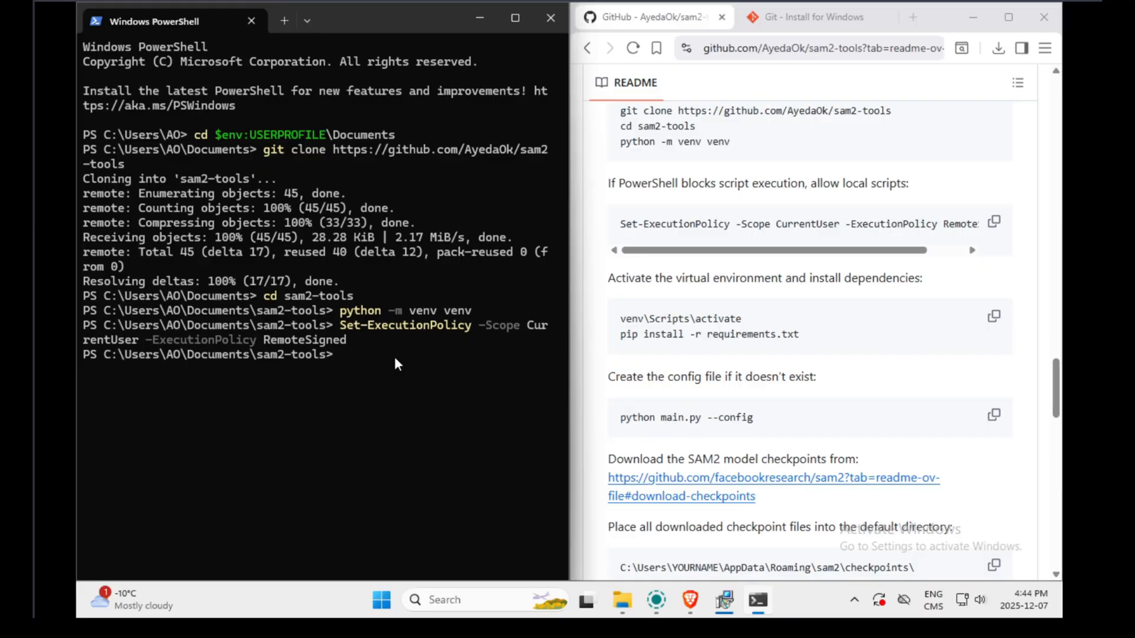
Step: Activate the venv and run pip install -r requirements.txt to install SAM-2, torch and torchvision
click(994, 316)
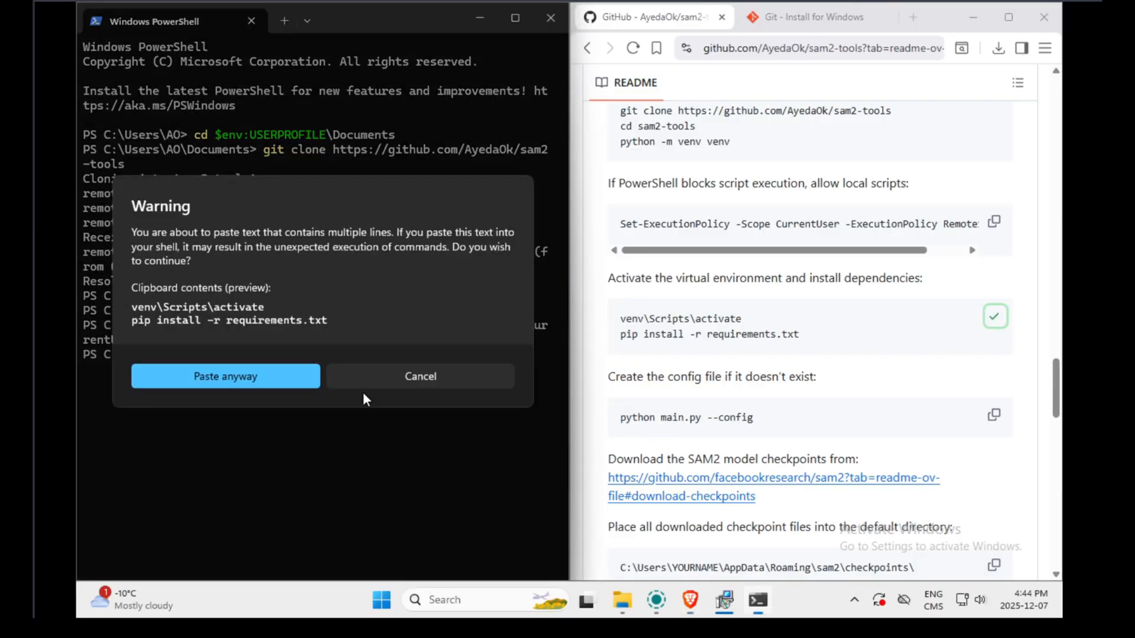
click(225, 376)
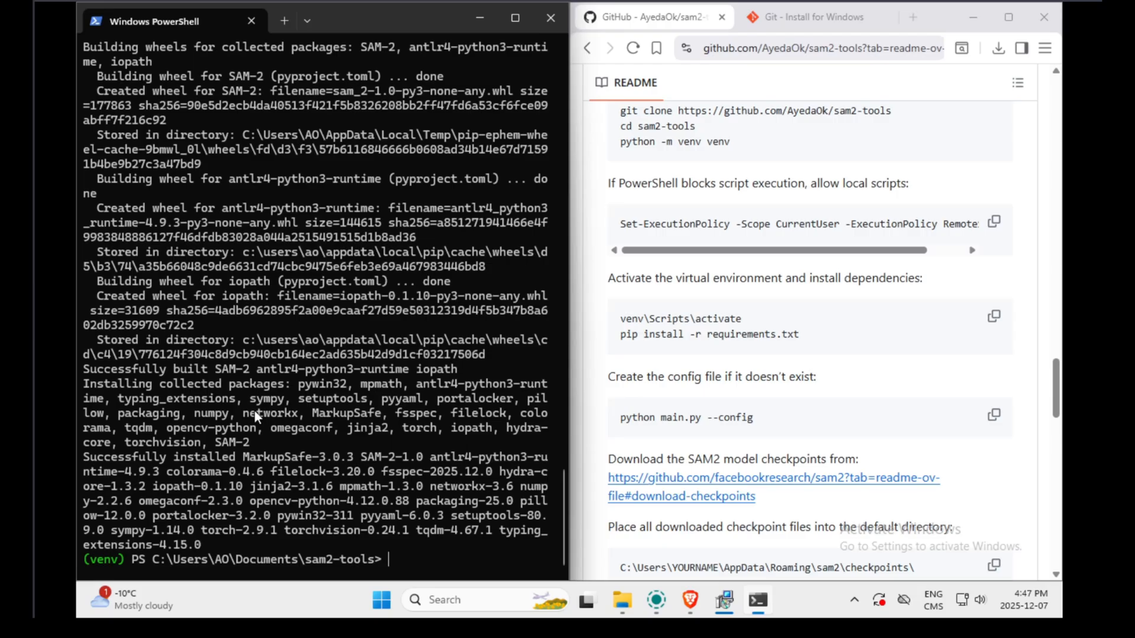
mouse_move(1004, 420)
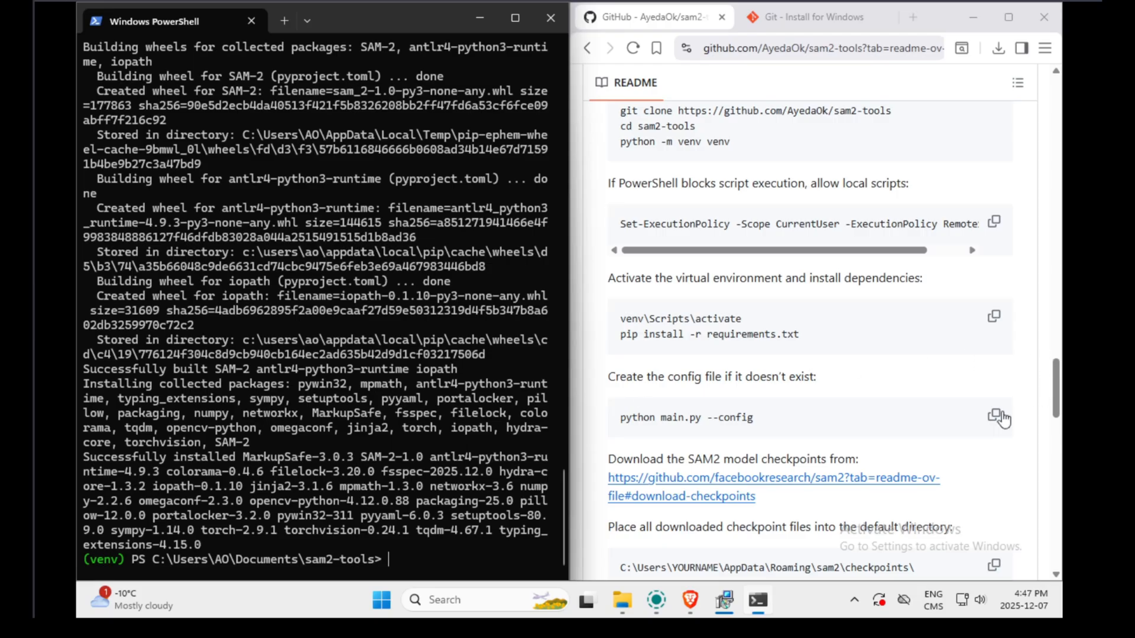
Step: Run 'python main.py --config' to create the default sam2 config.yaml in AppData Roaming
click(994, 418)
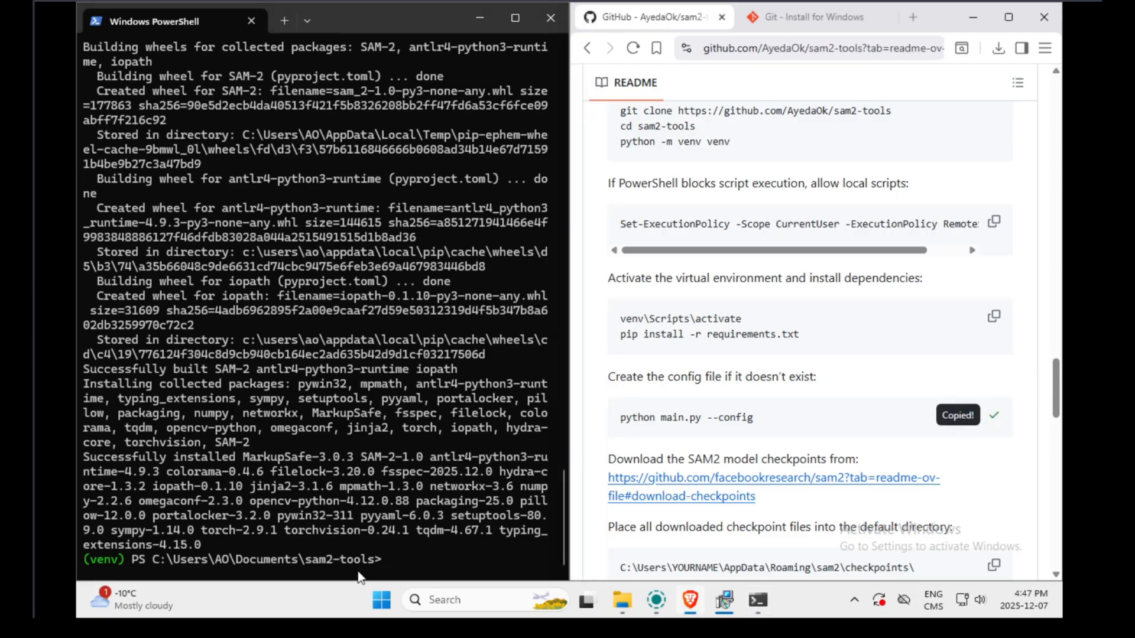
text(python main.py --config)
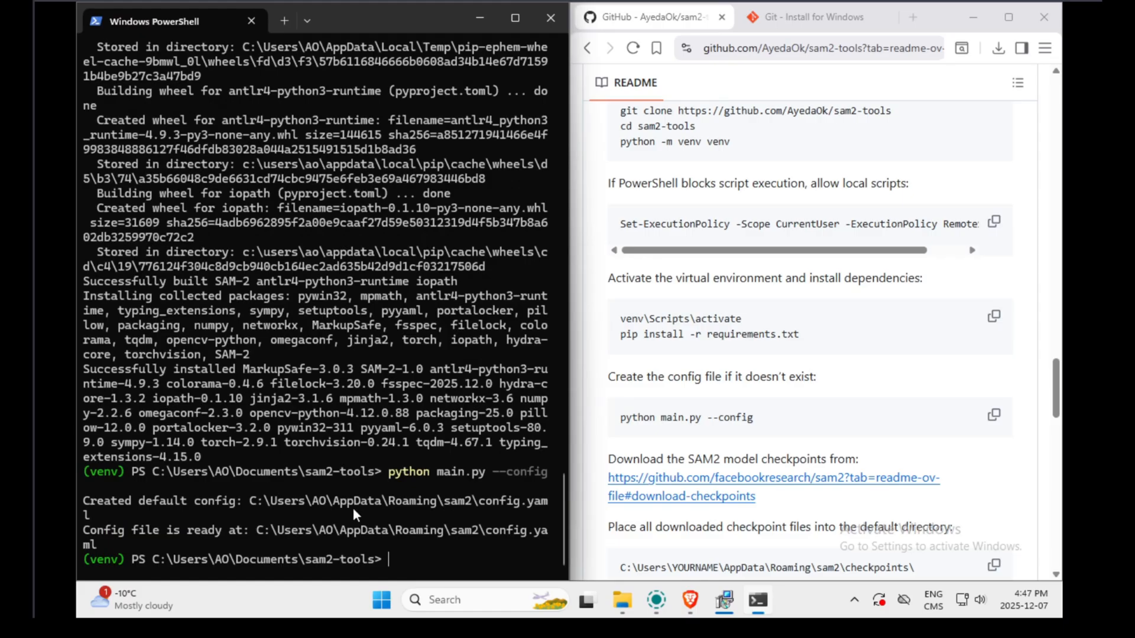
mouse_move(462, 511)
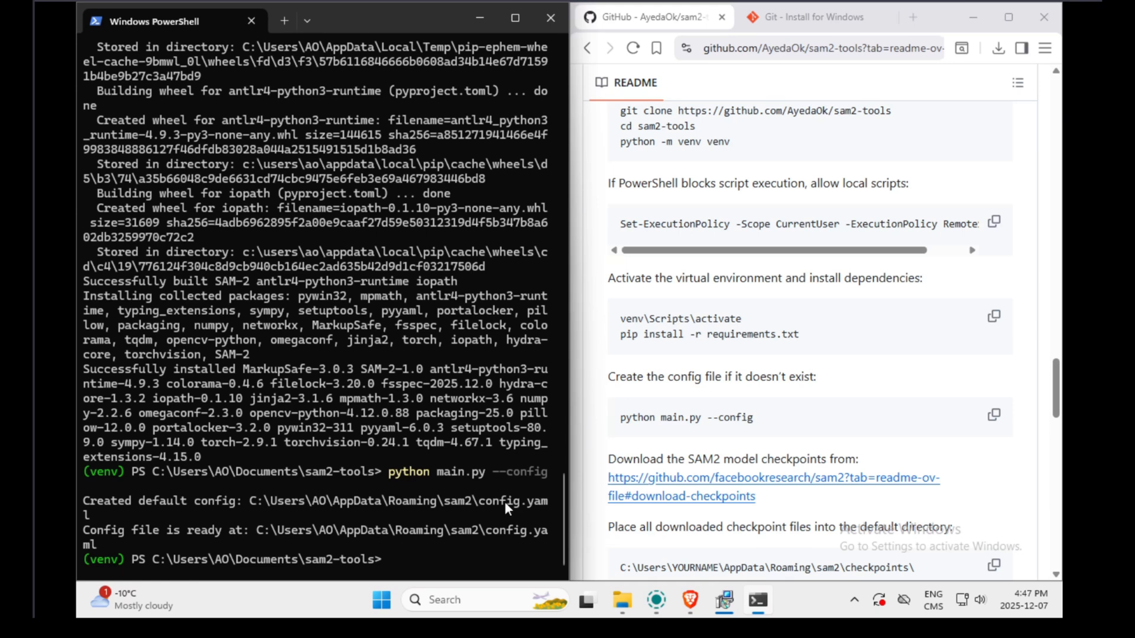
double_click(513, 502)
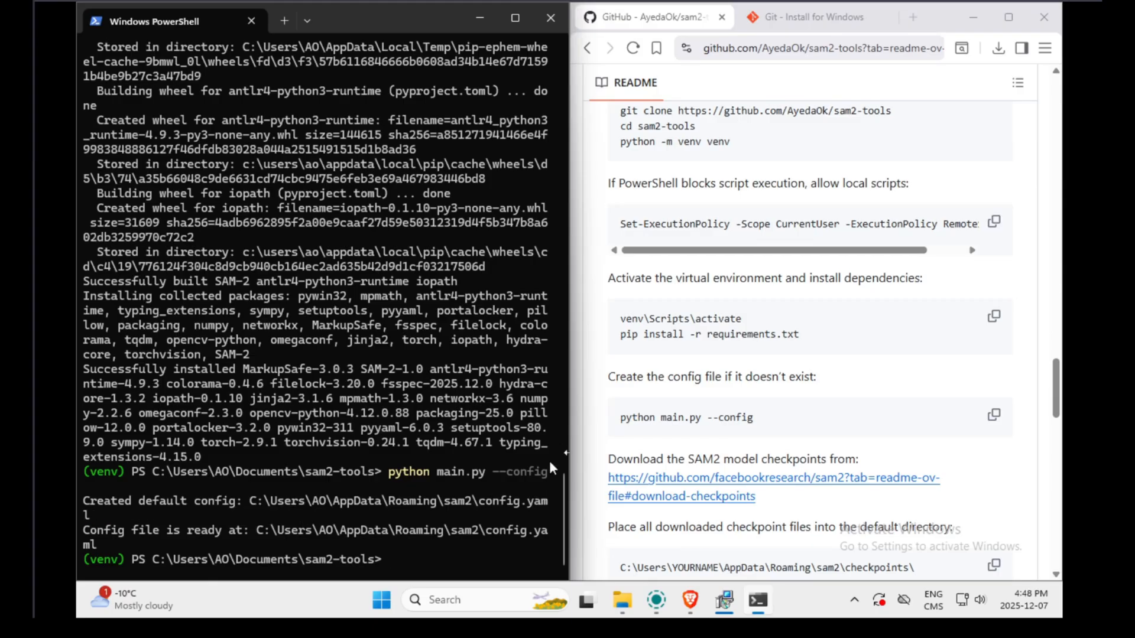
Step: Download sam2.1_hiera_large.pt and save it into AppData\Roaming\sam2\checkpoints
click(773, 478)
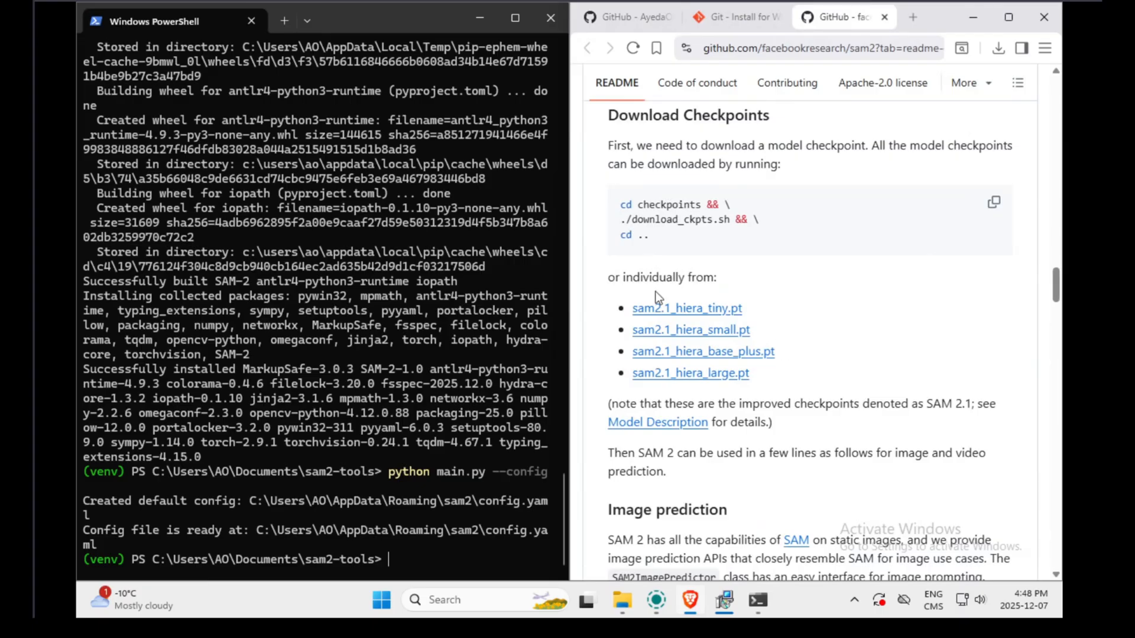
mouse_move(741, 331)
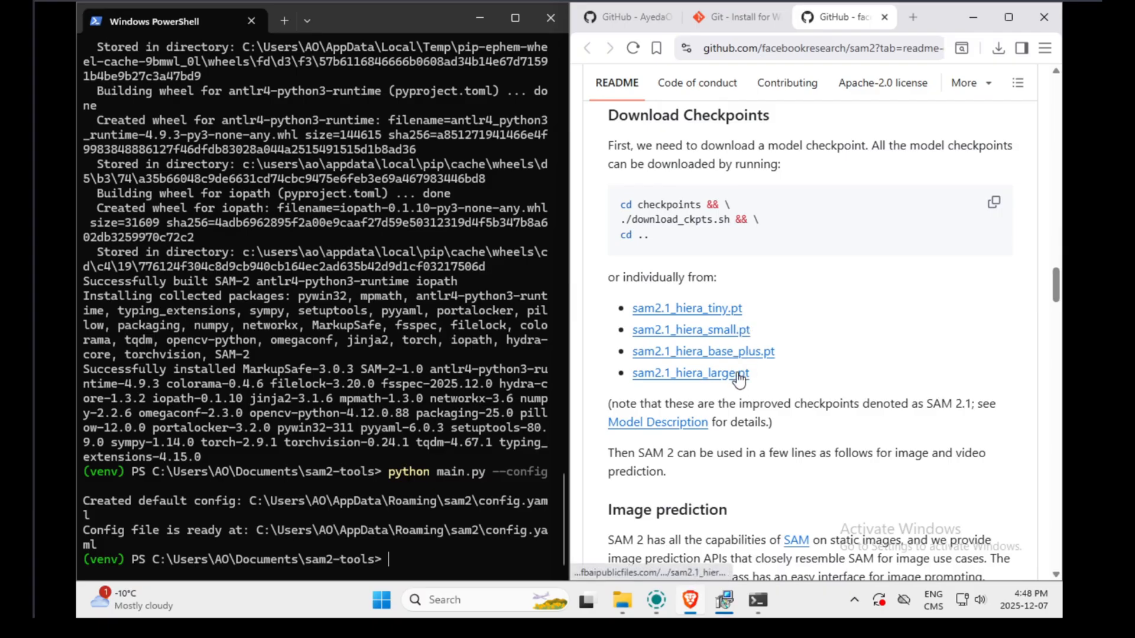
mouse_move(744, 378)
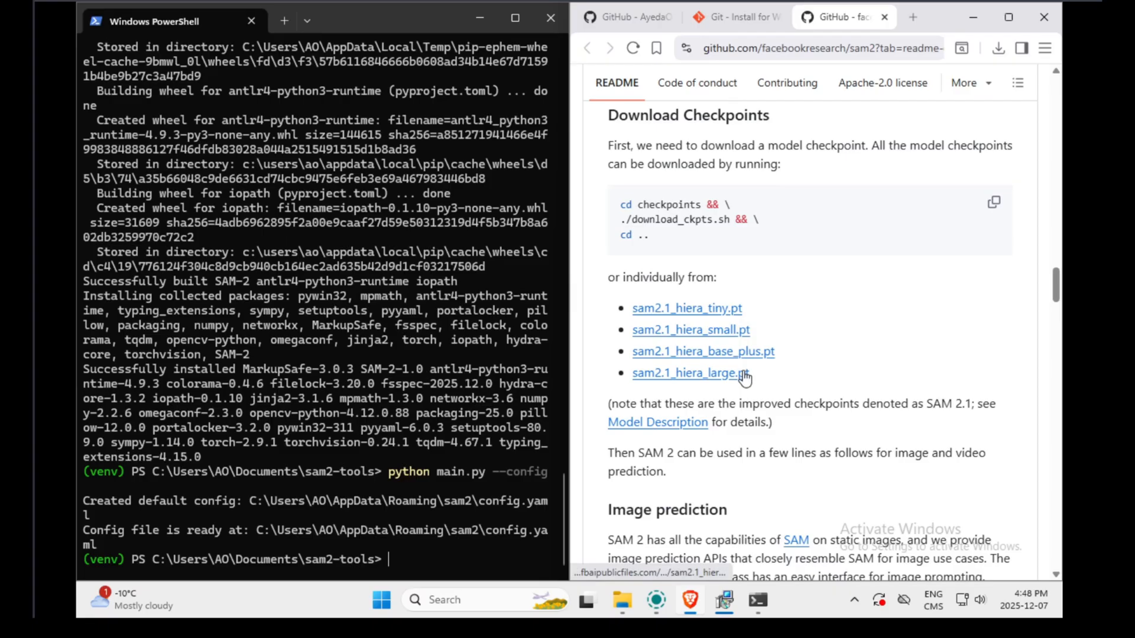
mouse_move(740, 387)
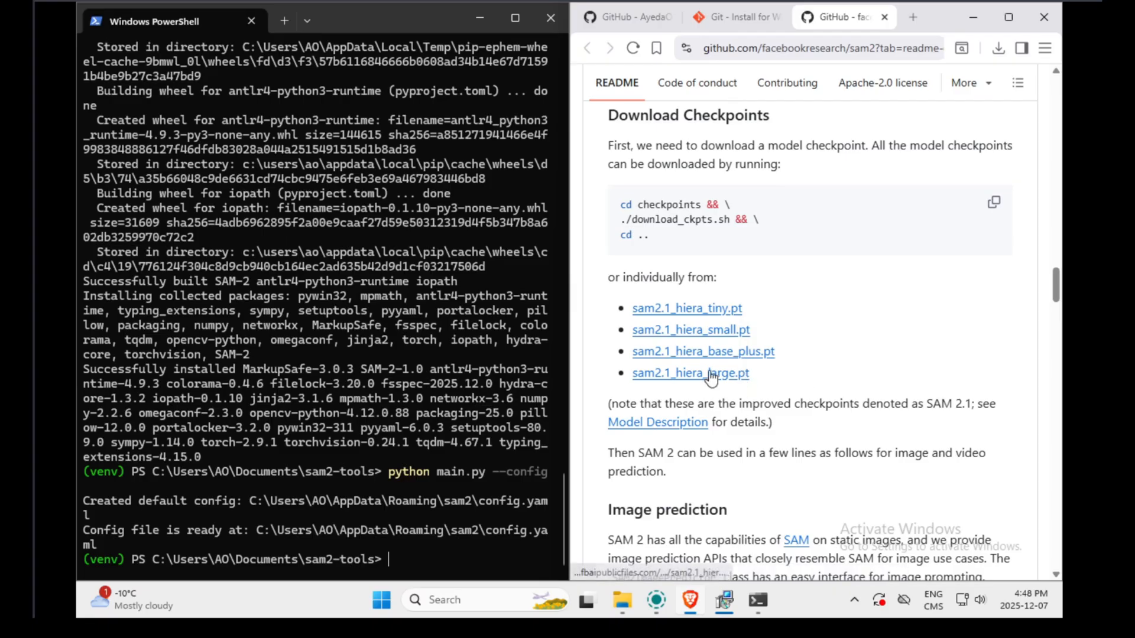
click(689, 372)
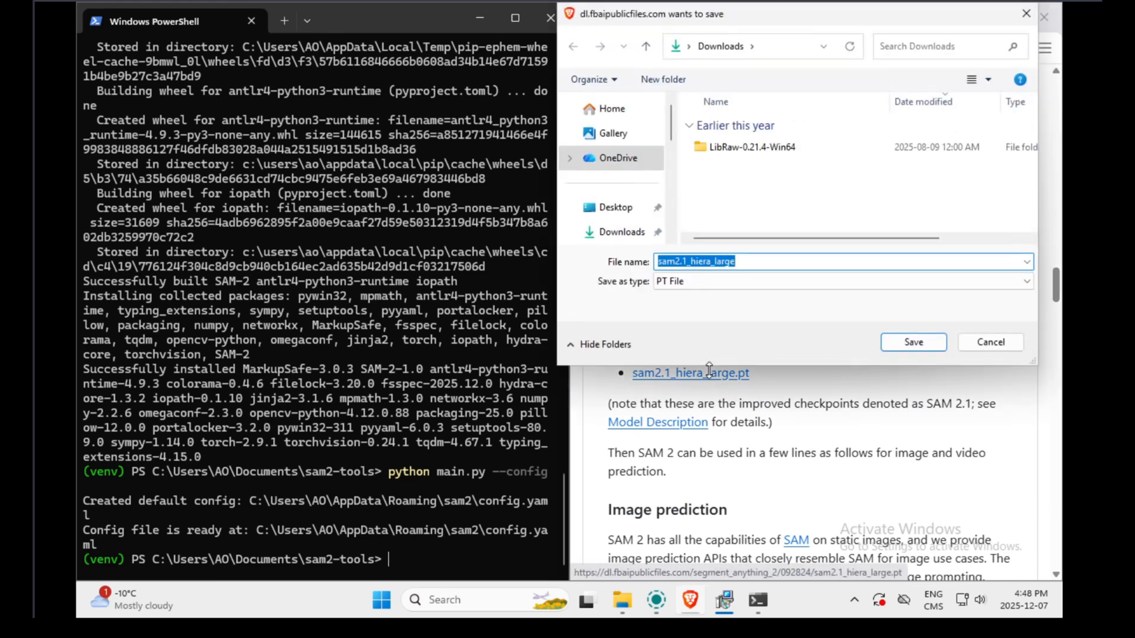
mouse_move(248, 518)
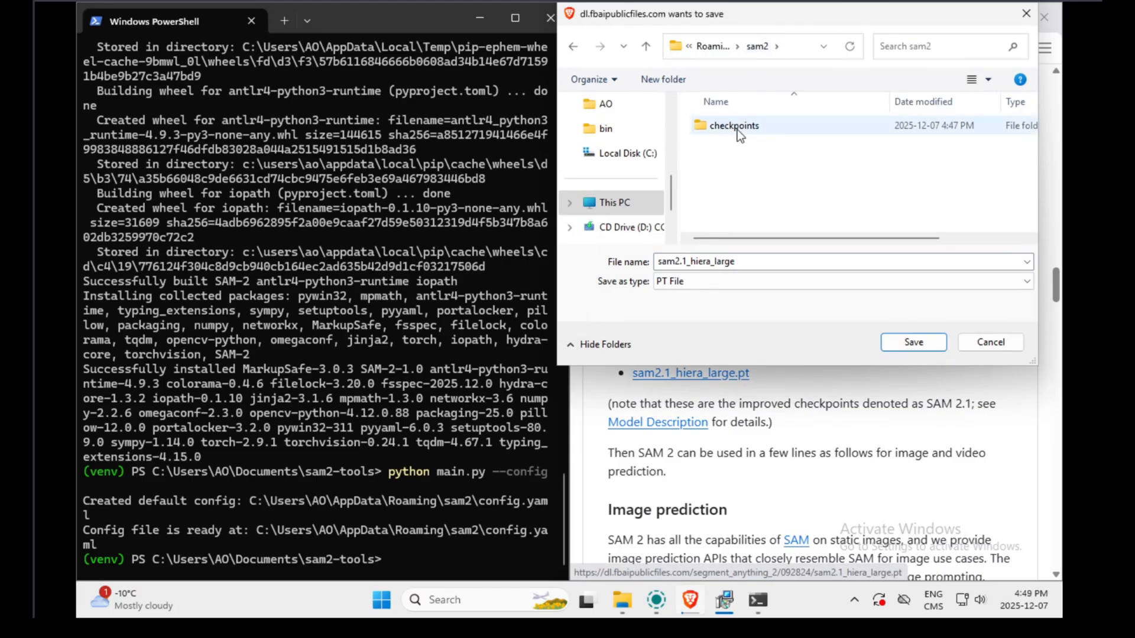
double_click(733, 125)
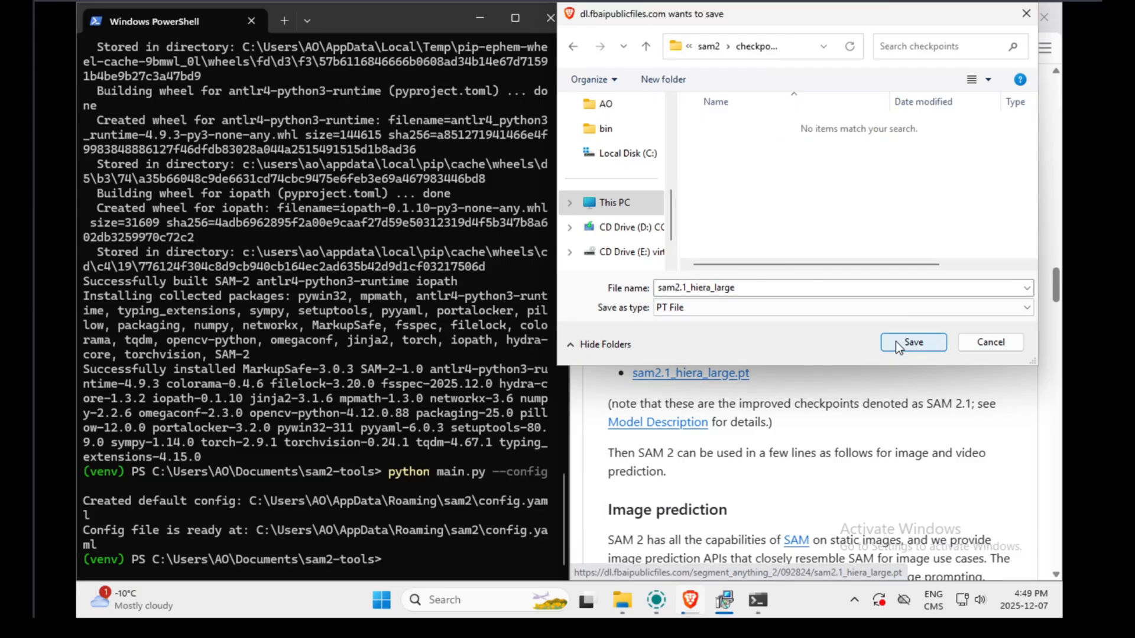
click(912, 342)
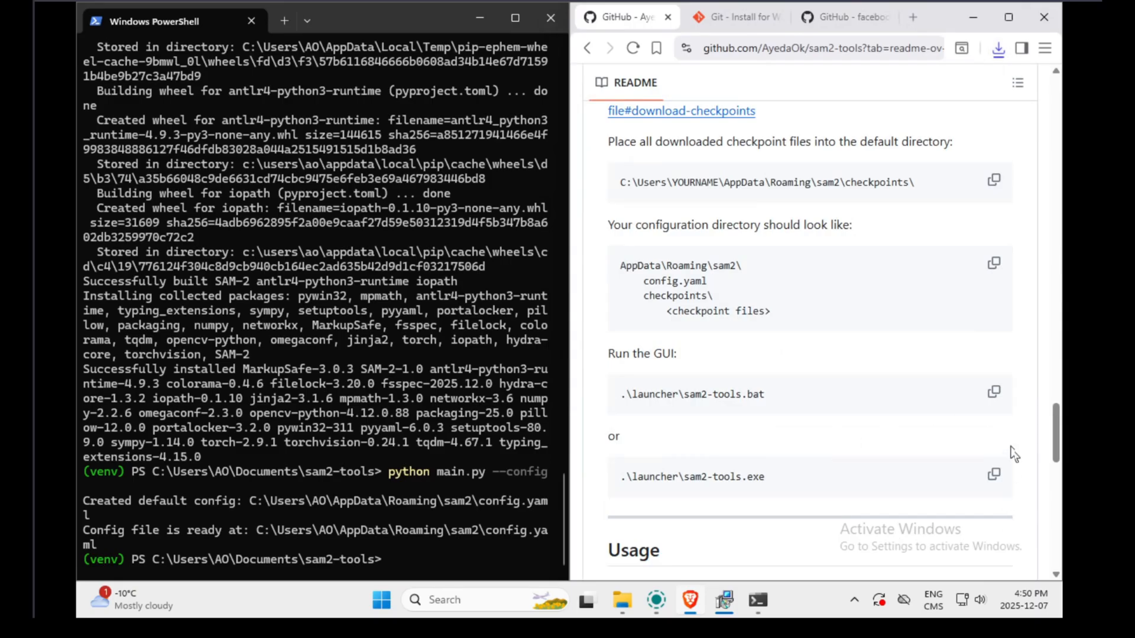
Step: Run .\launcher\sam2-tools.bat, close the SAM2 Segmentation Tool, and switch to darktable
click(994, 392)
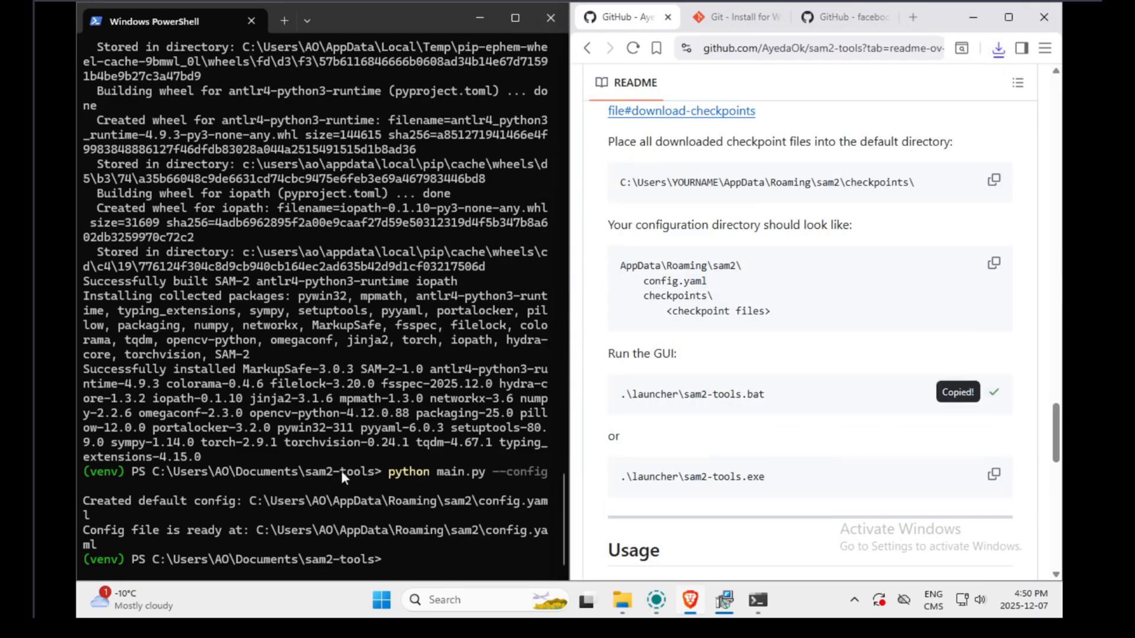
mouse_move(413, 564)
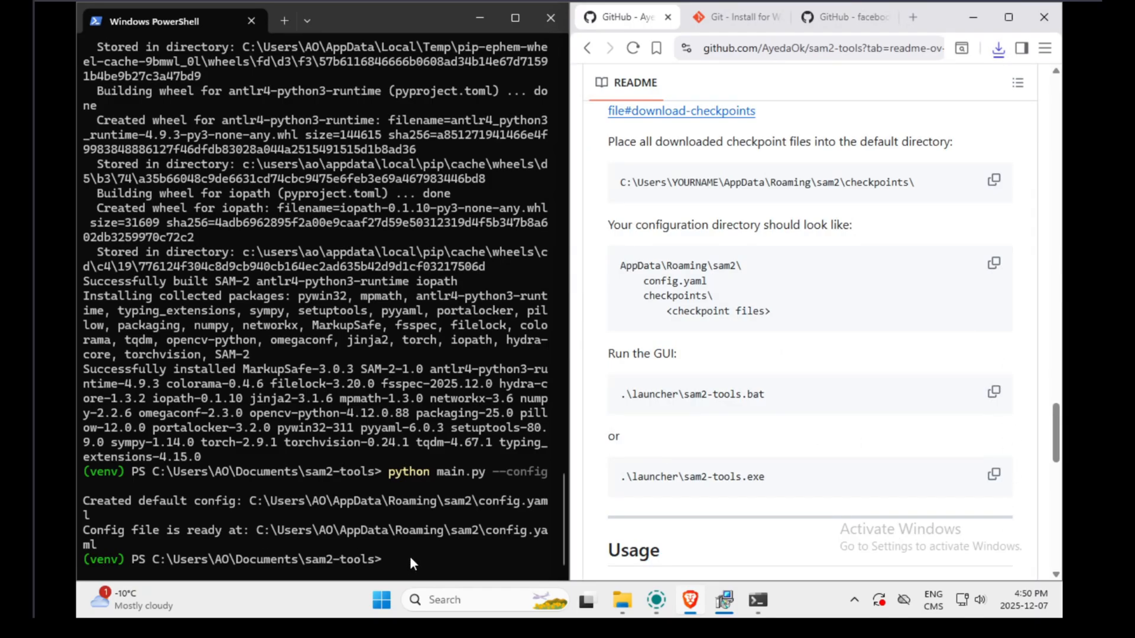
text(.\launcher\sam2-tools.bat)
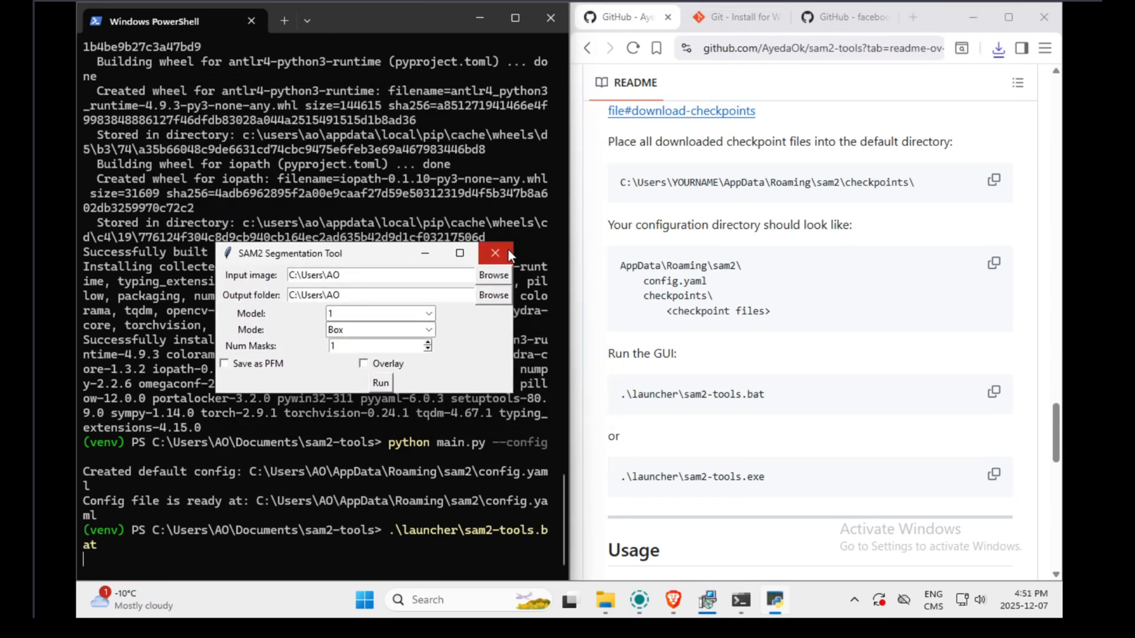
mouse_move(494, 253)
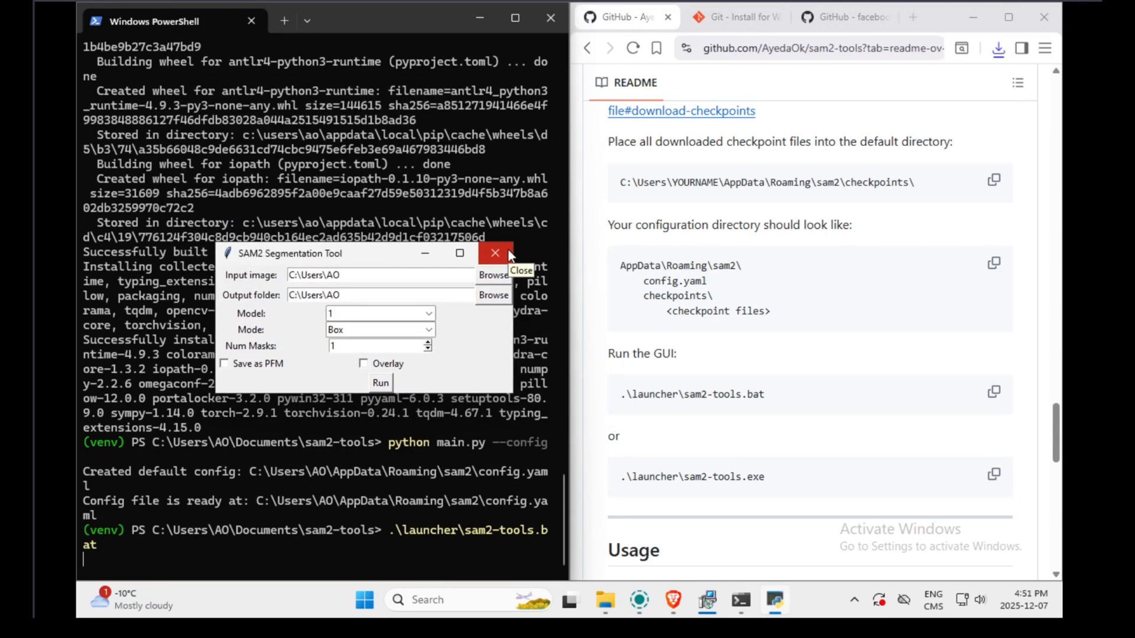
mouse_move(507, 260)
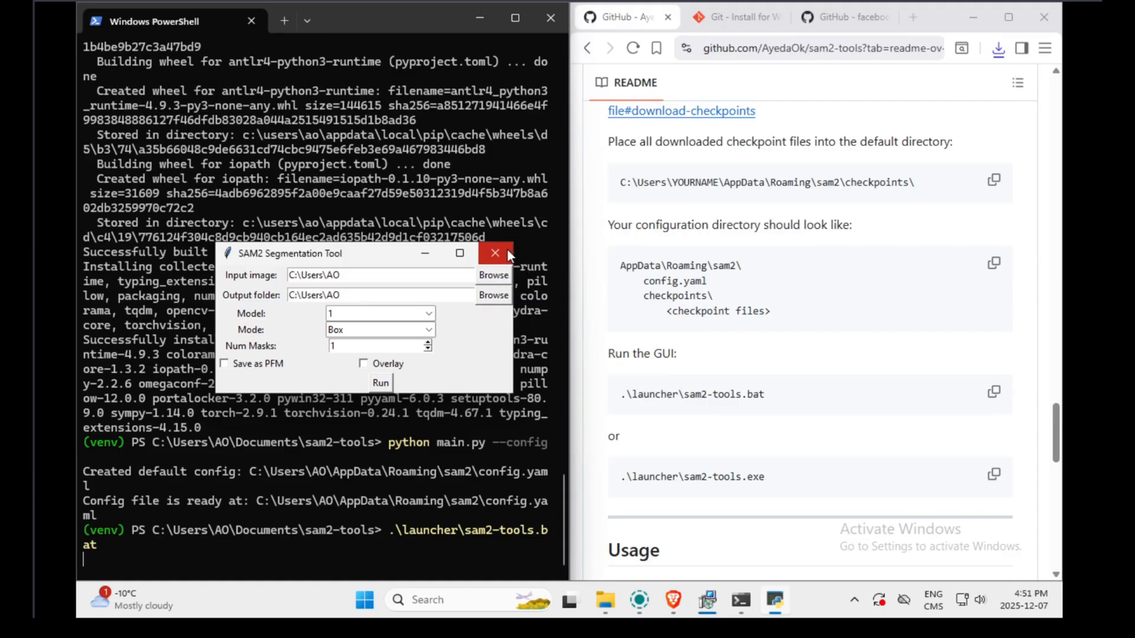
click(495, 253)
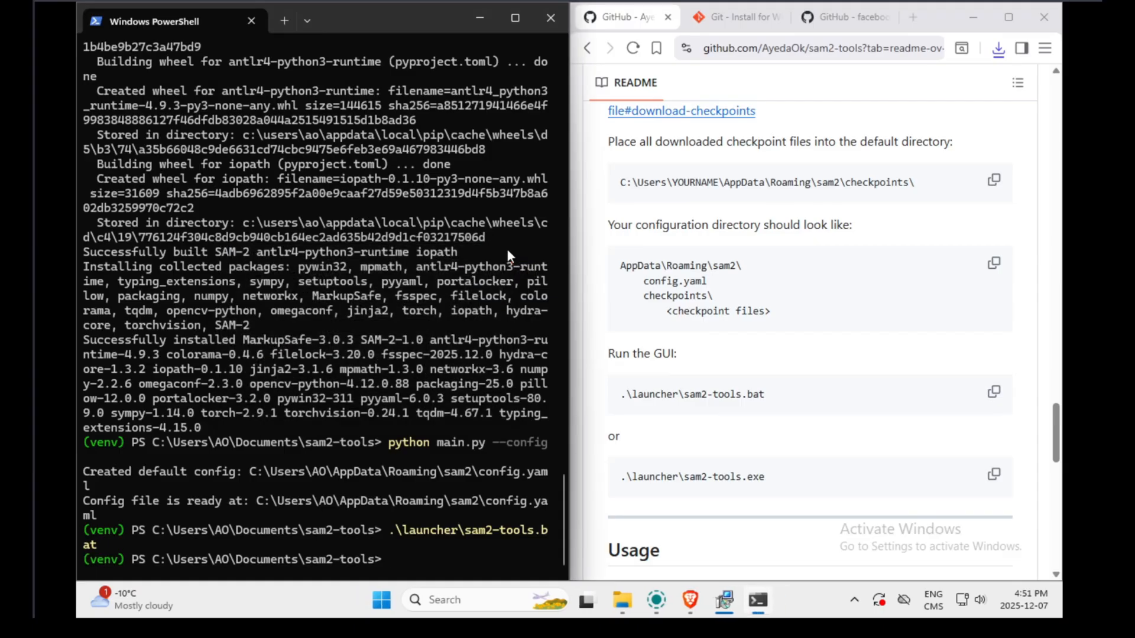
text(darktable)
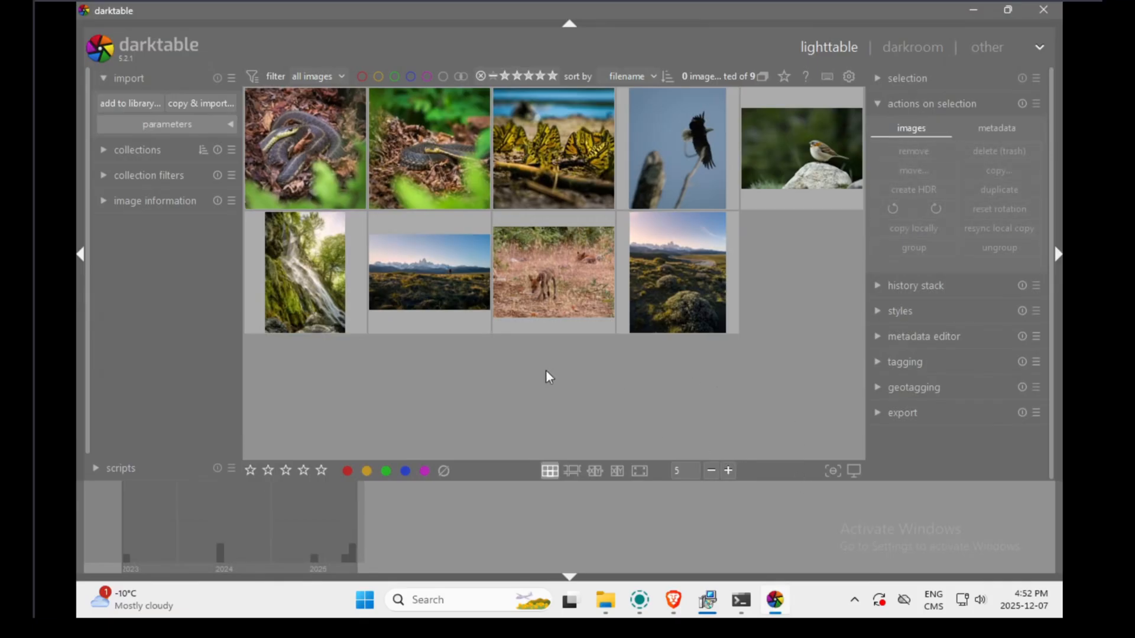
Step: Set the scripts manager to install/update scripts and locate the AyedaOk DT_custom_script repository
click(121, 469)
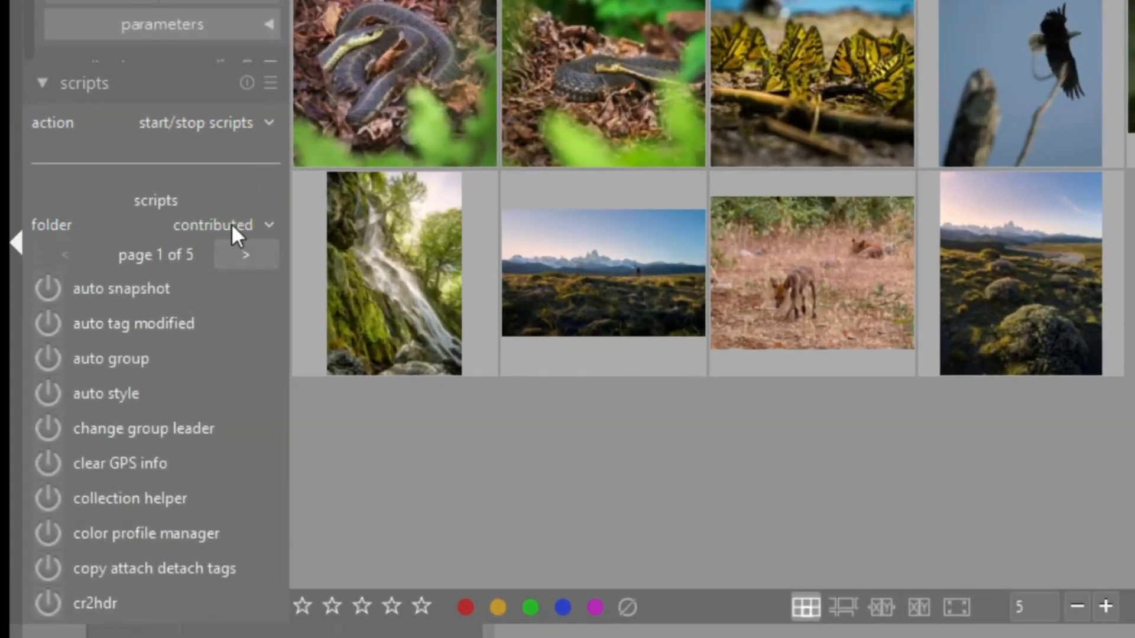
click(195, 122)
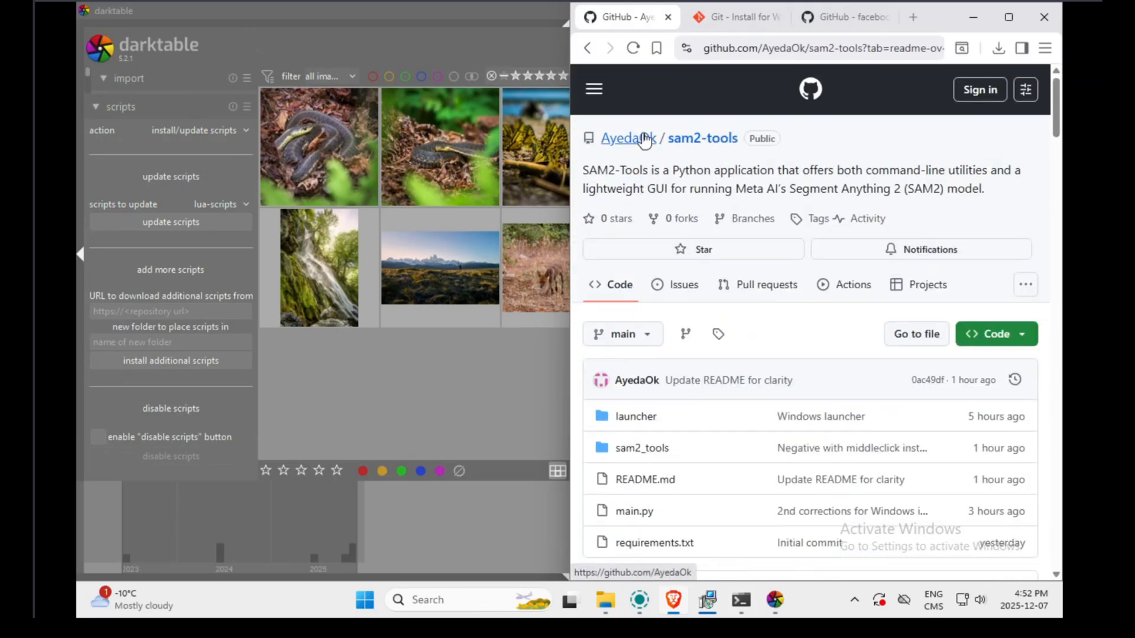
click(627, 139)
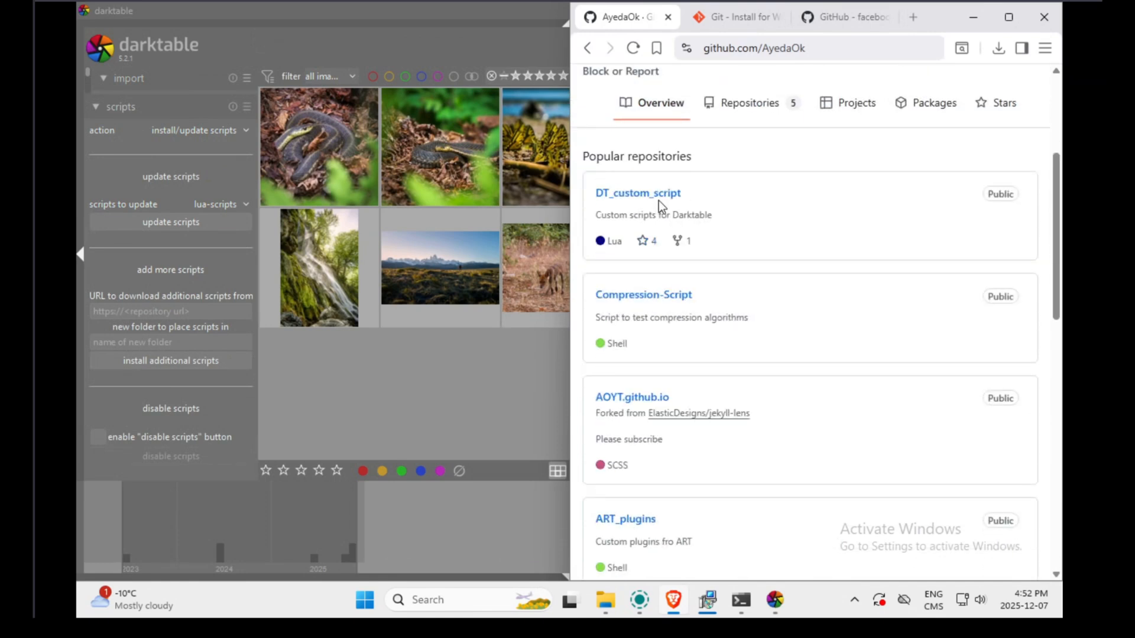
click(638, 193)
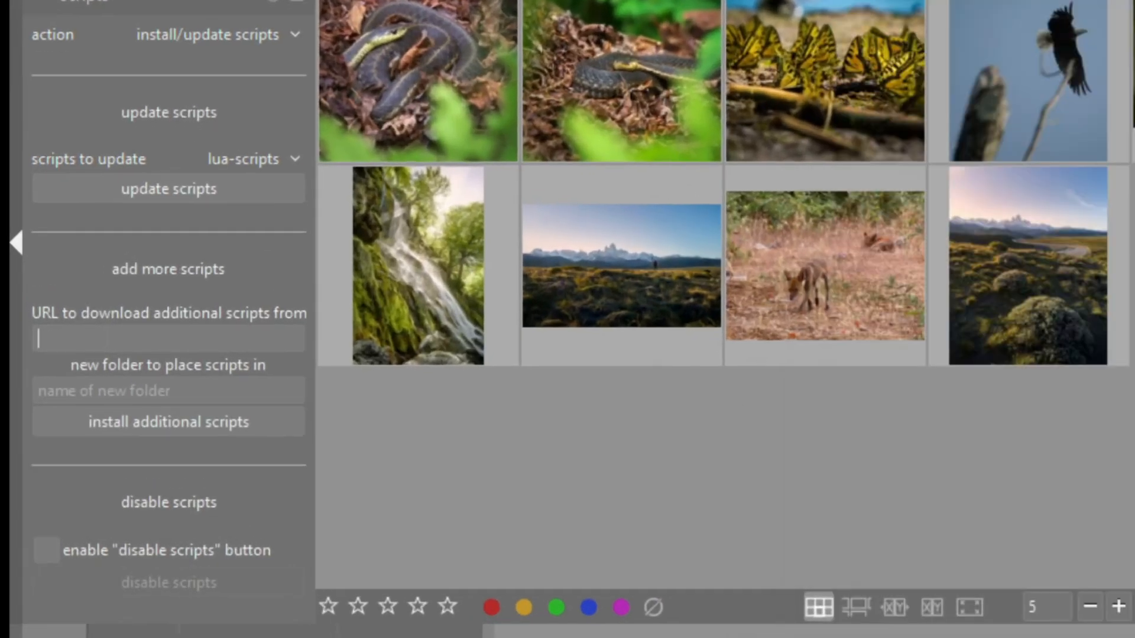
Step: Enter 'Perso' as the folder name for the new scripts
text(Pe)
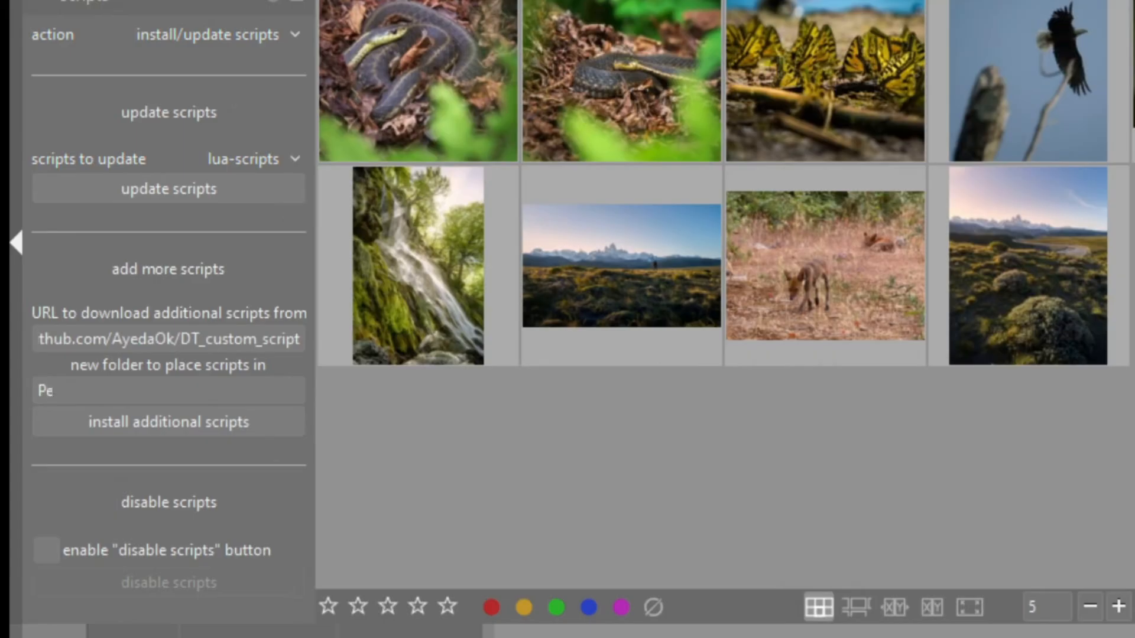
text(rso)
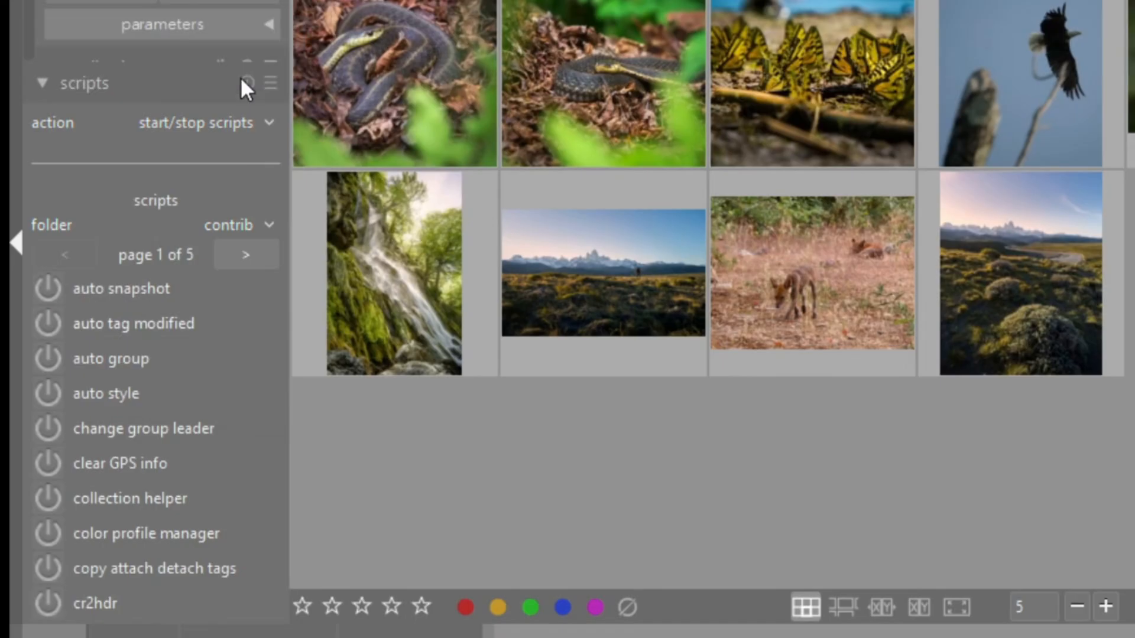
Step: Switch the scripts folder to Perso and start the SAM2 script
click(239, 225)
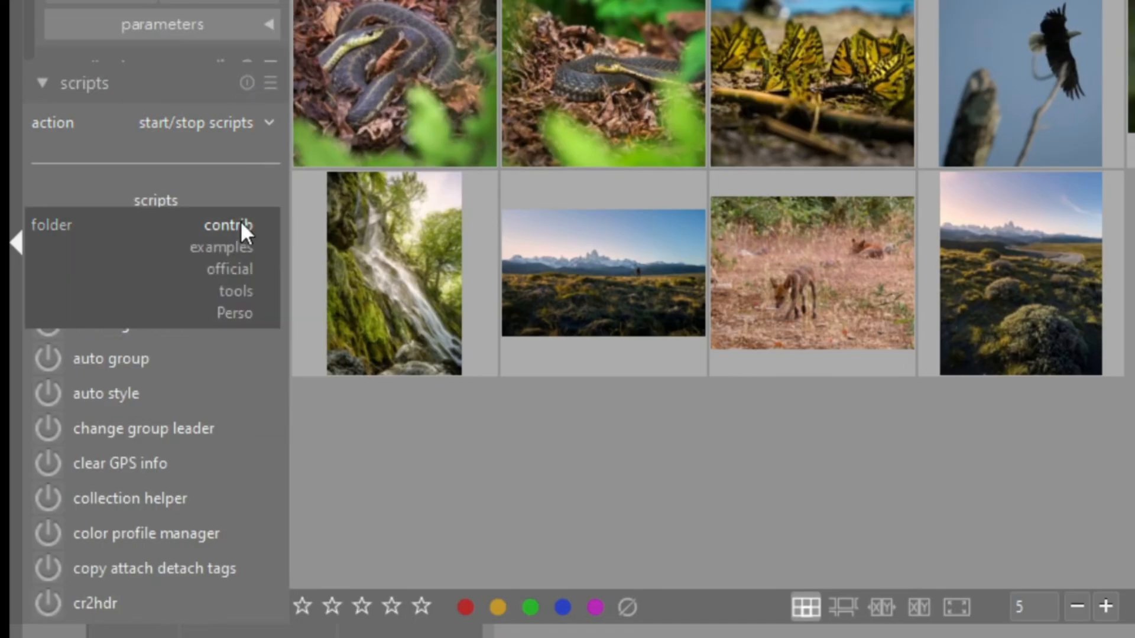
click(234, 313)
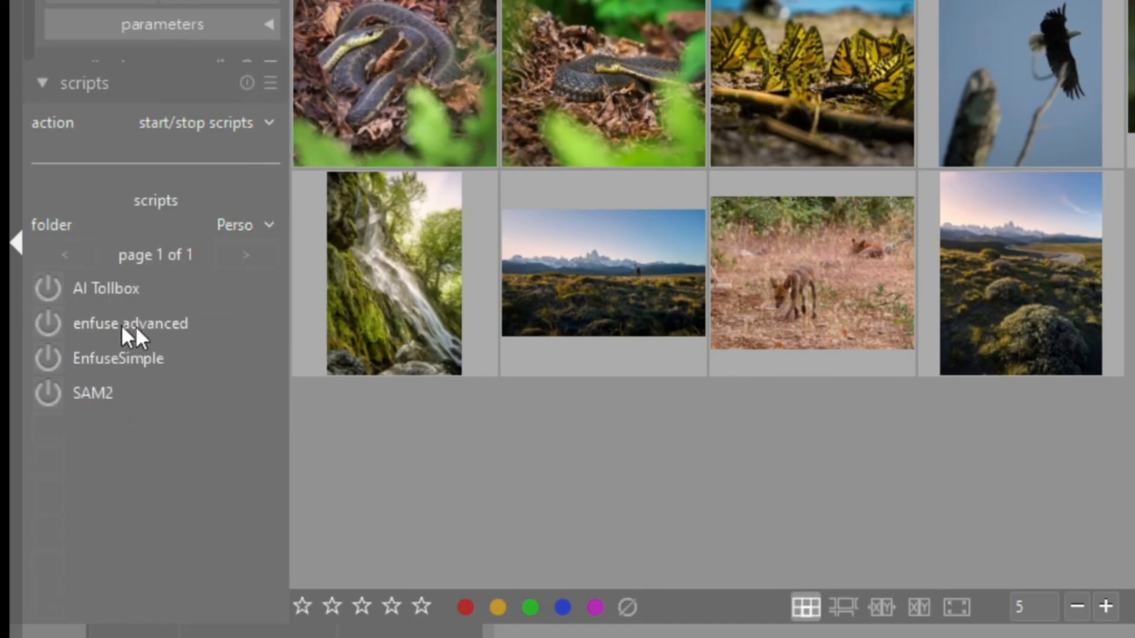
mouse_move(51, 402)
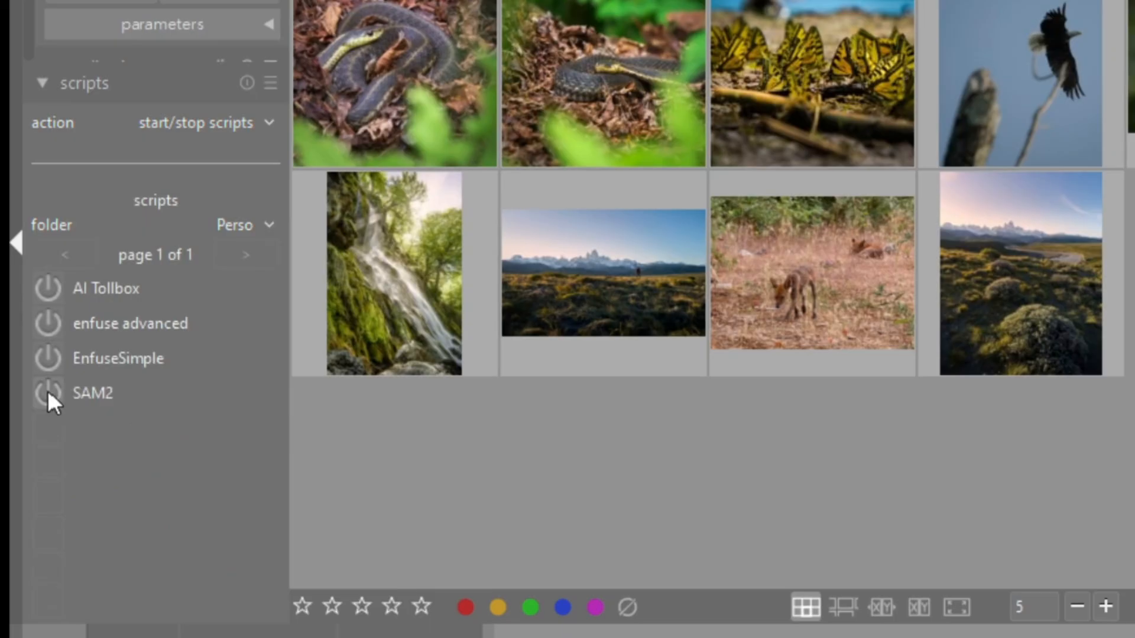
click(46, 393)
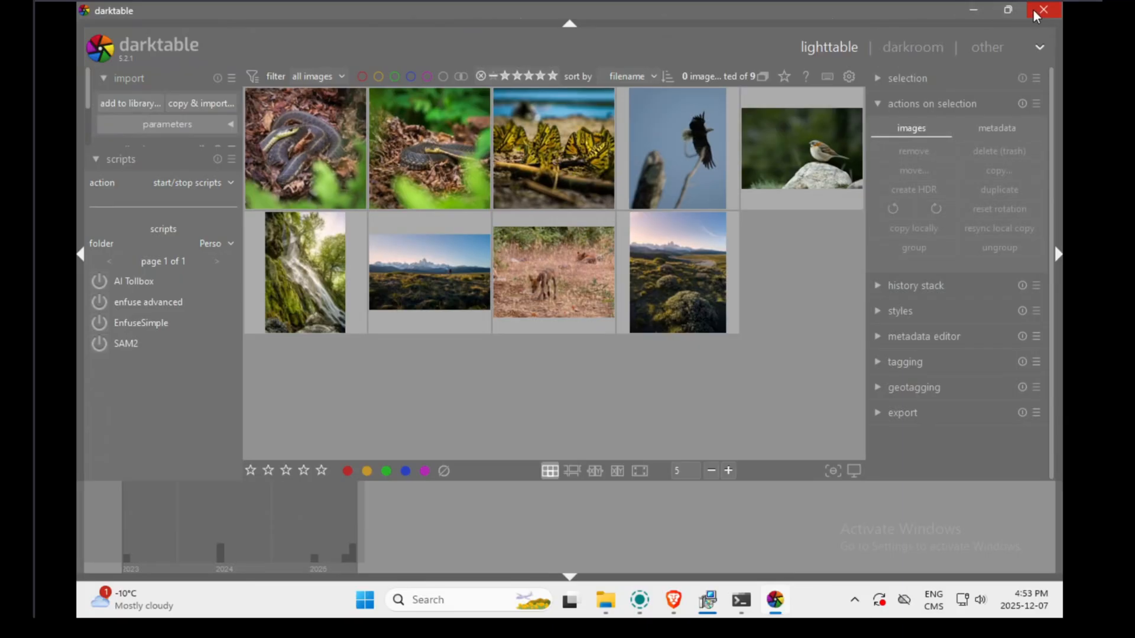
Step: Quit darktable and the PowerShell window, then relaunch darktable so the SAM2 script loads
click(1043, 11)
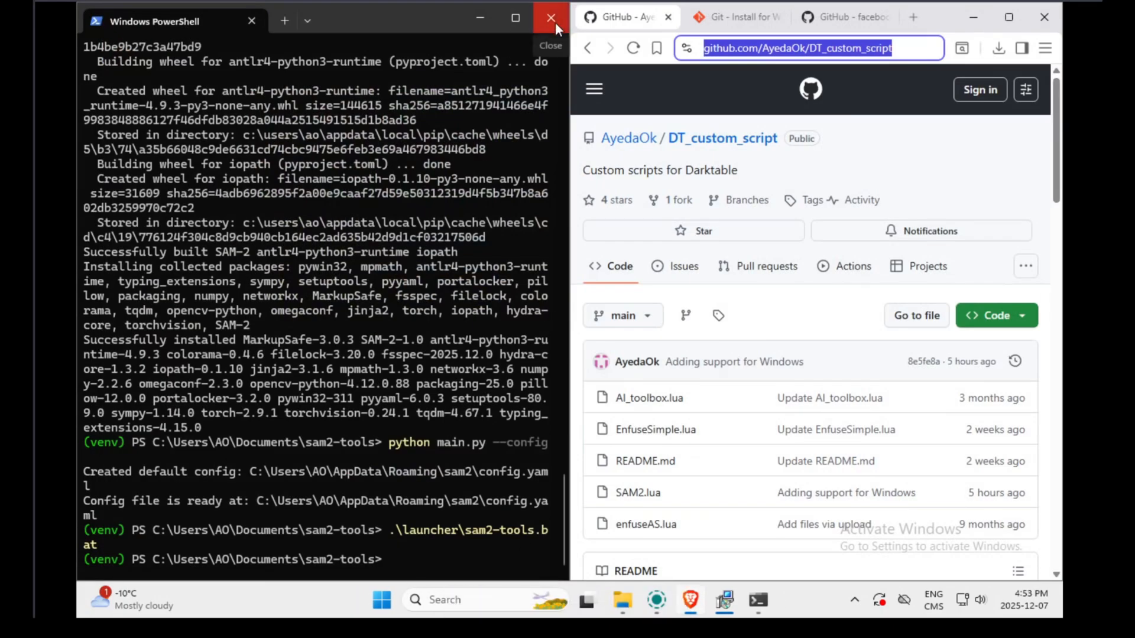
click(550, 17)
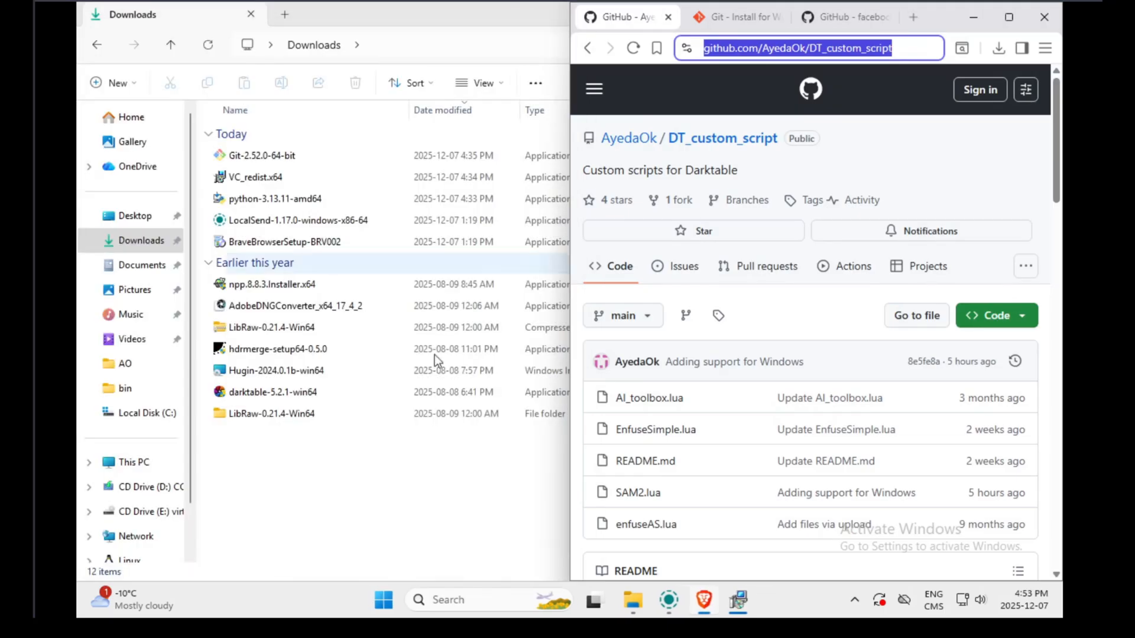
click(383, 600)
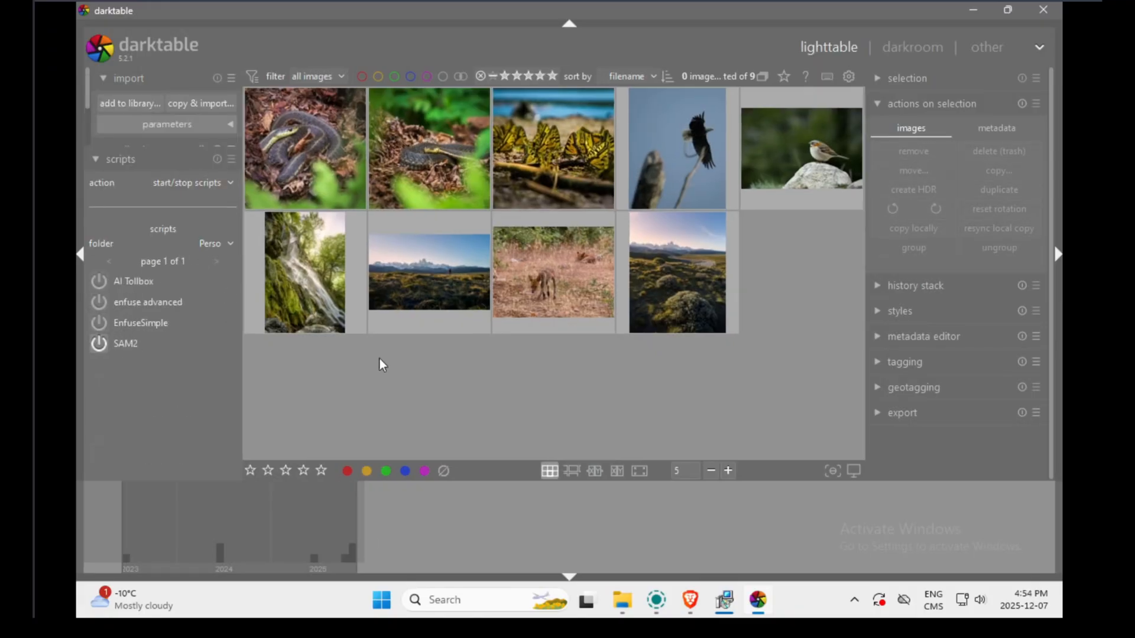
mouse_move(592, 374)
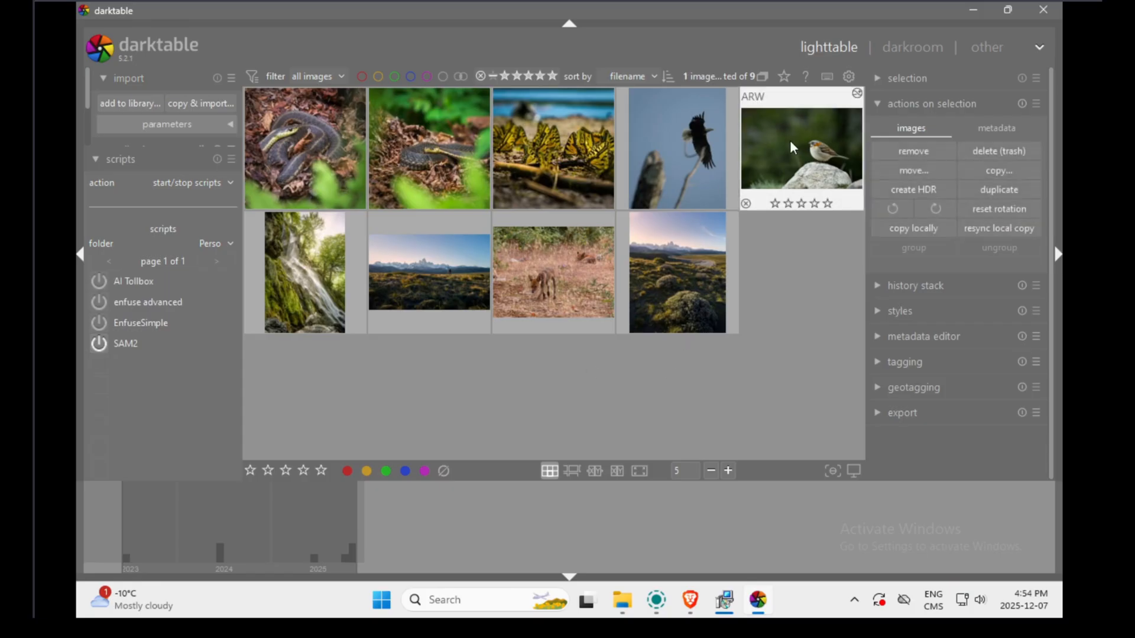
Step: Bring the sparrow photo into darkroom and expand the SAM2 module to show its empty executable field
double_click(802, 148)
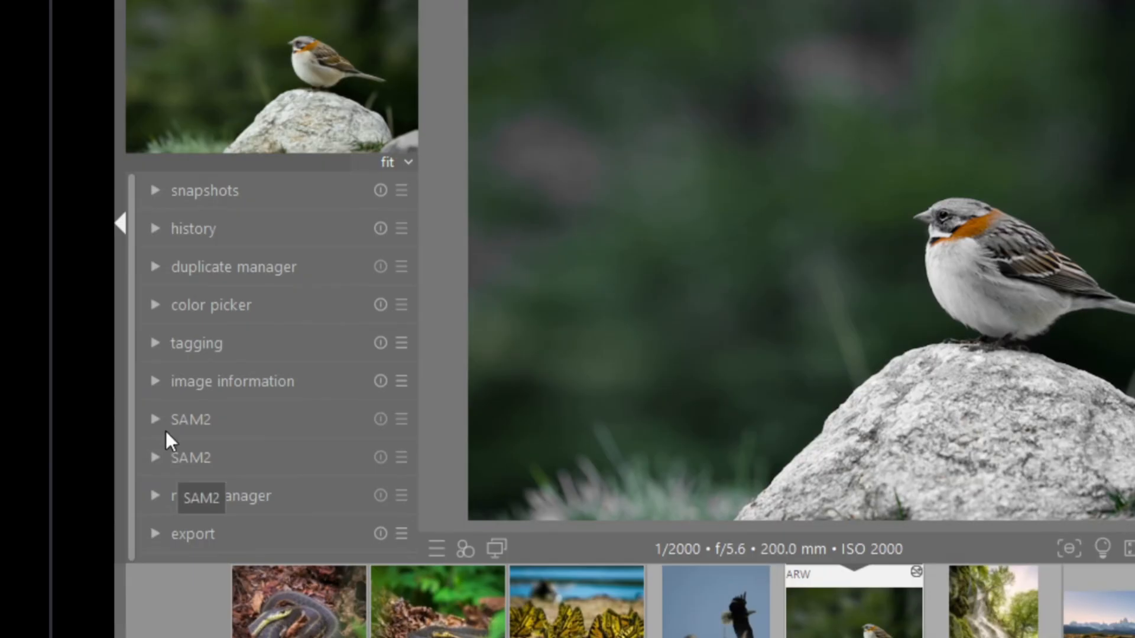
mouse_move(180, 475)
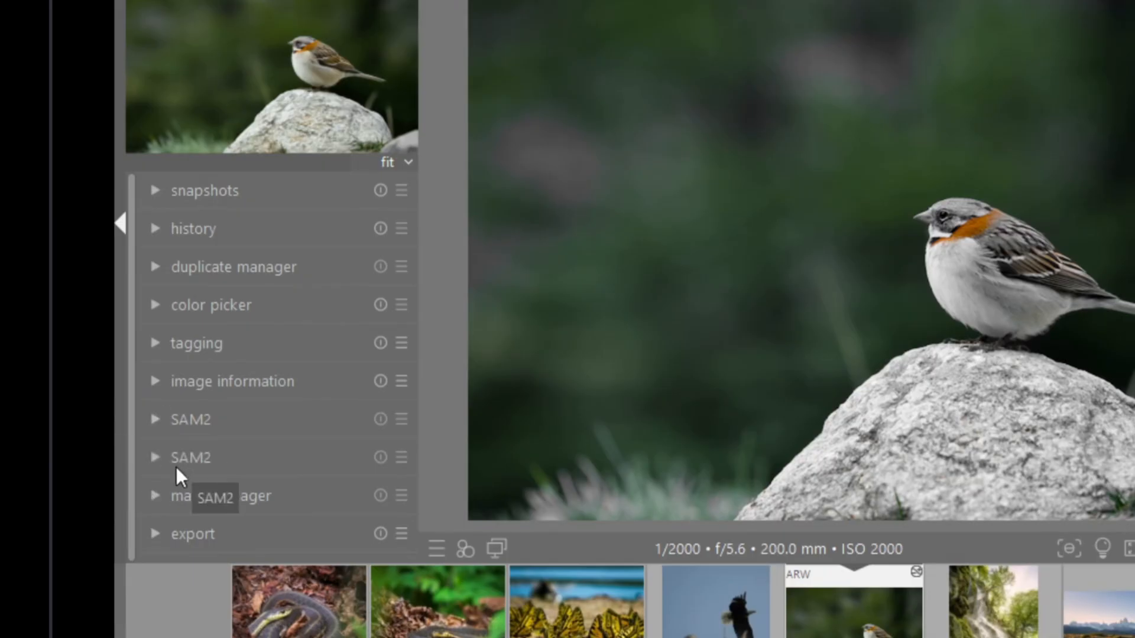
click(155, 359)
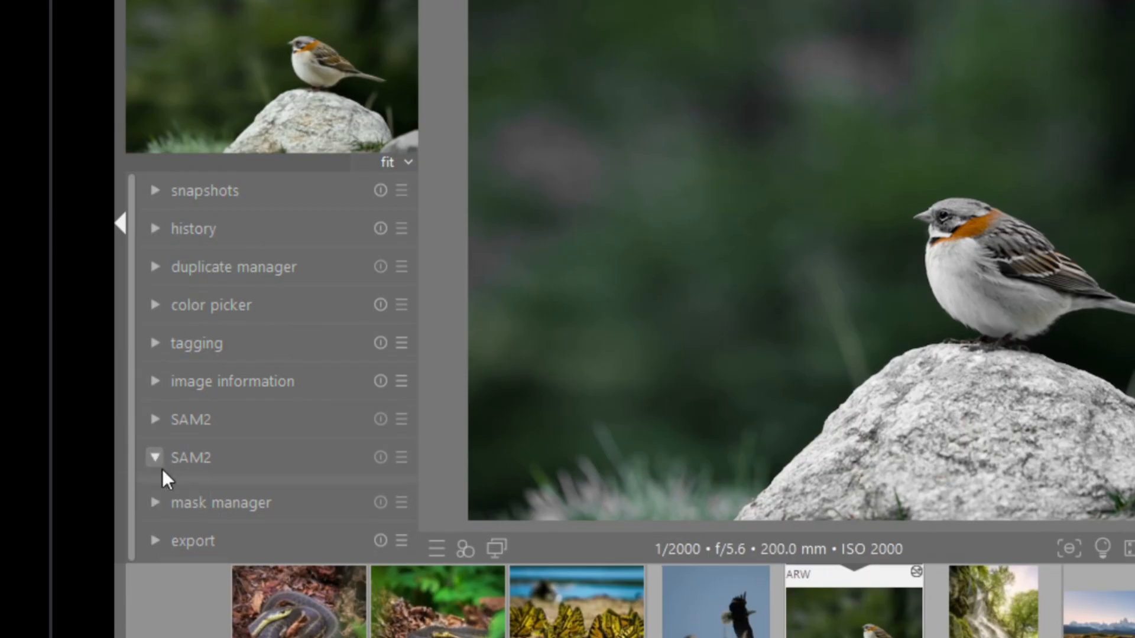
mouse_move(156, 457)
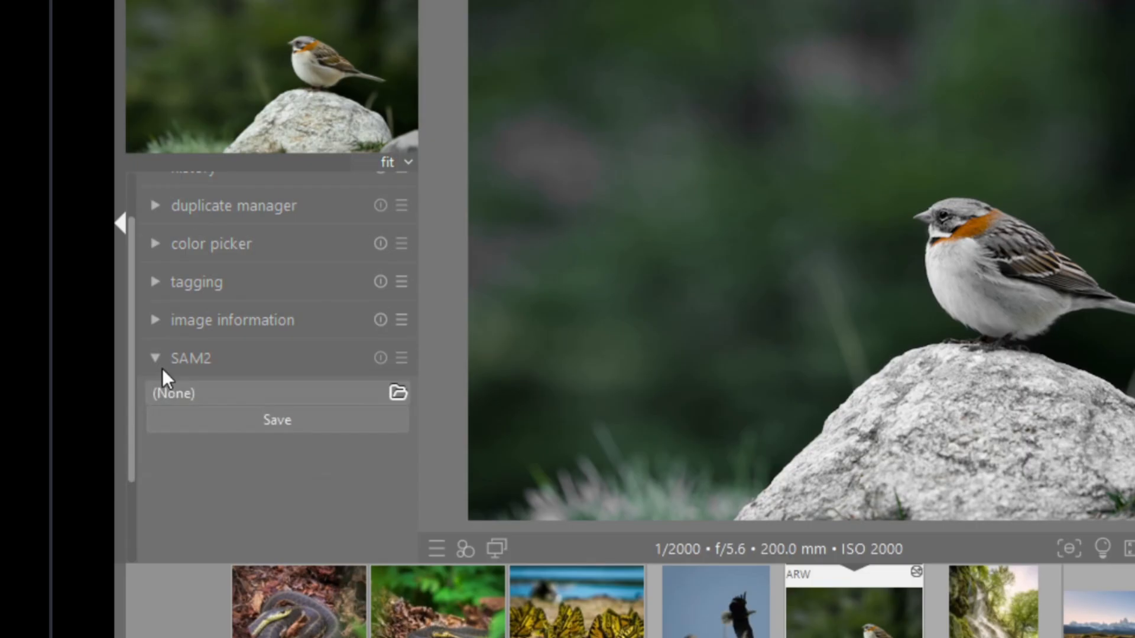
mouse_move(230, 486)
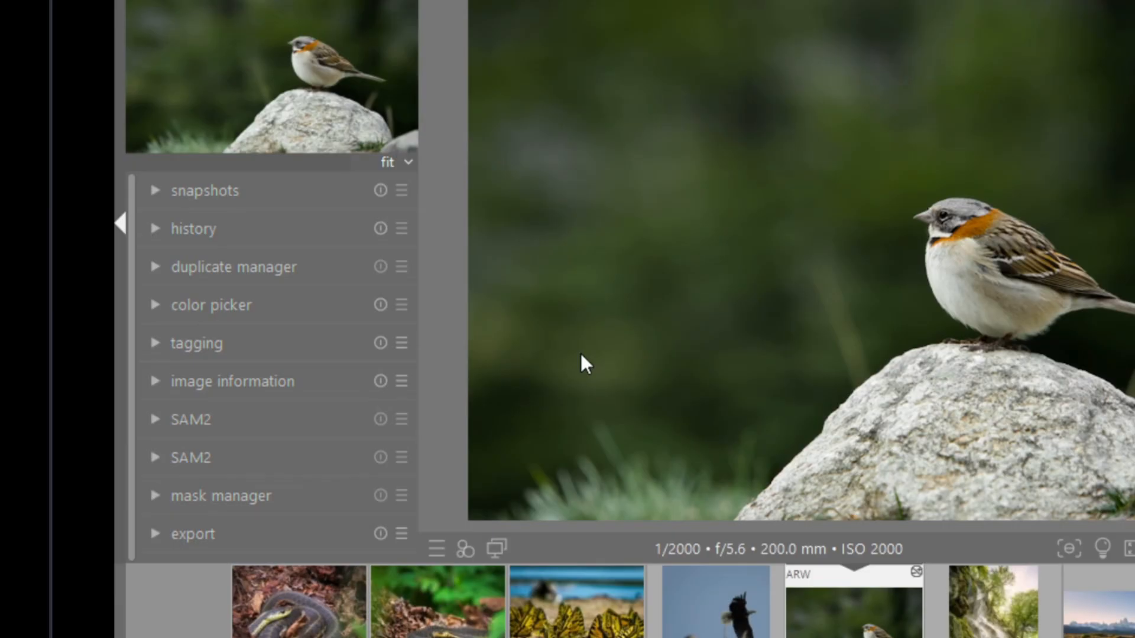
mouse_move(569, 371)
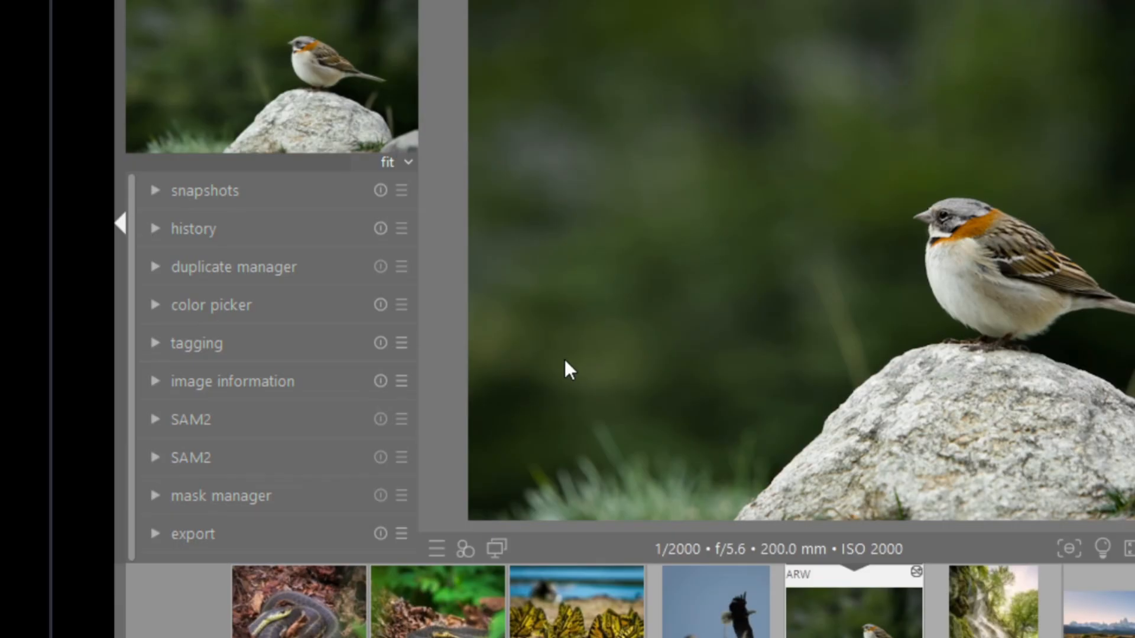
mouse_move(293, 419)
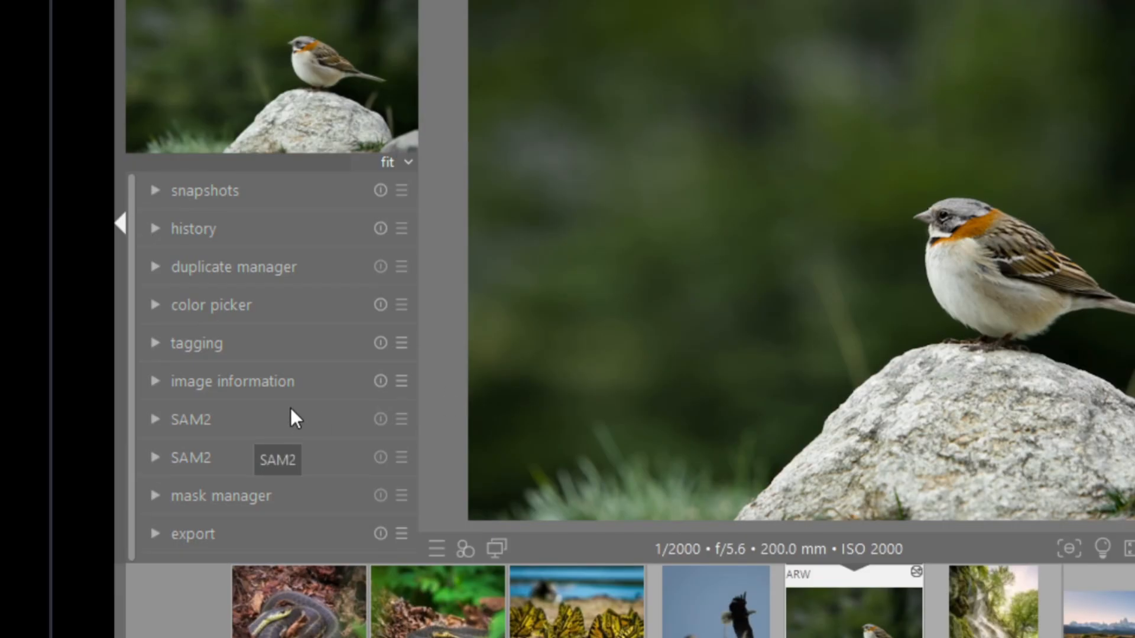
click(190, 419)
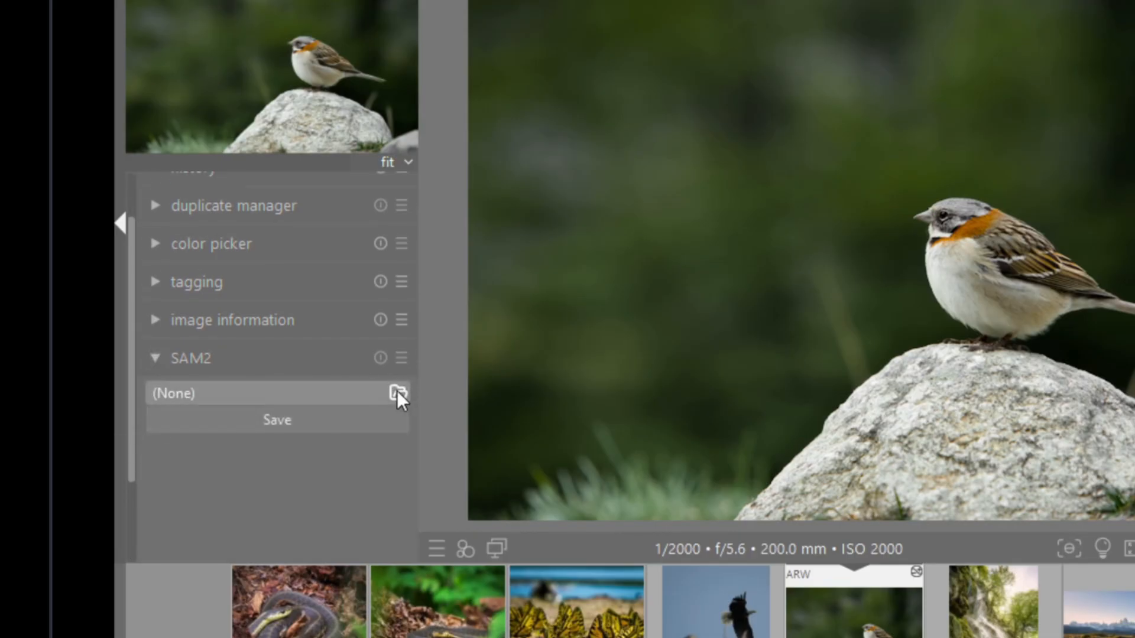
Step: Browse from the SAM2 module to Documents > sam2-tools > launcher
click(397, 393)
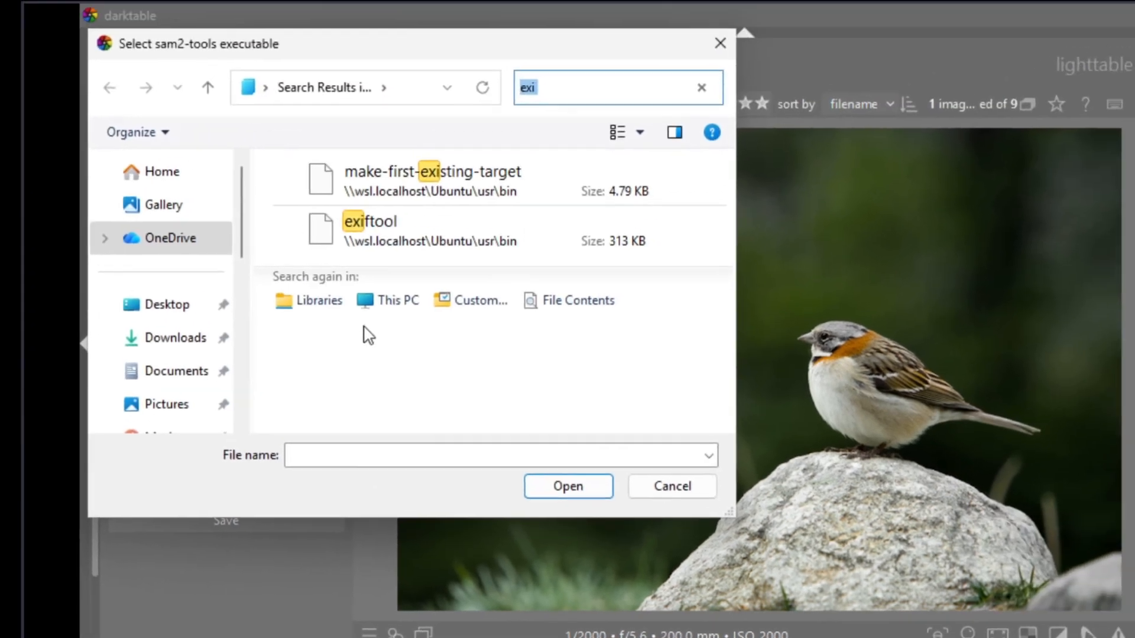
click(348, 87)
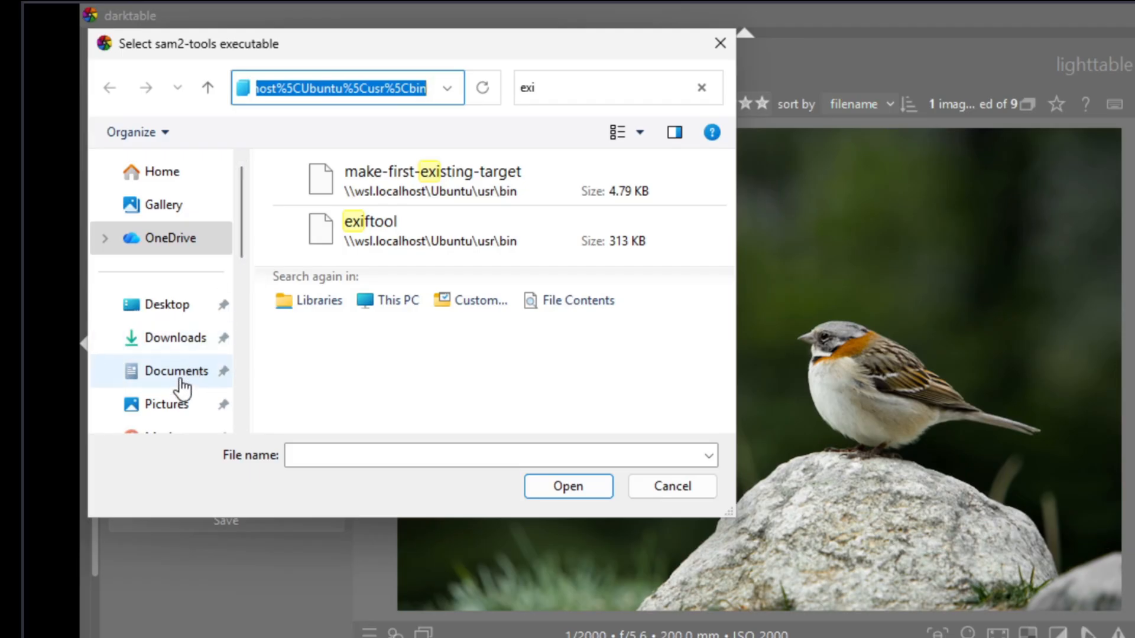
click(176, 370)
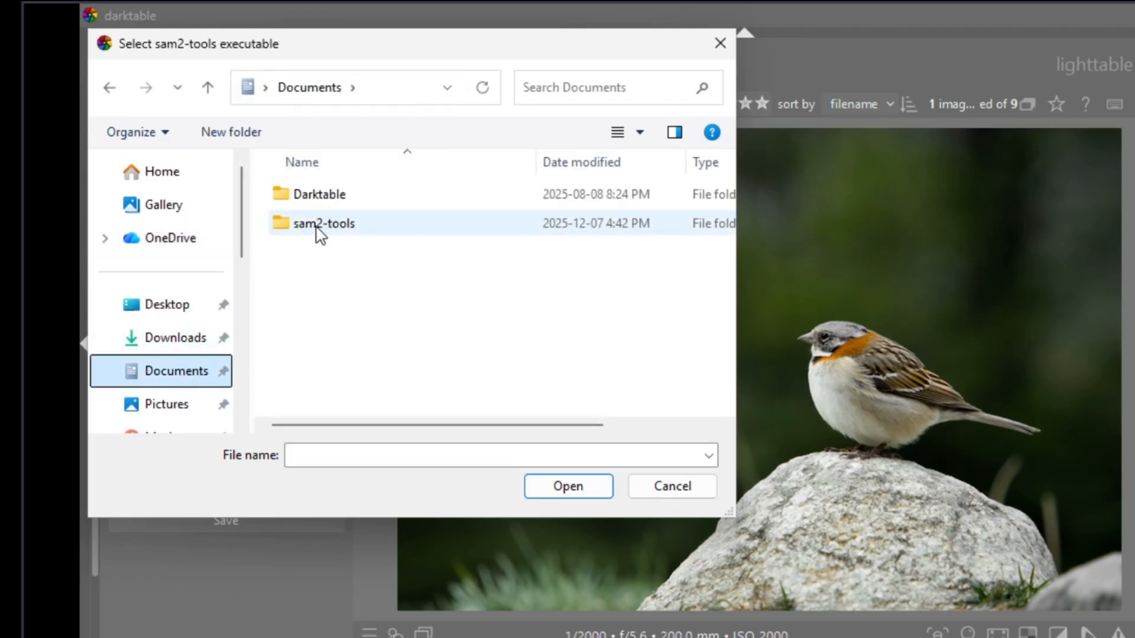
double_click(324, 224)
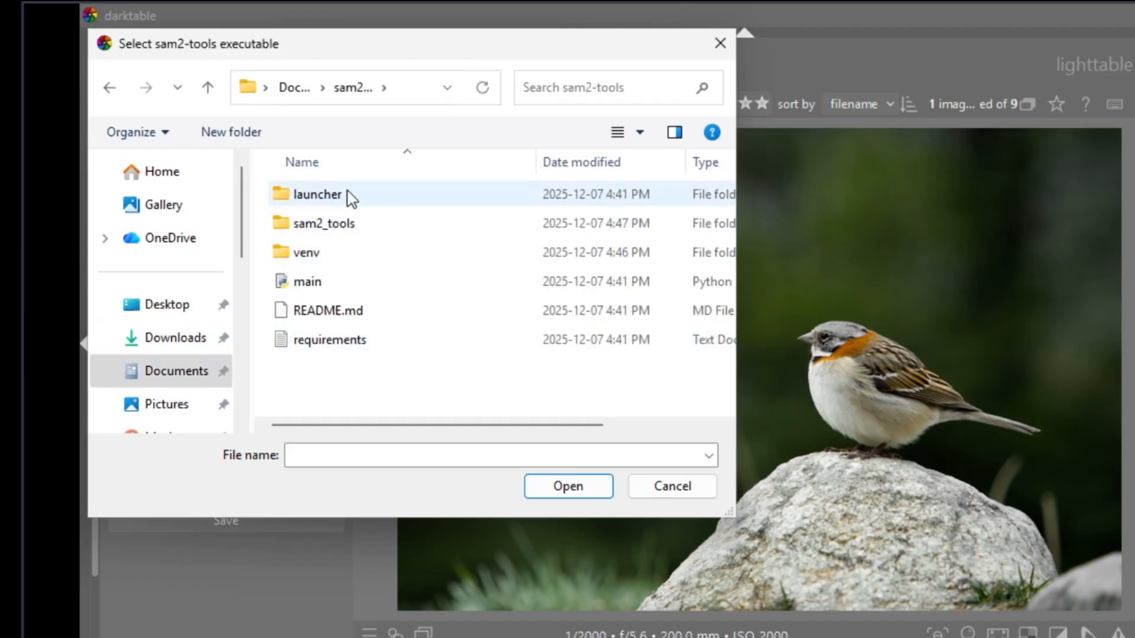
double_click(317, 194)
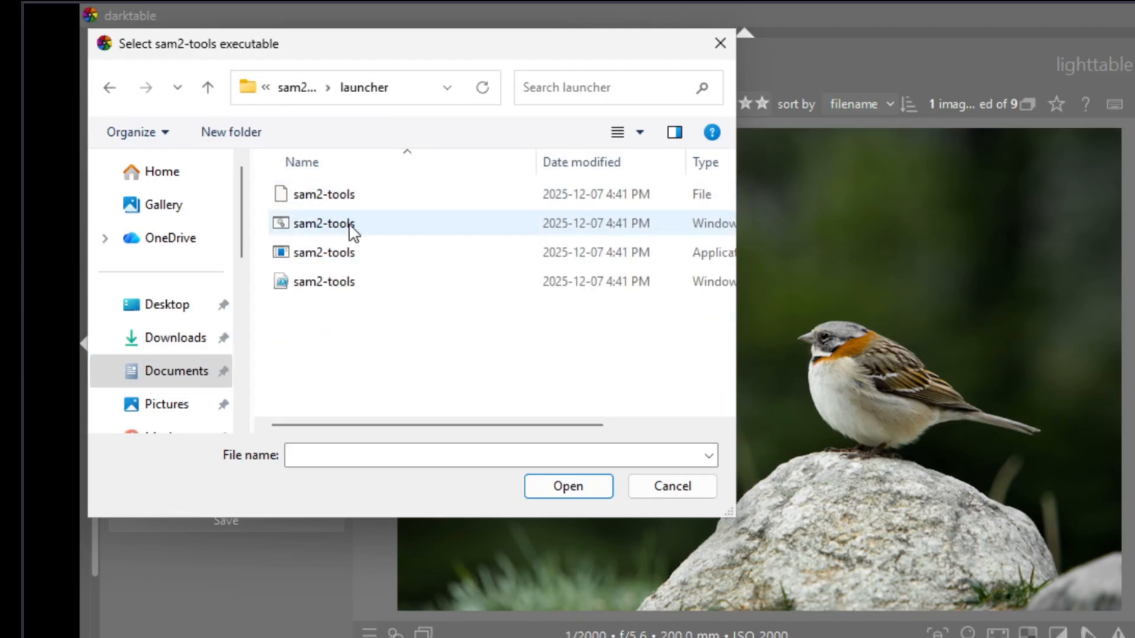
mouse_move(341, 223)
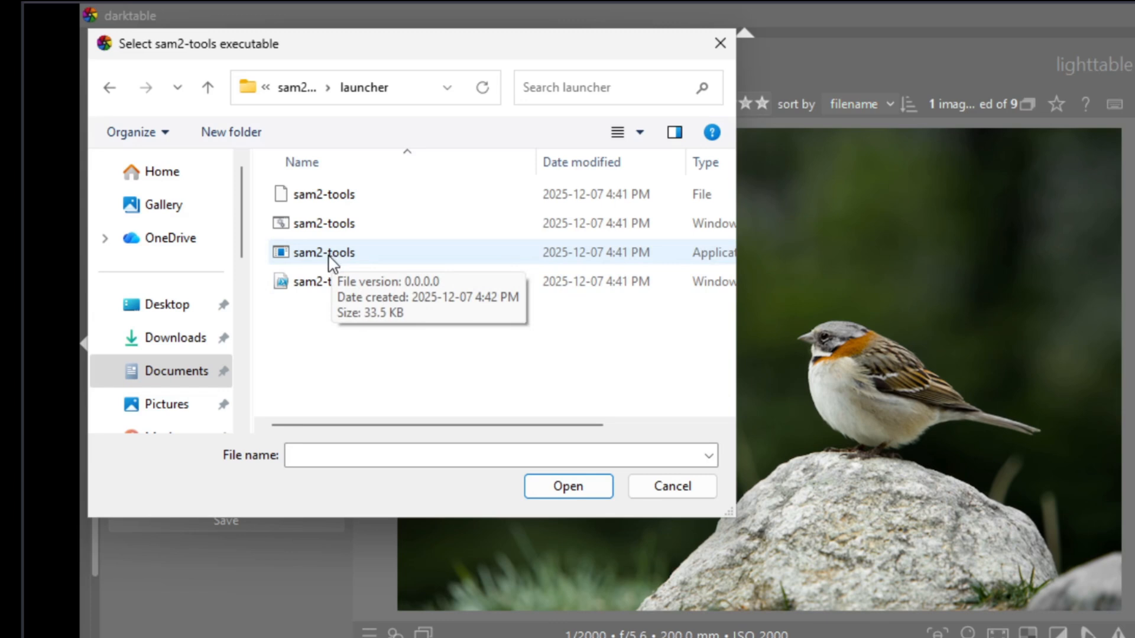
Step: Choose sam2-tools.bat and store it as the SAM2 executable
click(324, 223)
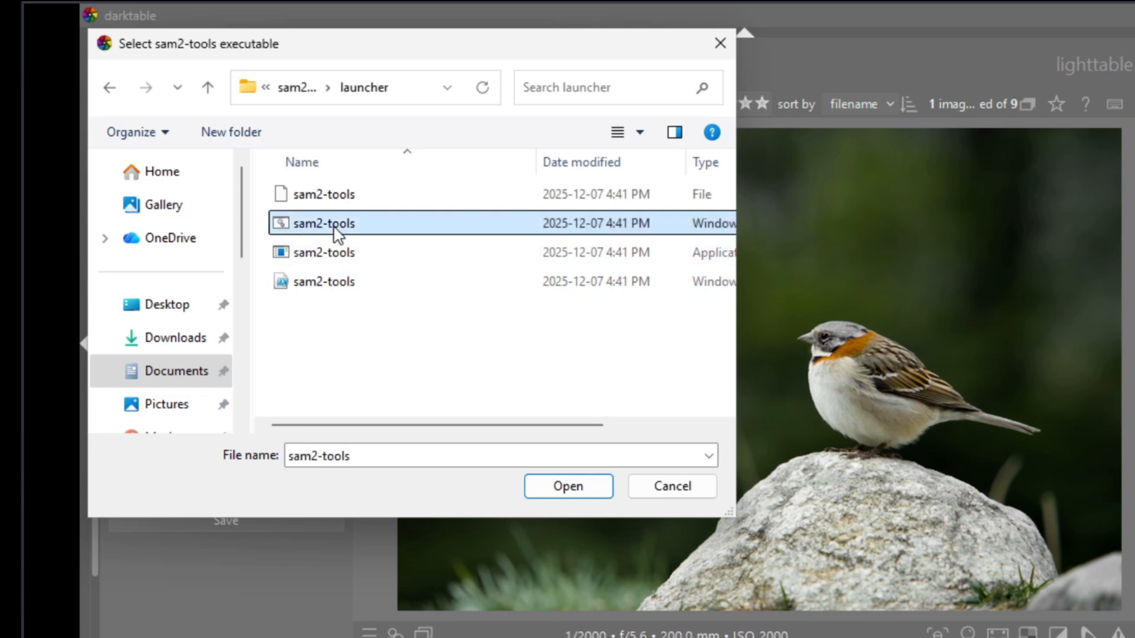
click(568, 486)
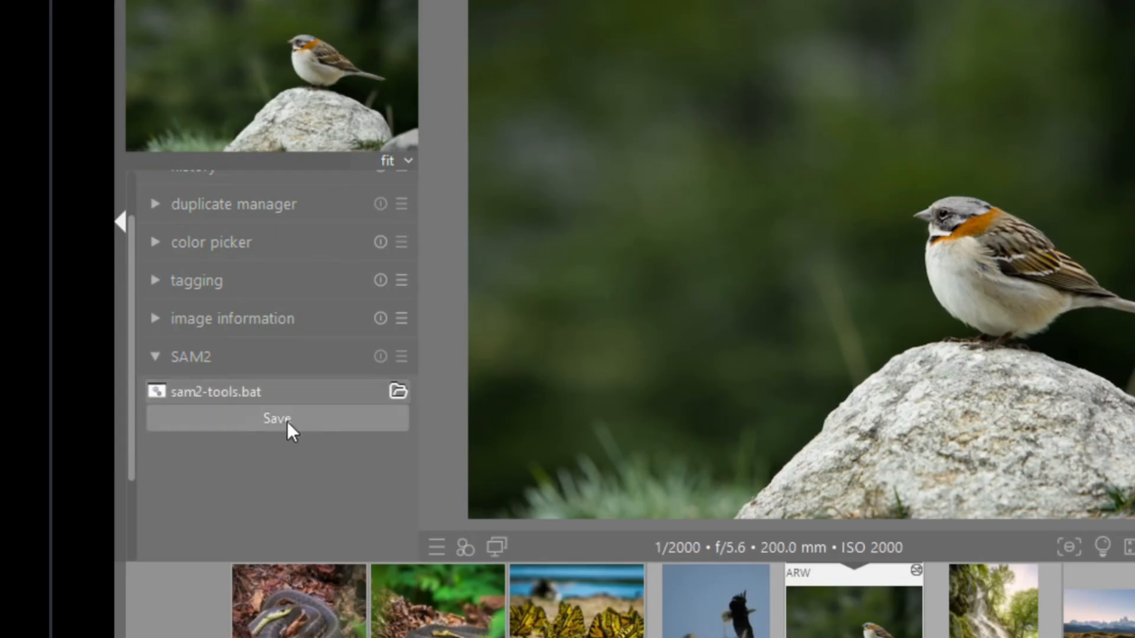
click(277, 418)
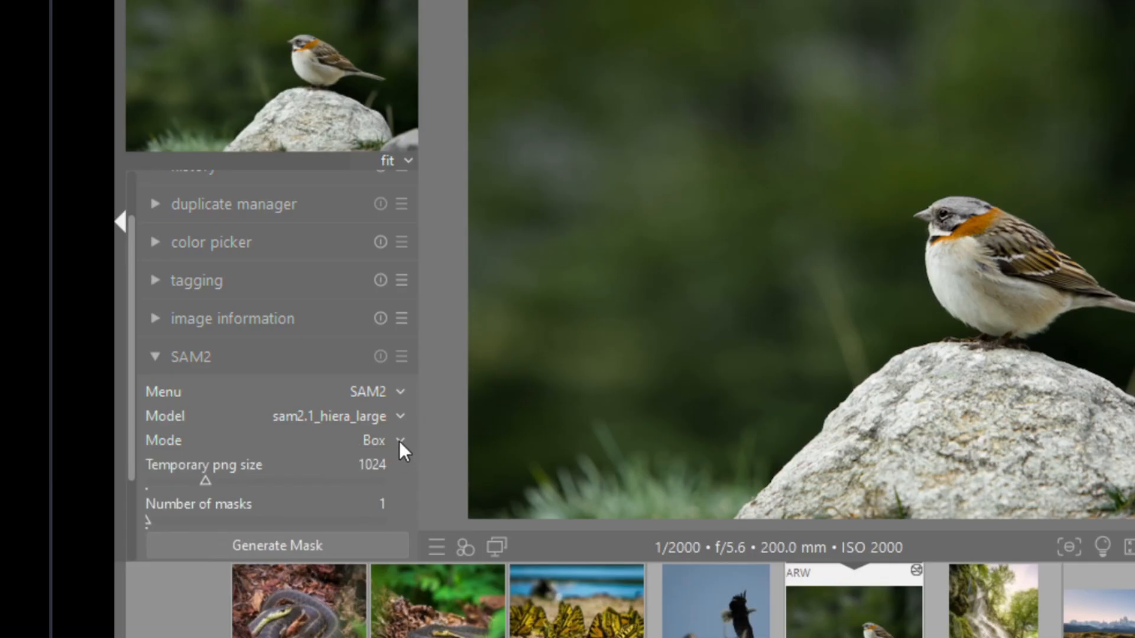
Step: Set the SAM2 prompt mode to Points so mask generation uses click prompts
click(375, 440)
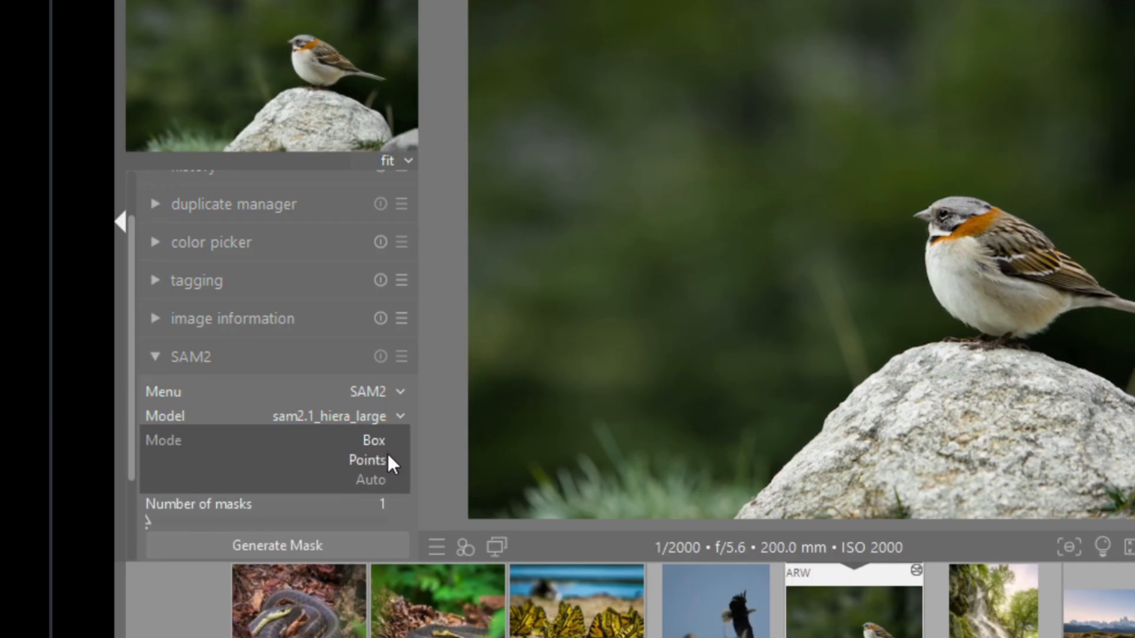
mouse_move(376, 471)
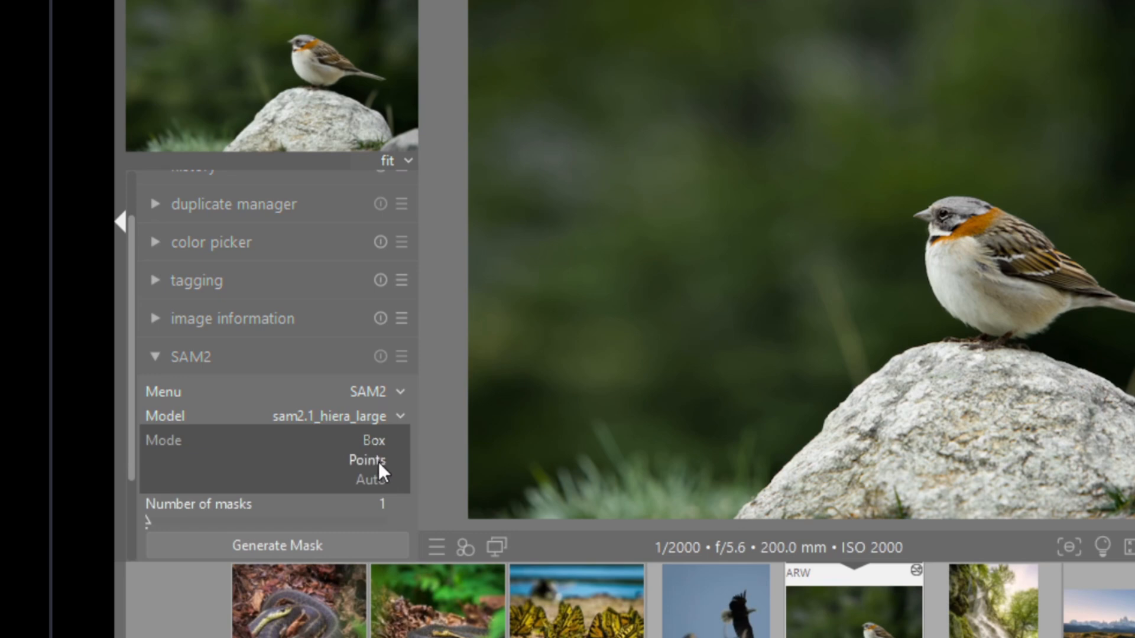
click(368, 460)
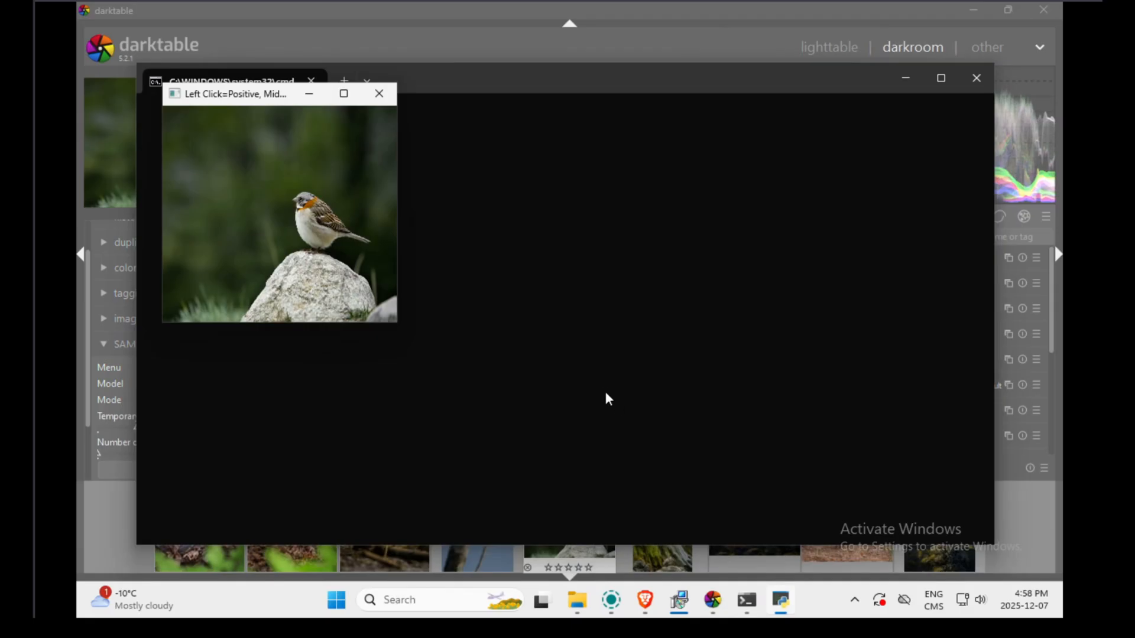
mouse_move(344, 94)
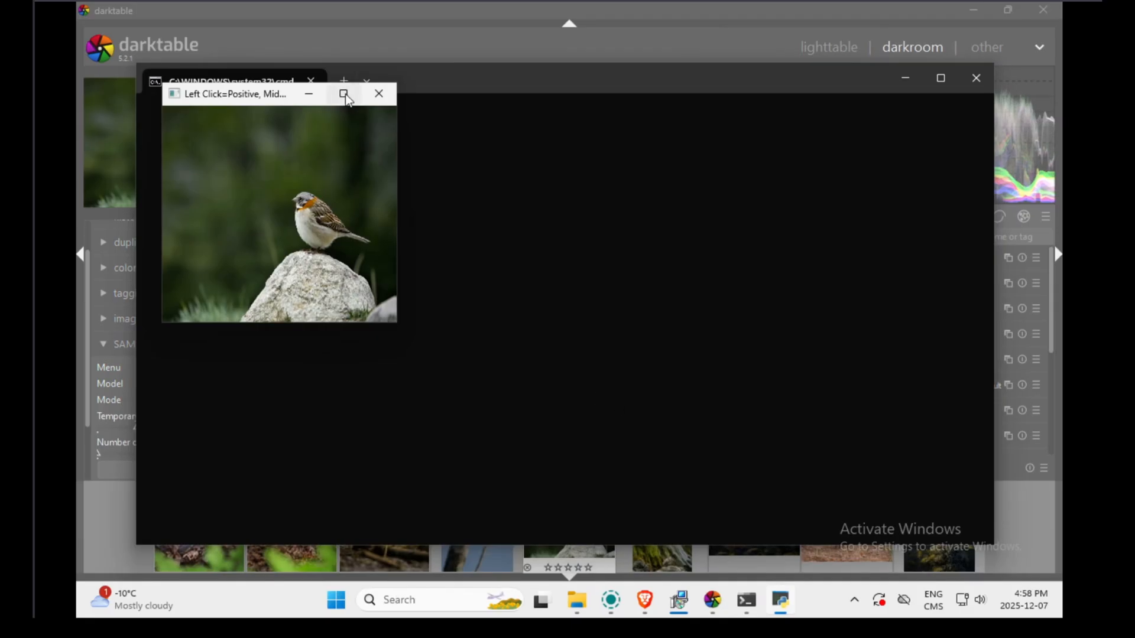
Step: Maximize the prompt window and add positive points on the bird's body and feet to segment the whole sparrow
click(344, 94)
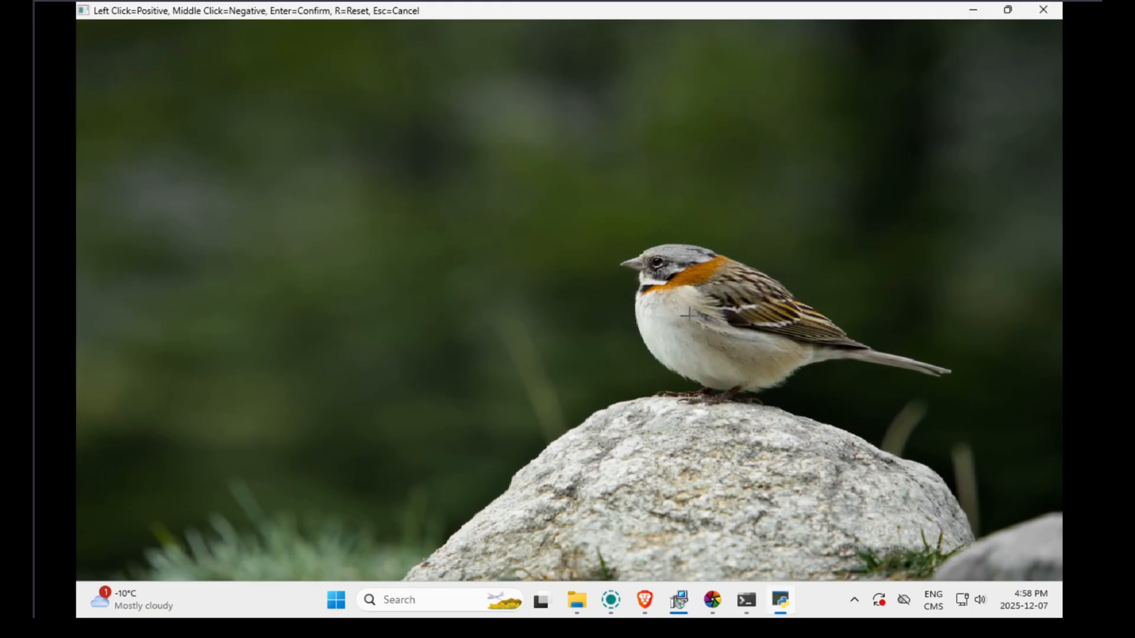
click(678, 314)
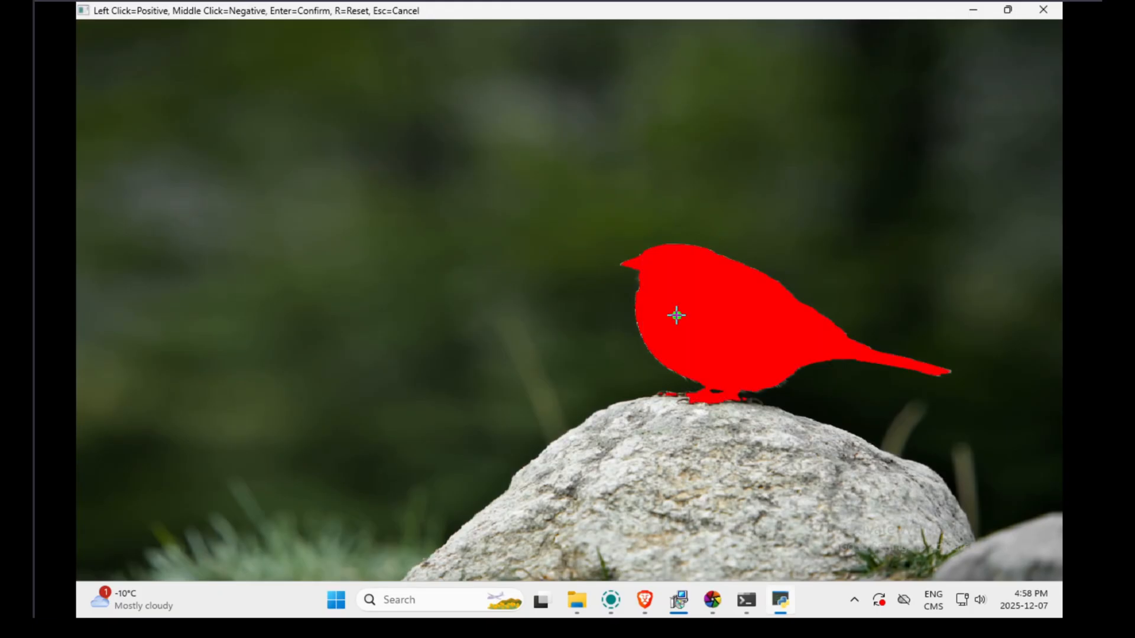
click(676, 315)
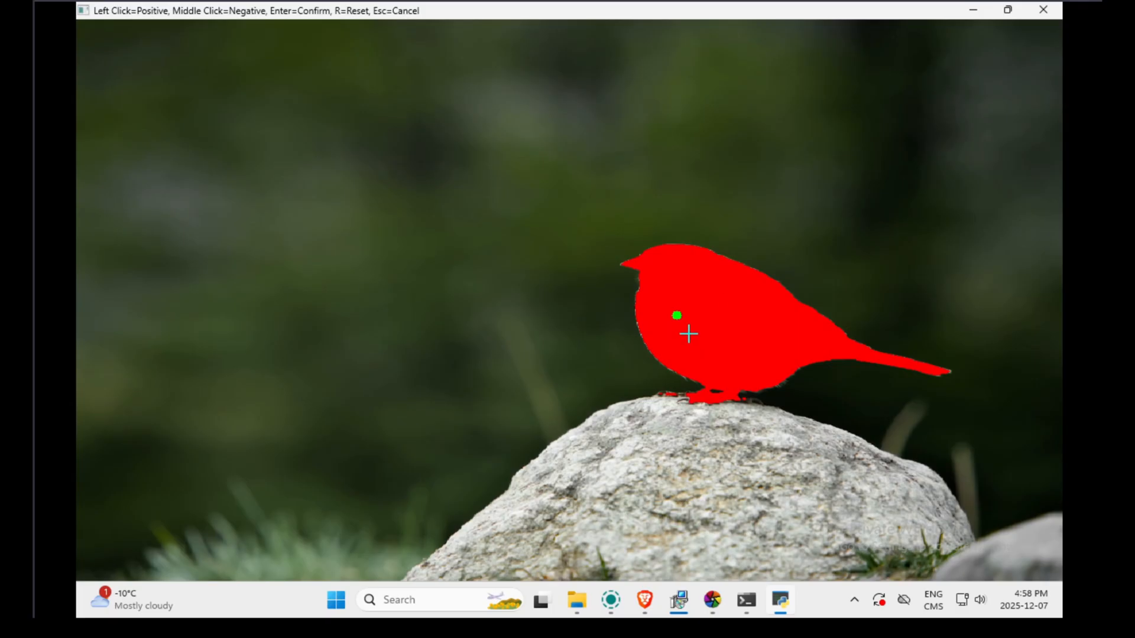
mouse_move(722, 300)
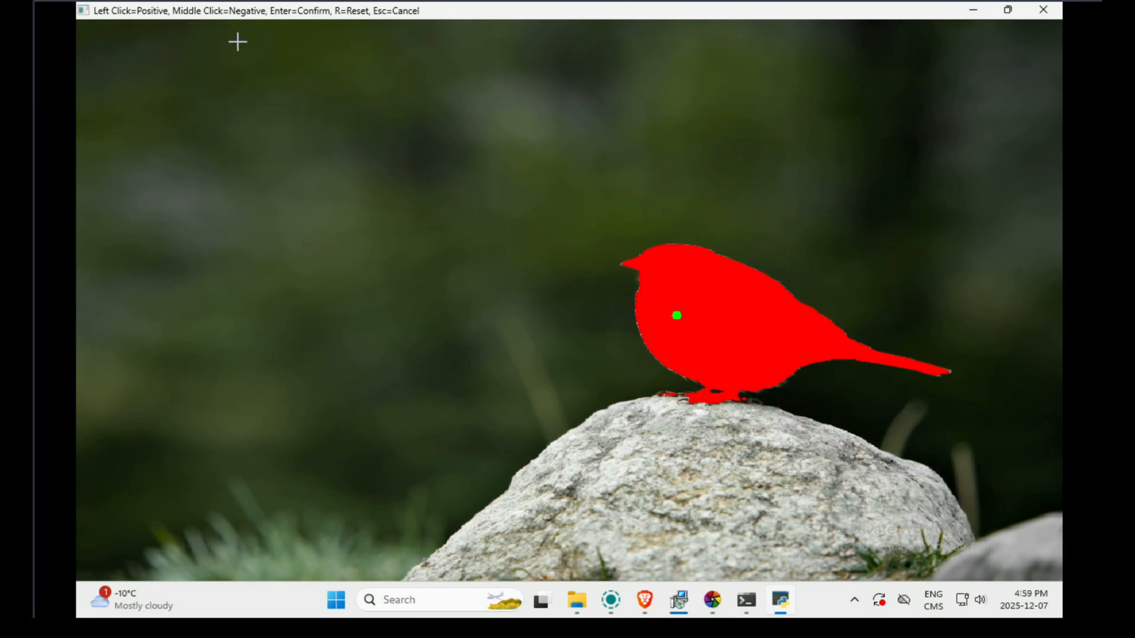
mouse_move(288, 145)
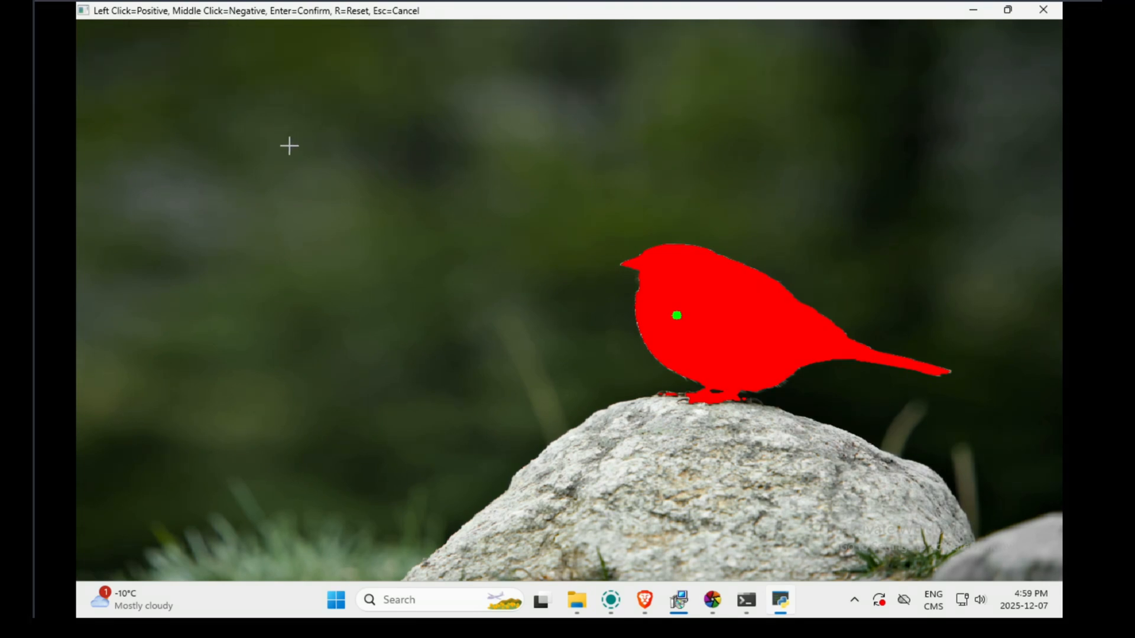
mouse_move(598, 320)
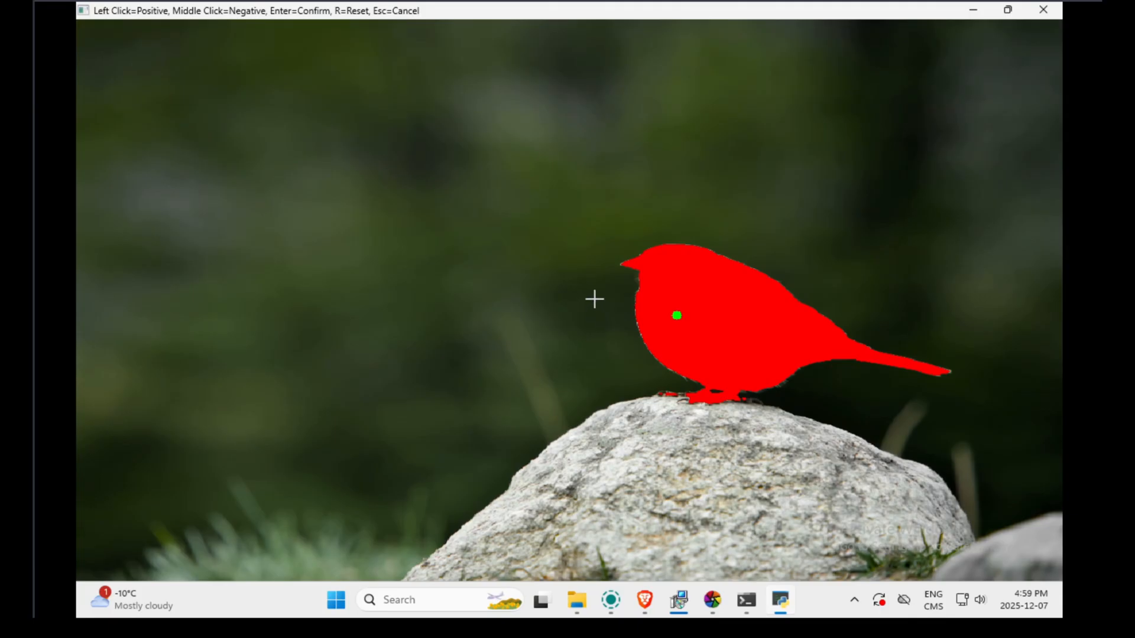
mouse_move(590, 335)
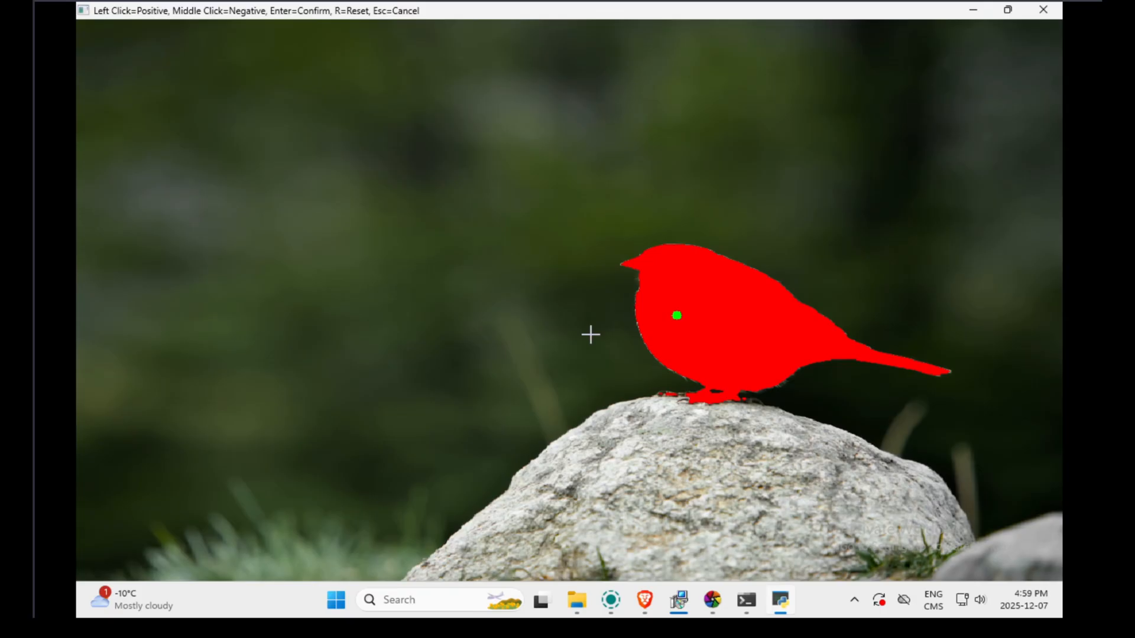
mouse_move(611, 376)
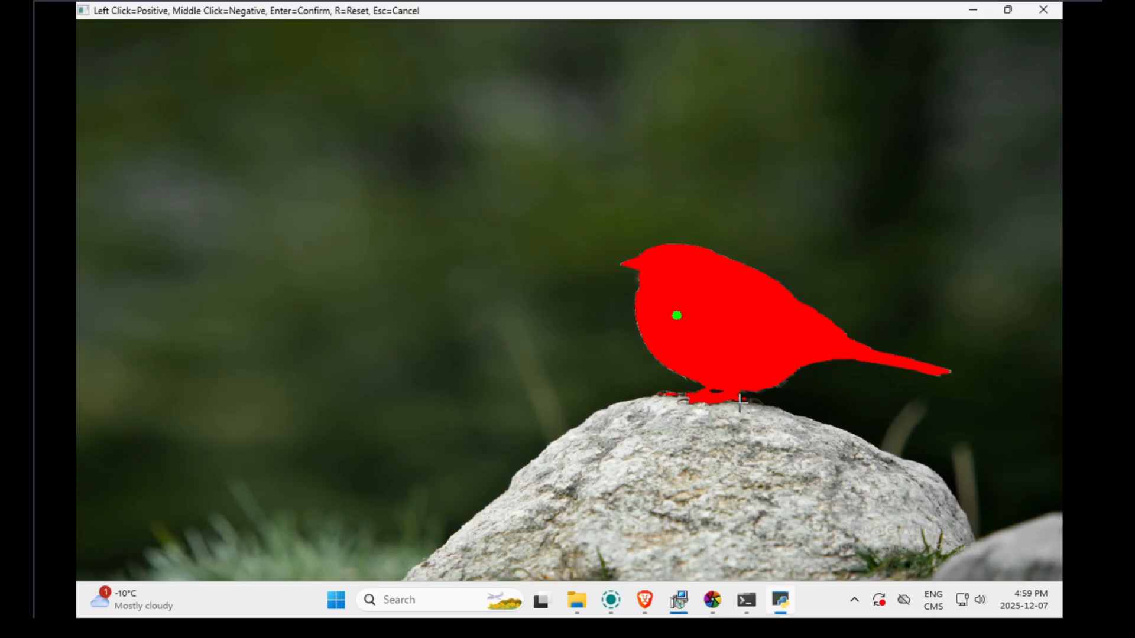
mouse_move(715, 447)
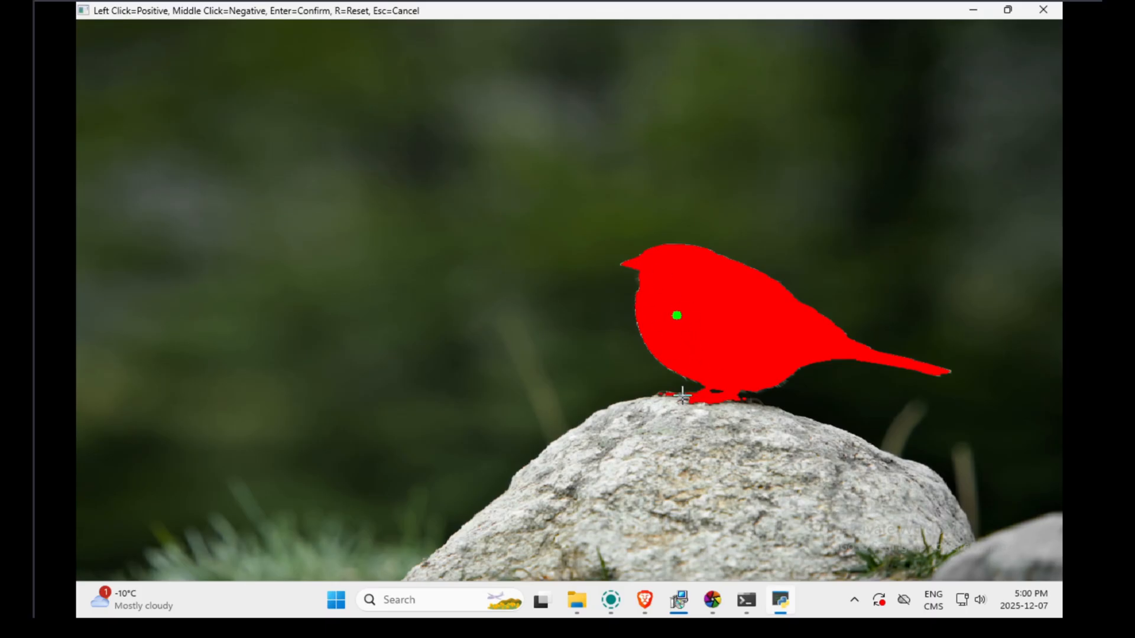
click(679, 395)
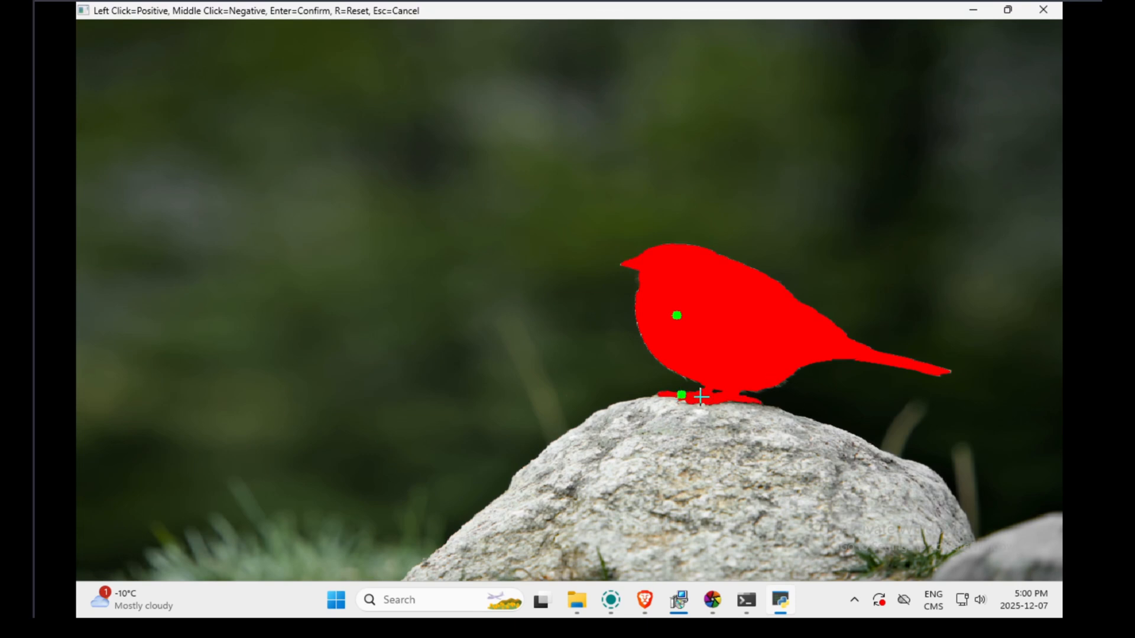
mouse_move(730, 400)
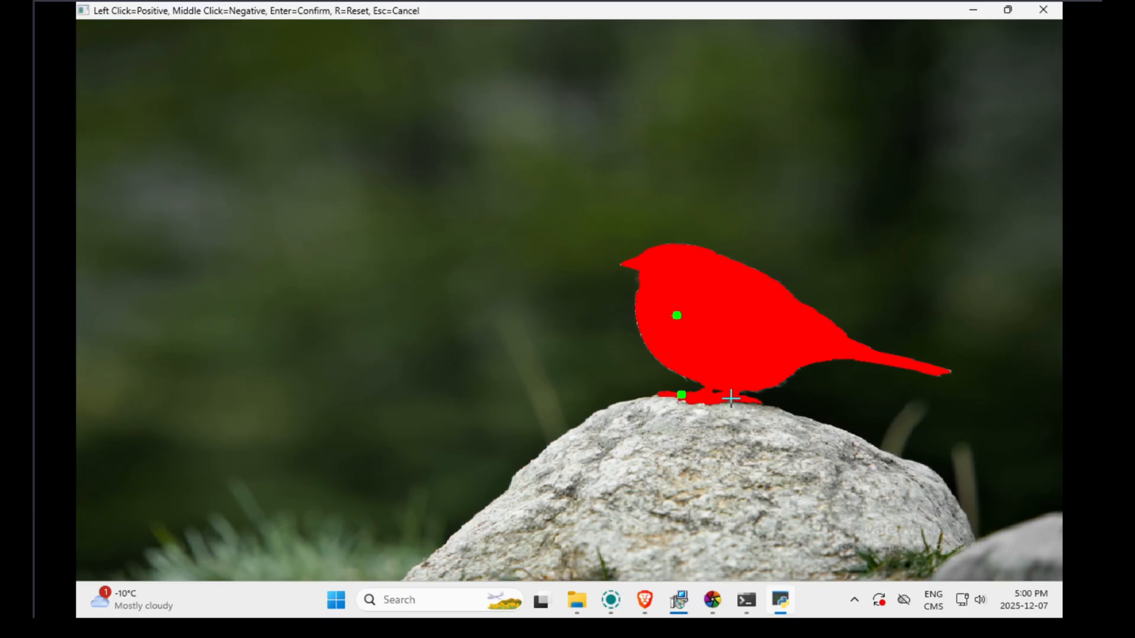
mouse_move(734, 422)
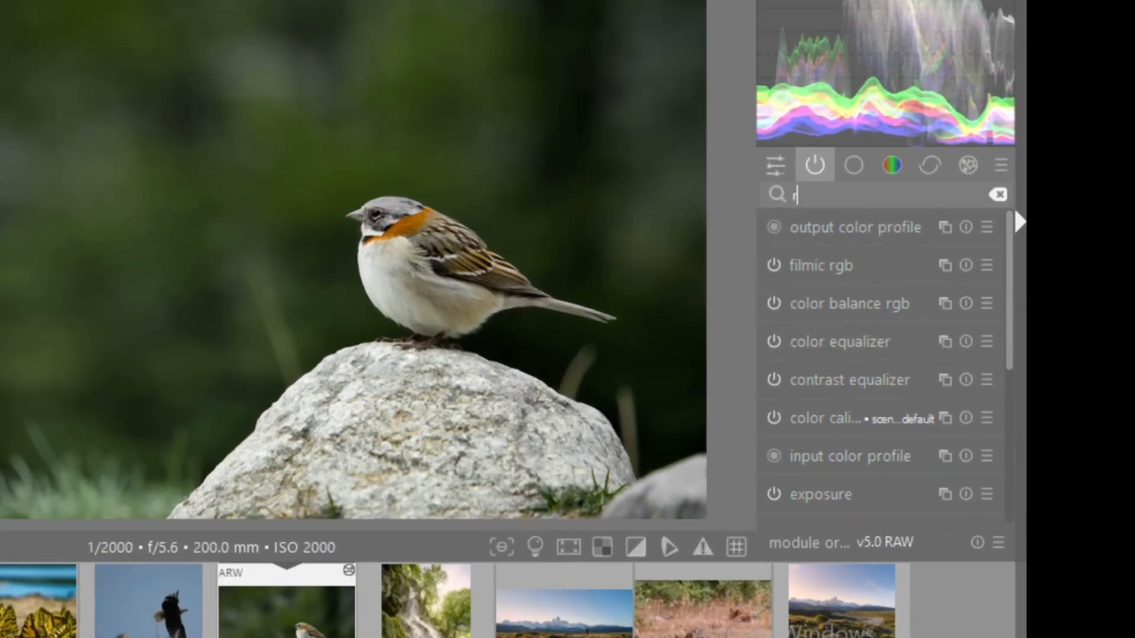
Step: Find the external raster mask module via search and load DSC04567_mask_0.pfm as its mask file
text(aste)
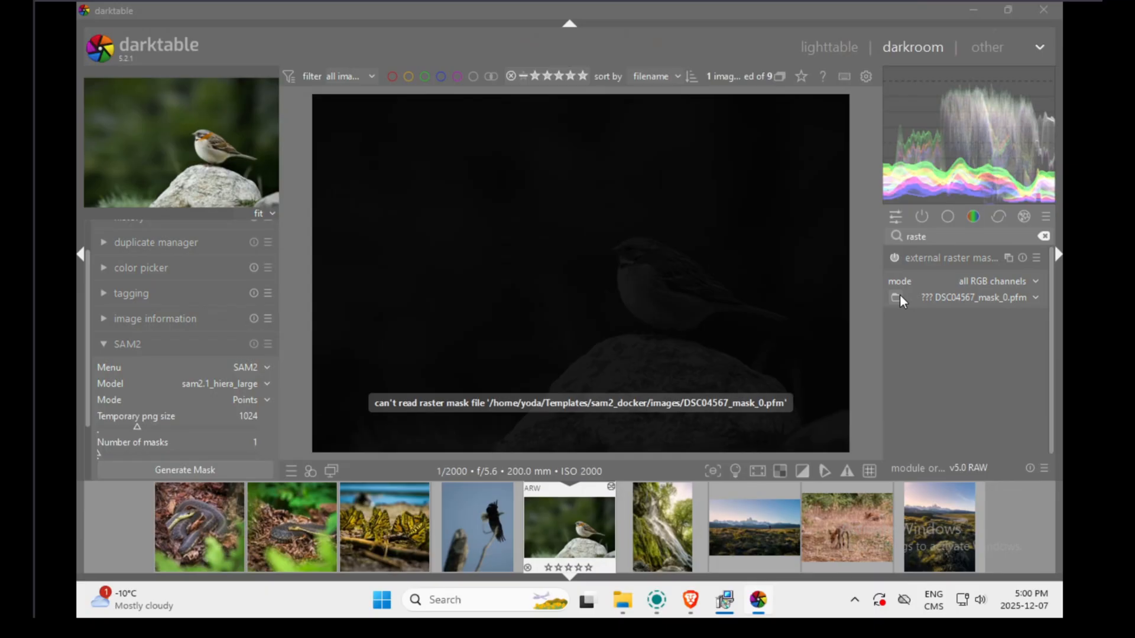
click(896, 298)
text(ex)
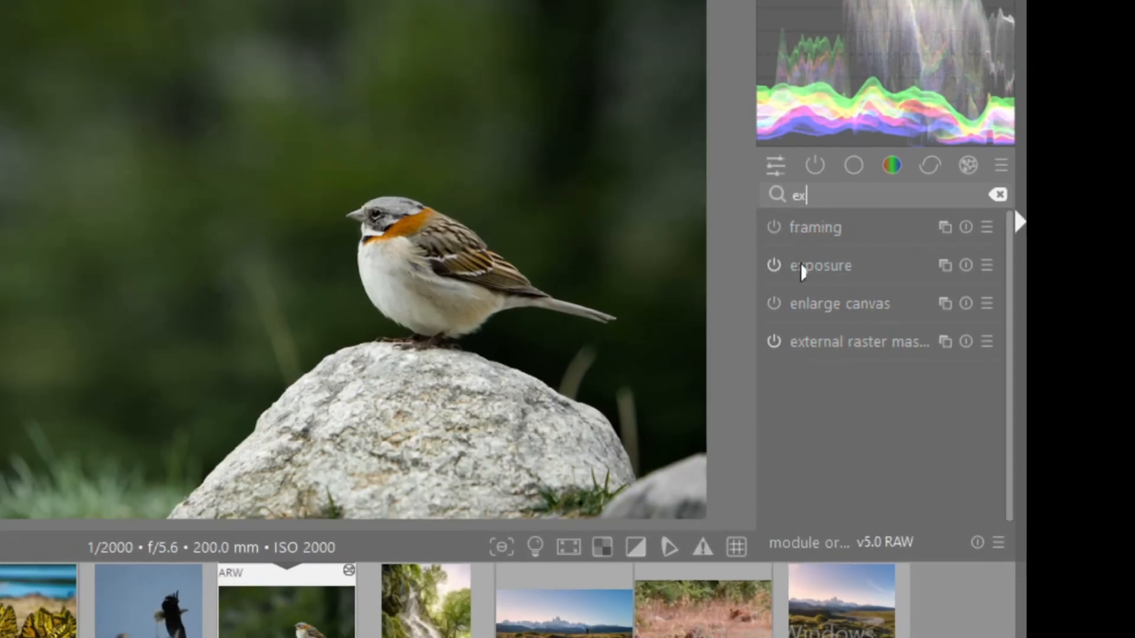
Step: In exposure, blend with the external raster mask and raise exposure to +2.162 EV so only the bird brightens
click(820, 266)
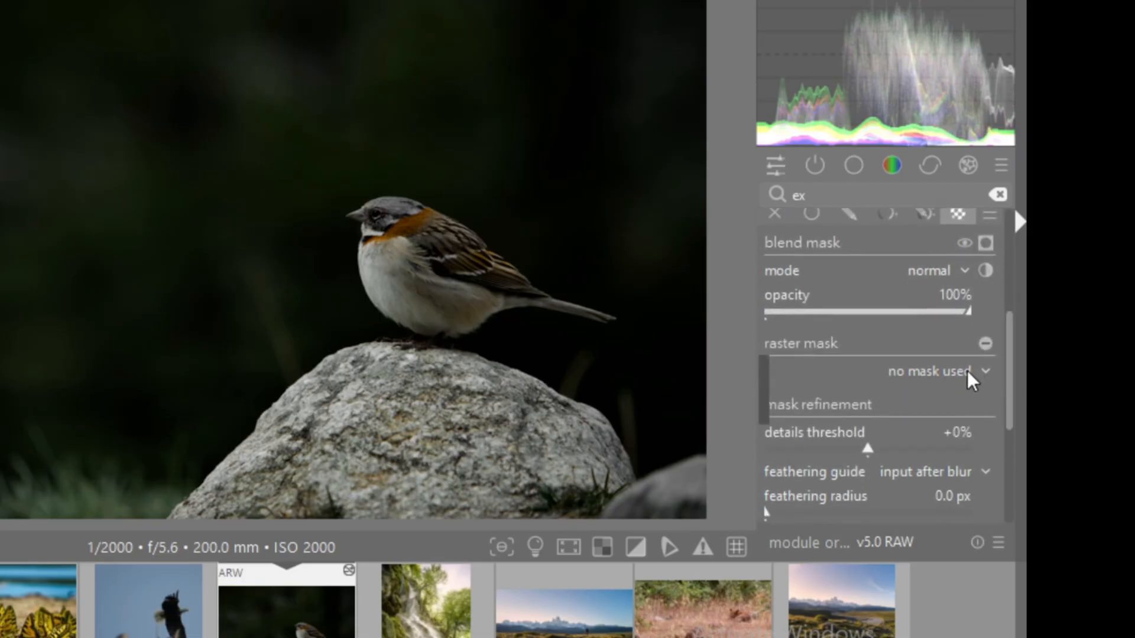
click(941, 371)
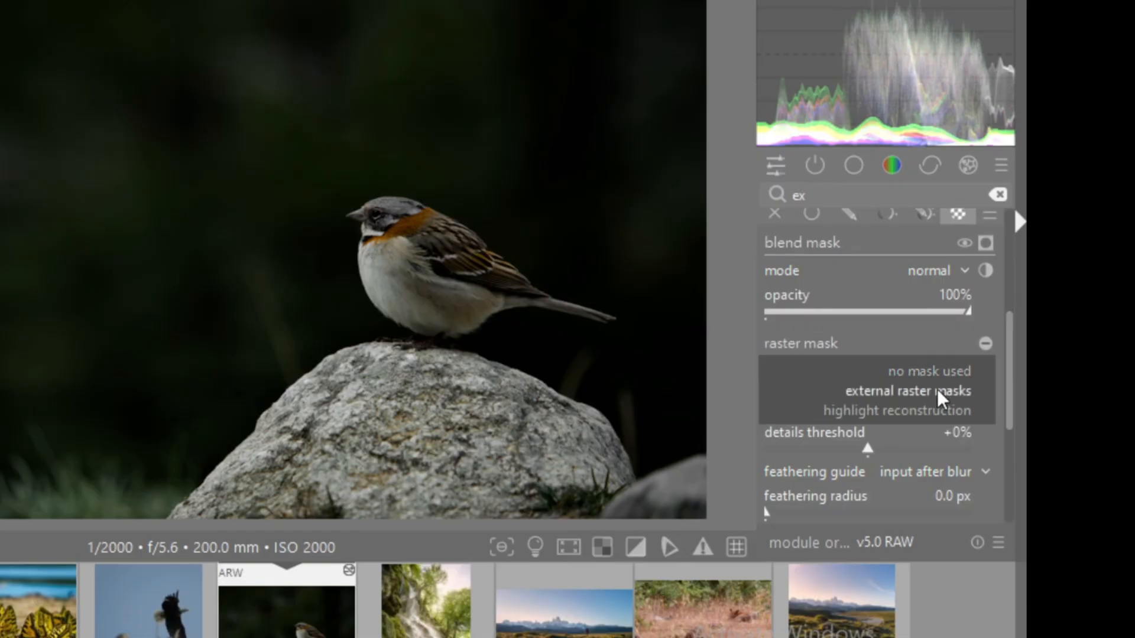
click(907, 392)
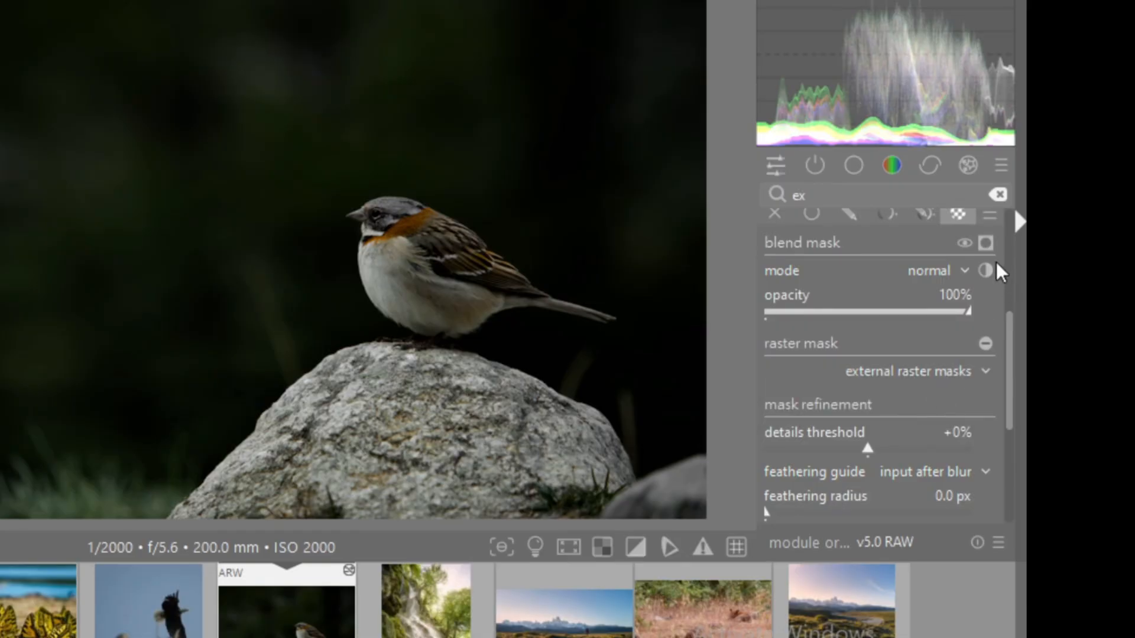
click(985, 243)
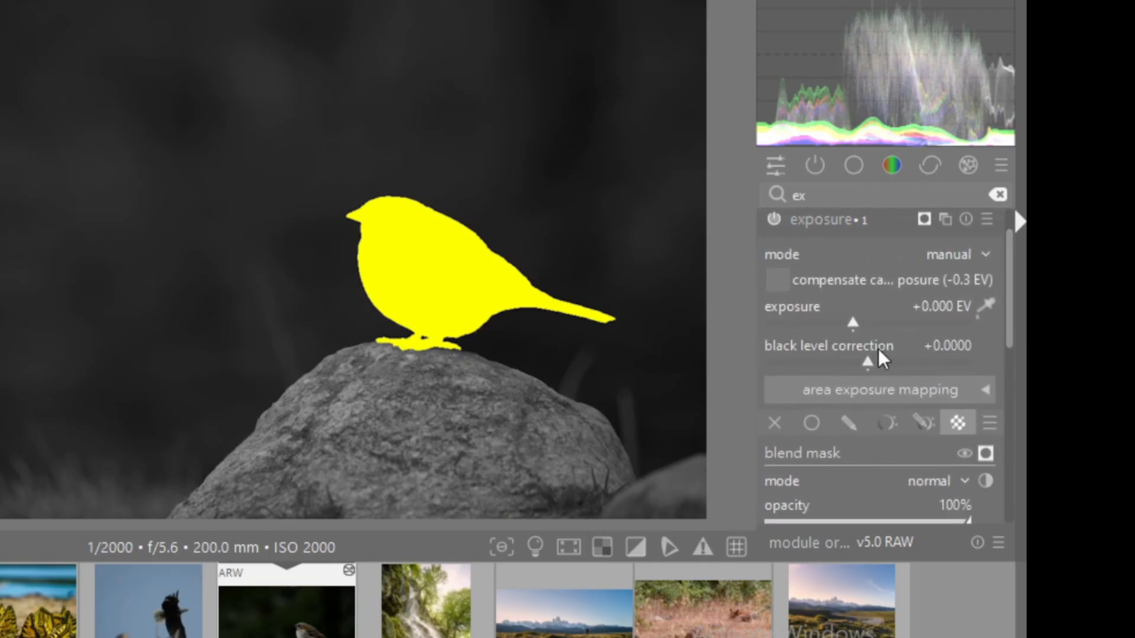
drag(852, 324, 917, 324)
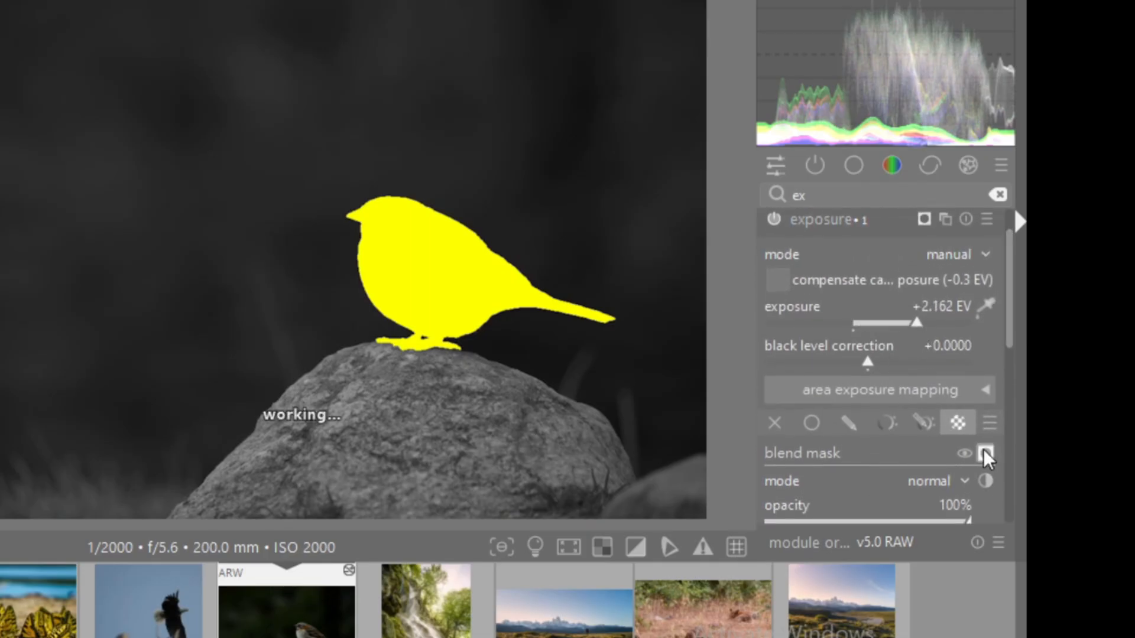
click(985, 453)
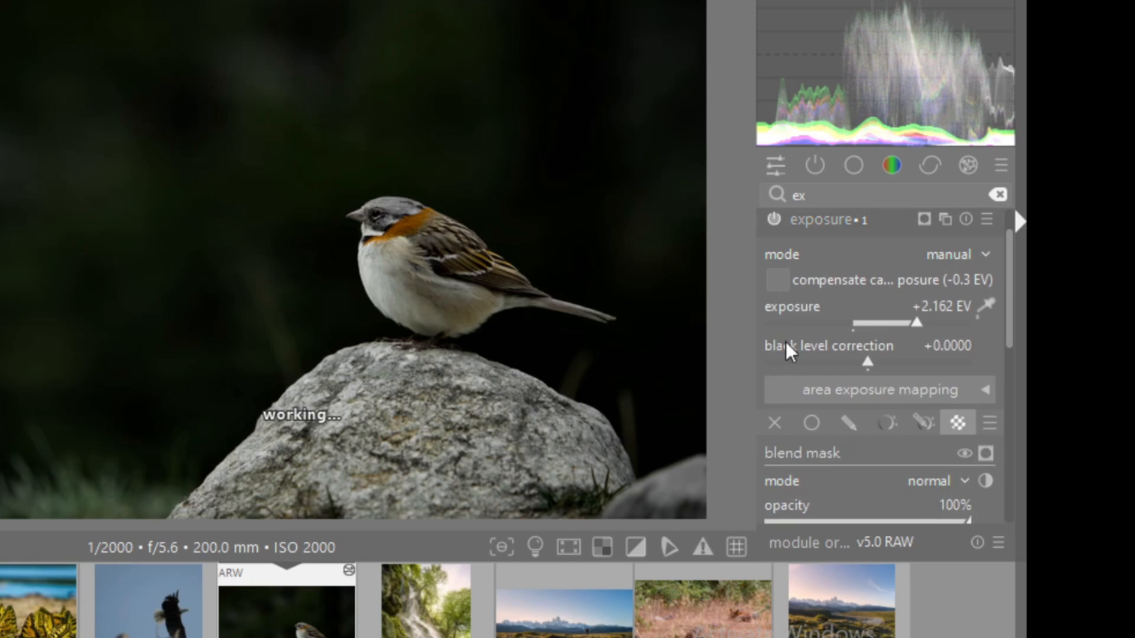